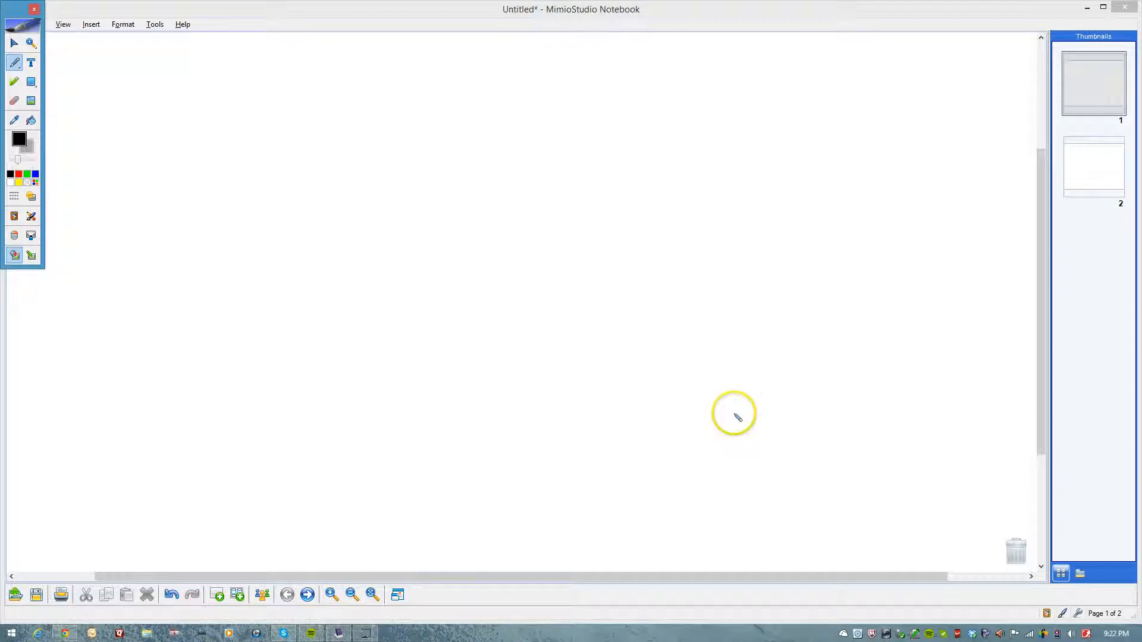
{"action": "mouse_move", "coordinate": [736, 414]}
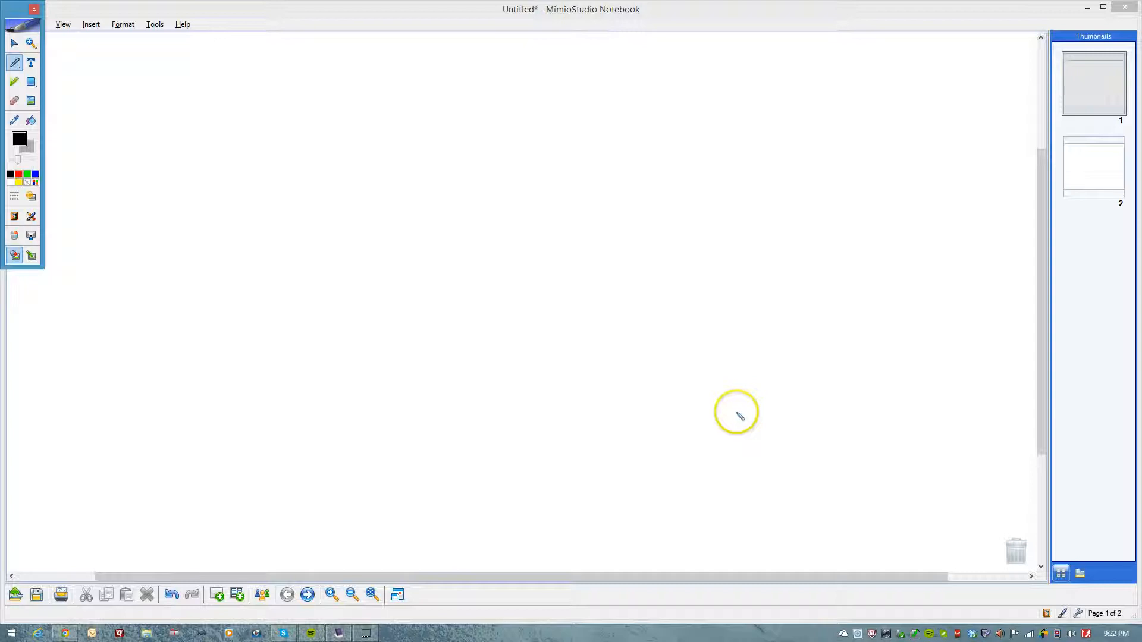
{"action": "mouse_move", "coordinate": [109, 69]}
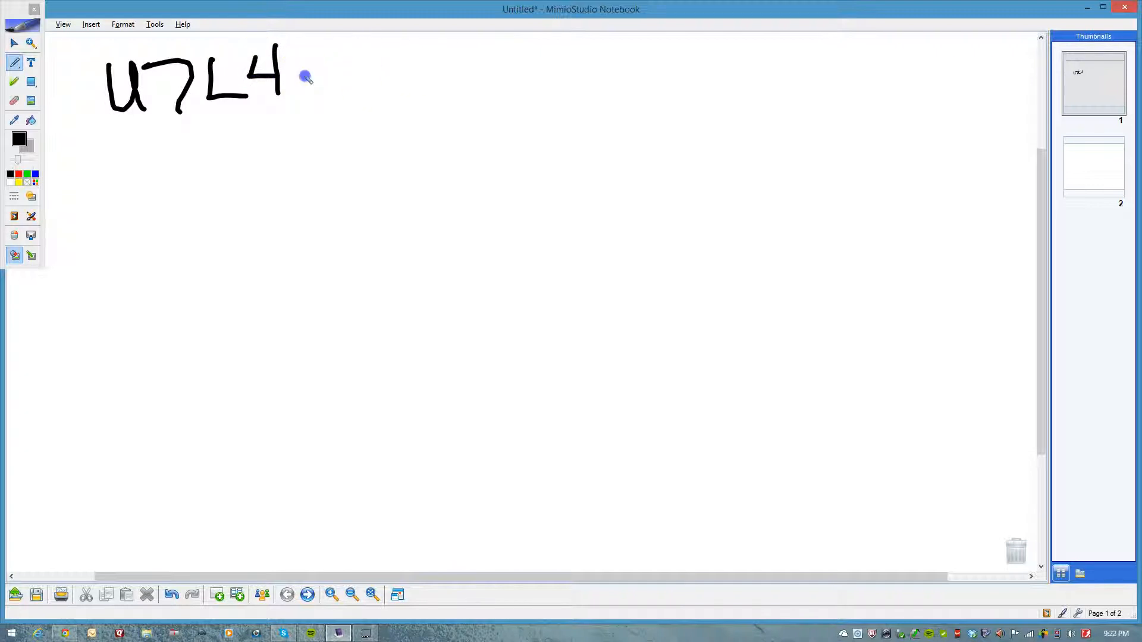
Handwrite 'U7L4 - Heredity' across the top with 'Genetics' written beneath it.
{"action": "left_click_drag", "start_coordinate": [313, 77], "coordinate": [444, 95]}
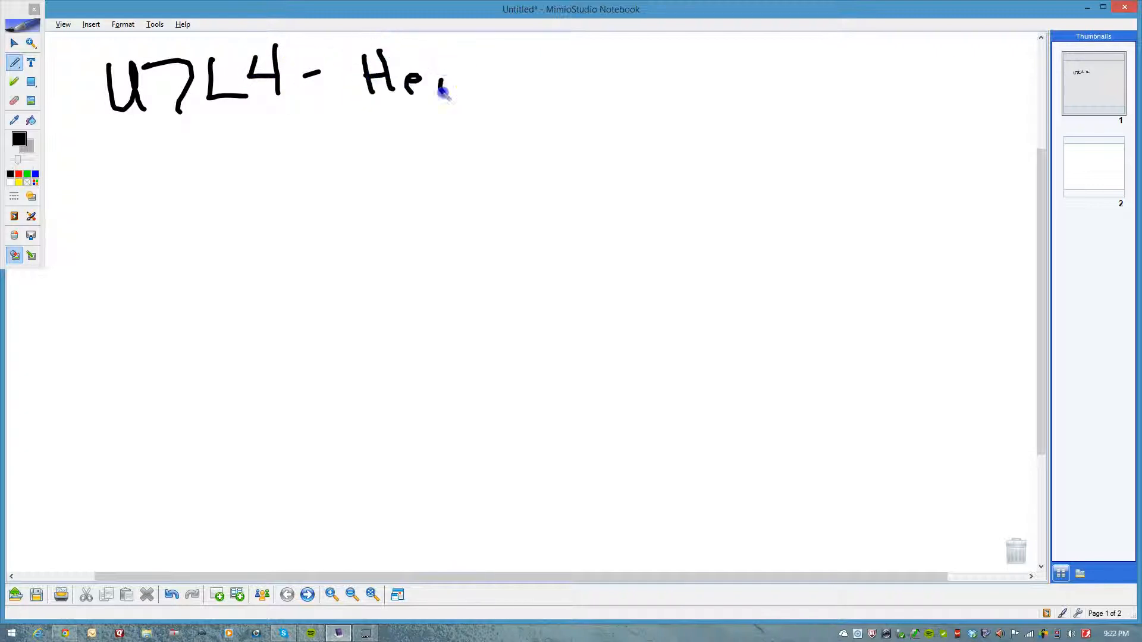
{"action": "left_click_drag", "start_coordinate": [437, 87], "coordinate": [481, 80]}
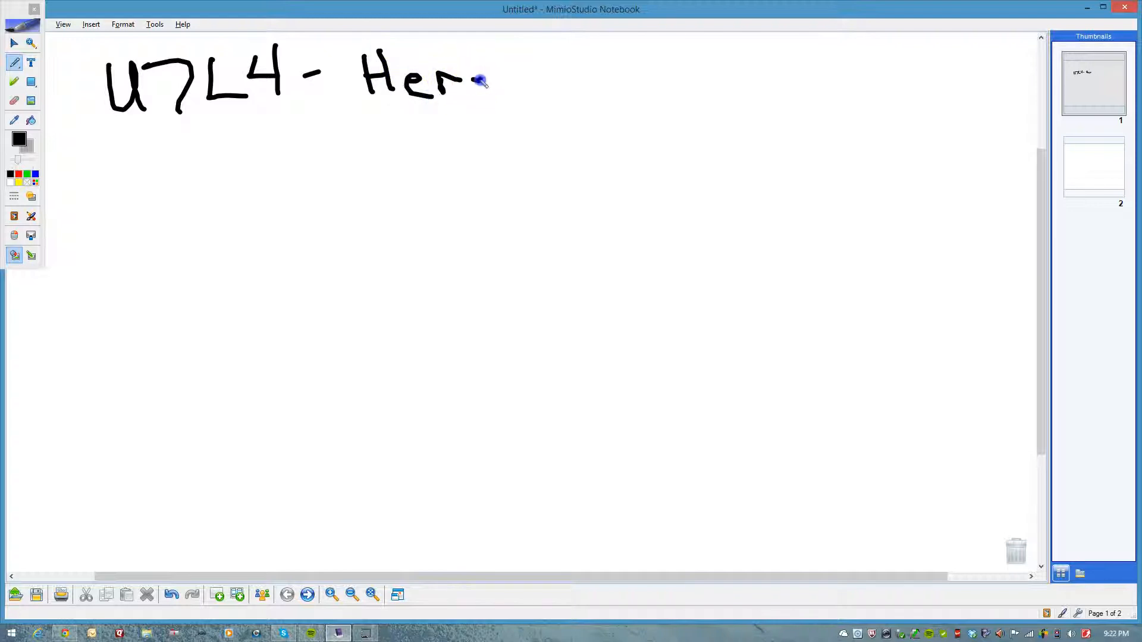
{"action": "left_click_drag", "start_coordinate": [481, 80], "coordinate": [583, 102]}
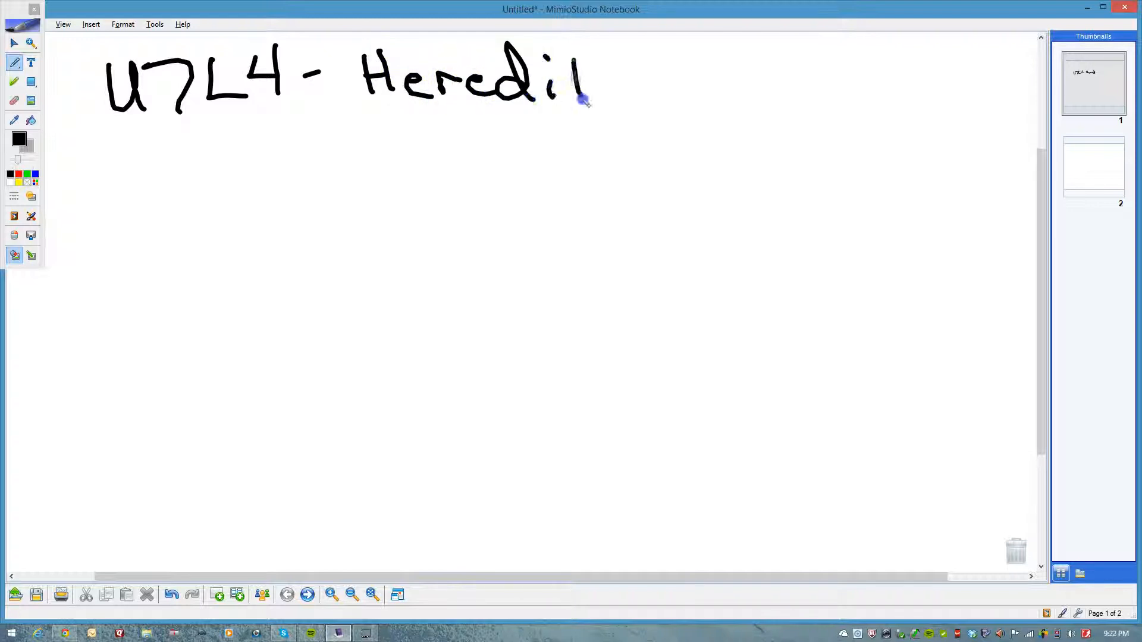
{"action": "left_click_drag", "start_coordinate": [583, 87], "coordinate": [633, 130]}
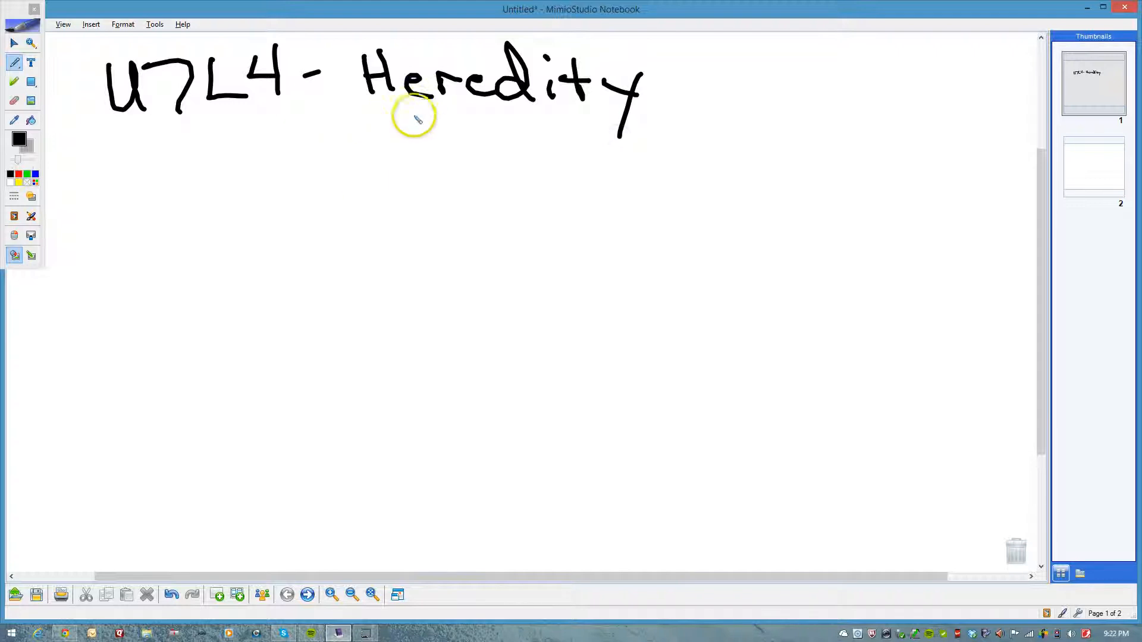
{"action": "mouse_move", "coordinate": [455, 139]}
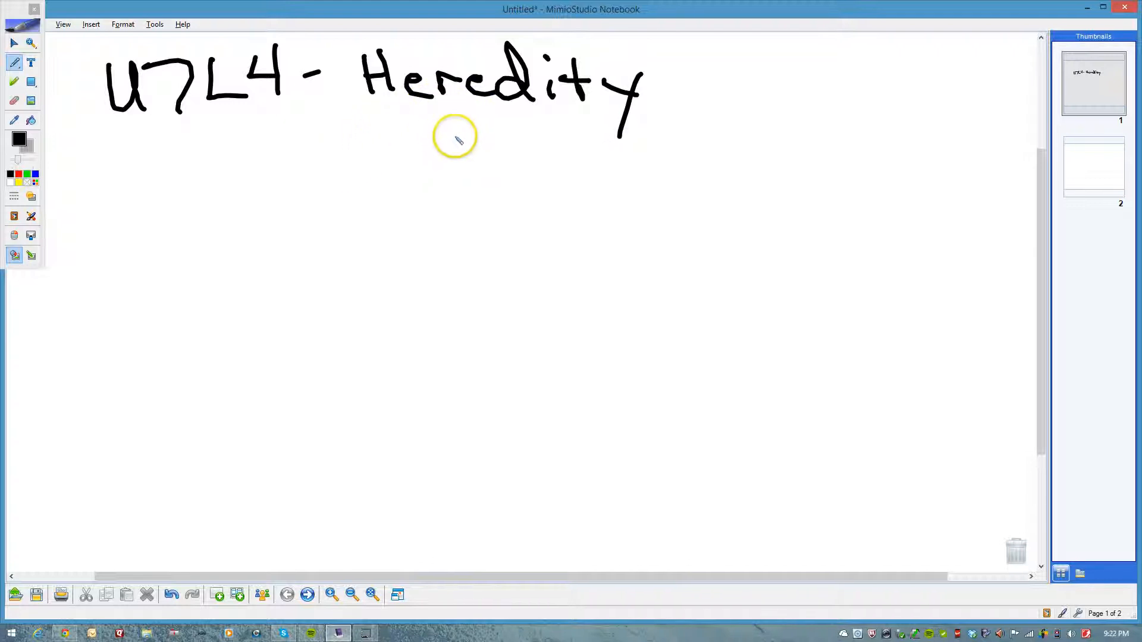
{"action": "mouse_move", "coordinate": [396, 138]}
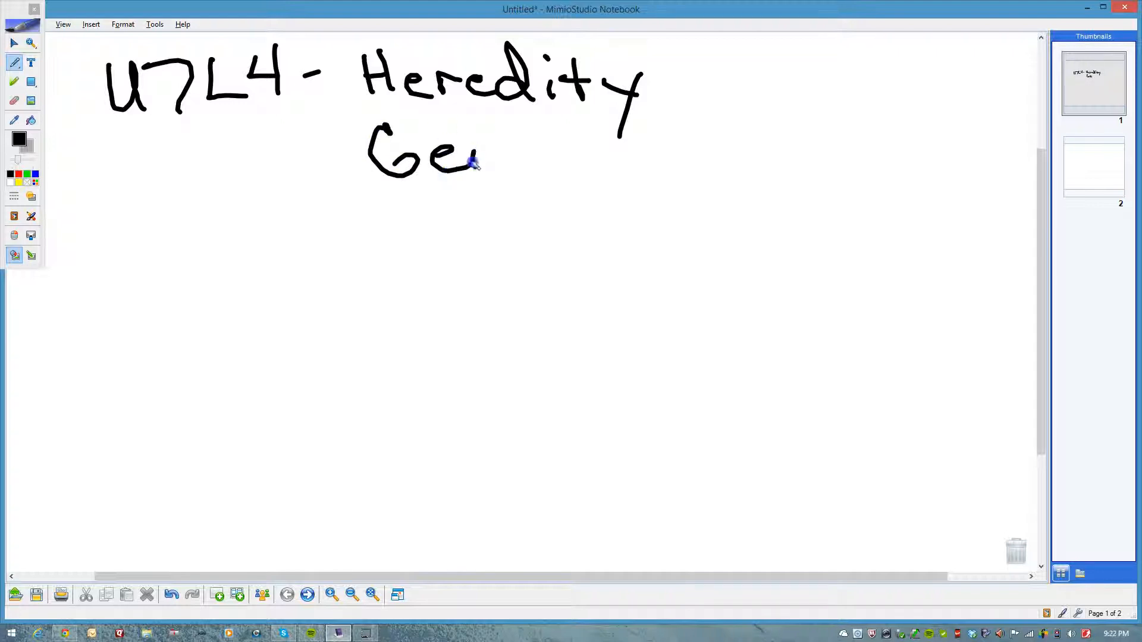
{"action": "left_click_drag", "start_coordinate": [480, 168], "coordinate": [608, 152]}
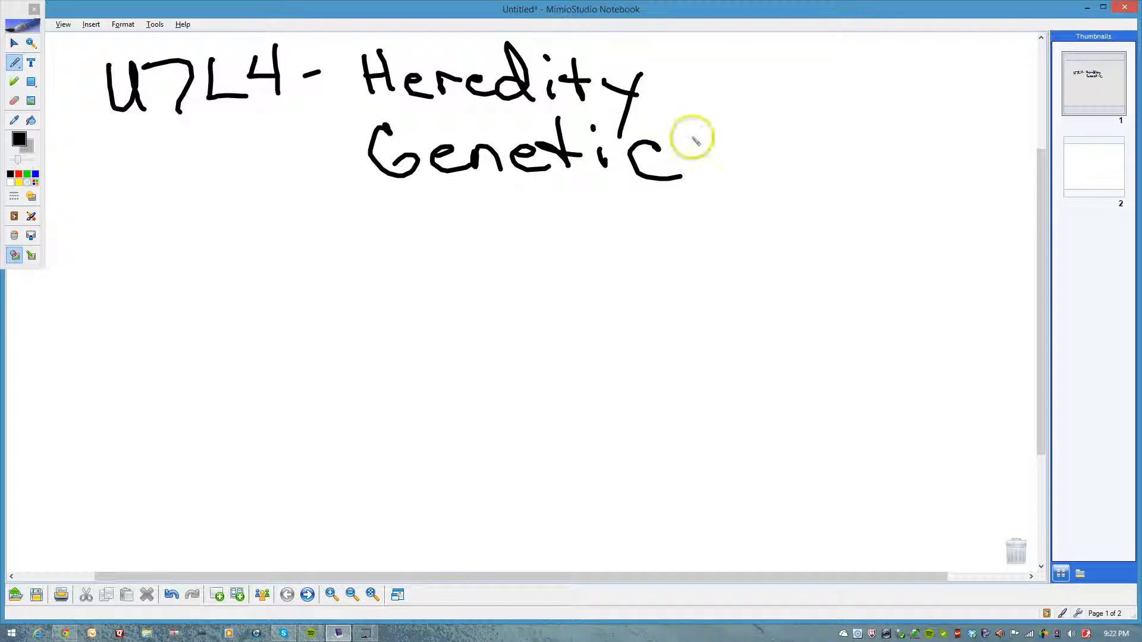
{"action": "left_click_drag", "start_coordinate": [670, 139], "coordinate": [699, 182]}
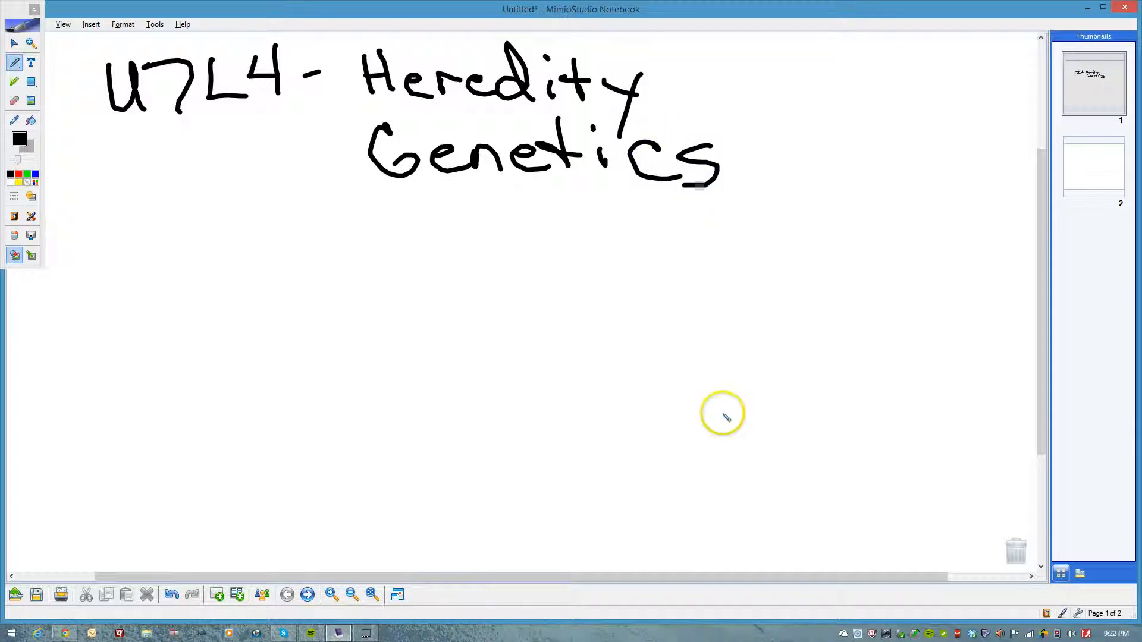
{"action": "mouse_move", "coordinate": [165, 275]}
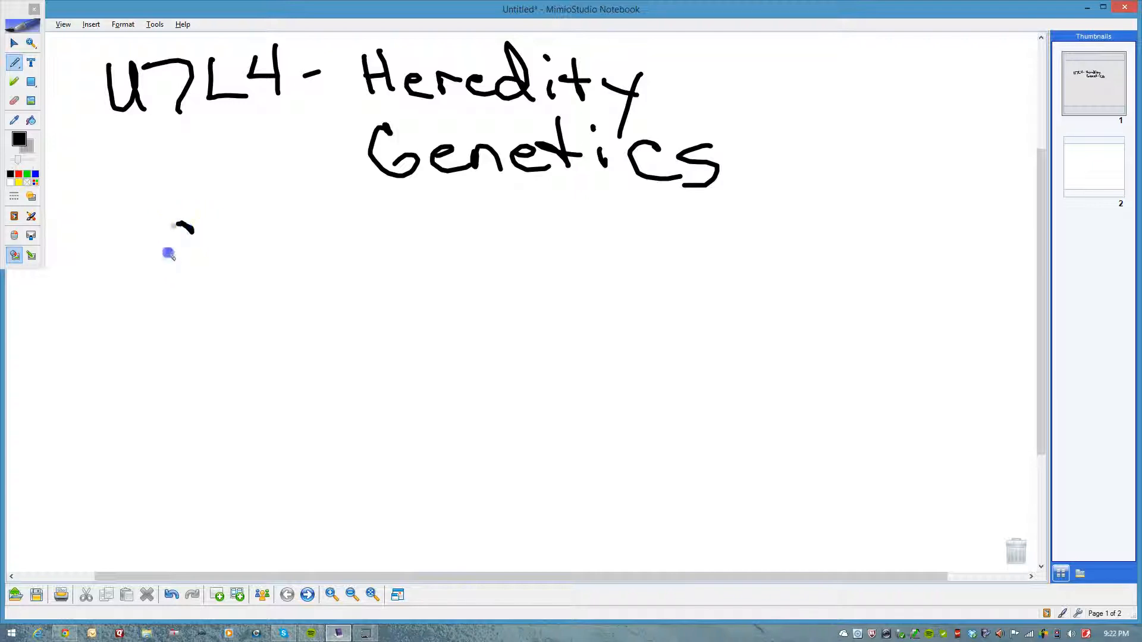
Add a stroke below the title, then move to a blank page in full-screen view.
{"action": "left_click_drag", "start_coordinate": [166, 262], "coordinate": [350, 259]}
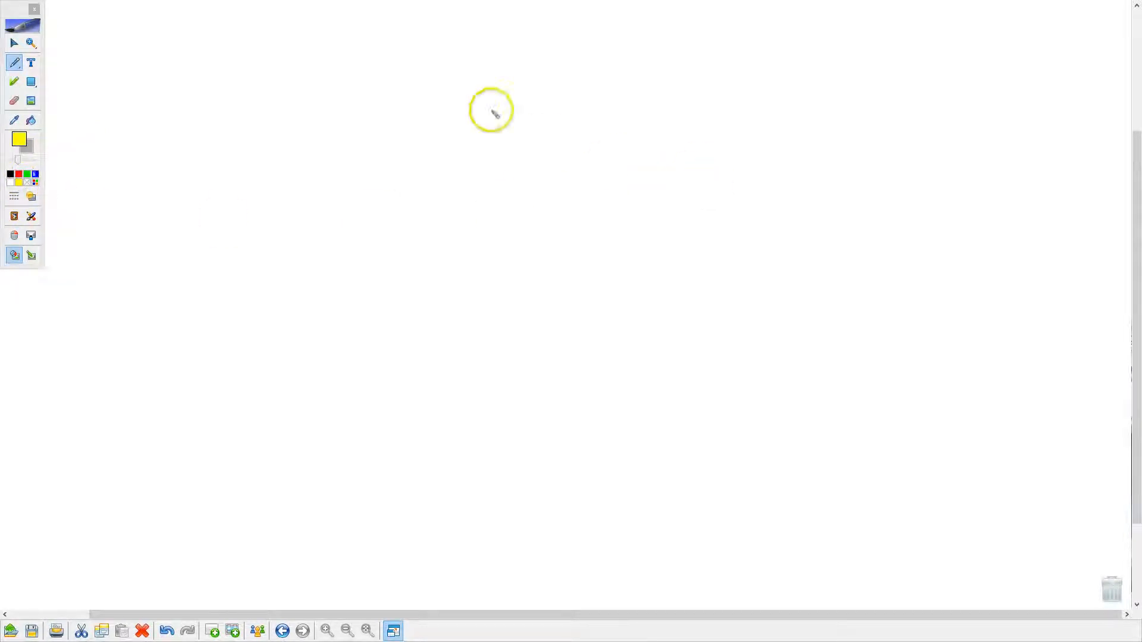
Scribble a solid yellow circle near the top, then change the ink colour.
{"action": "left_click_drag", "start_coordinate": [492, 111], "coordinate": [448, 65]}
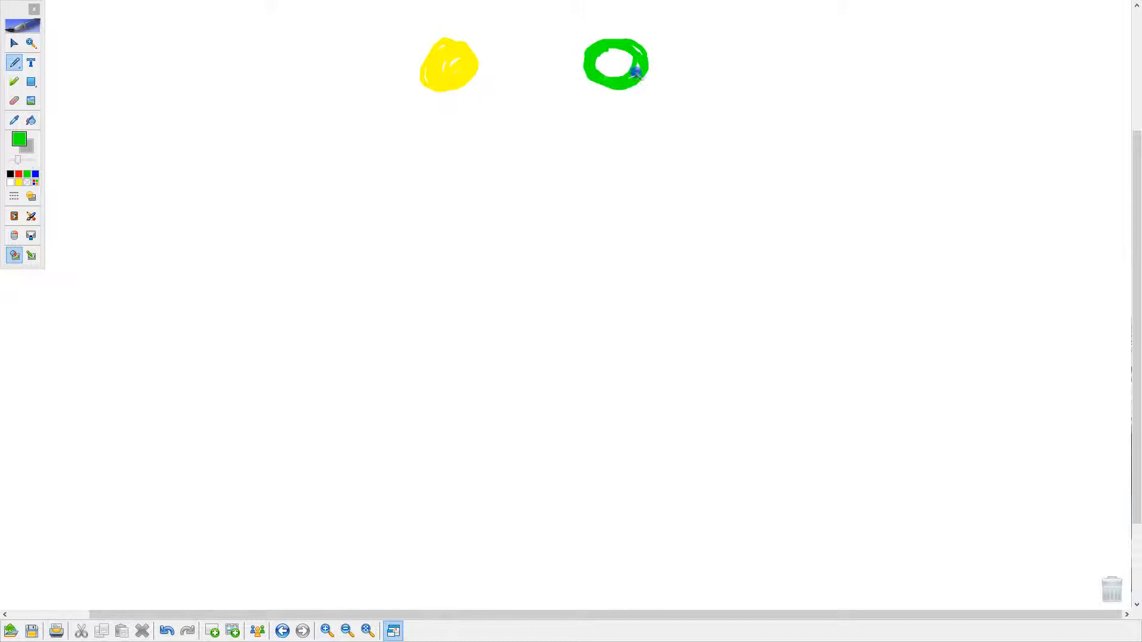
{"action": "left_click", "coordinate": [616, 66]}
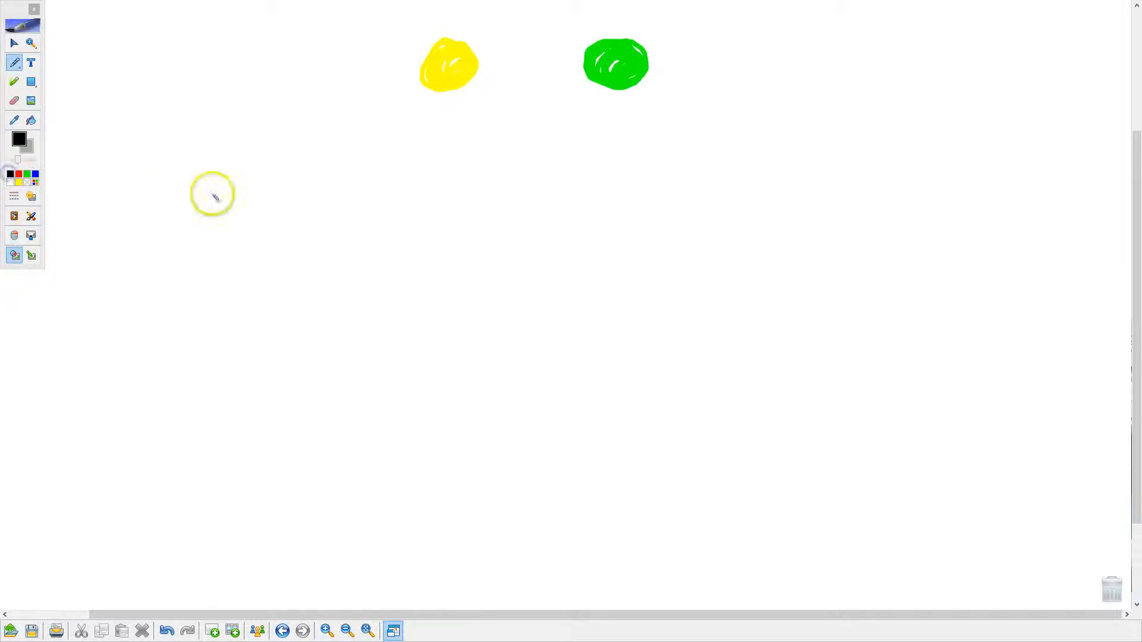
{"action": "mouse_move", "coordinate": [494, 85]}
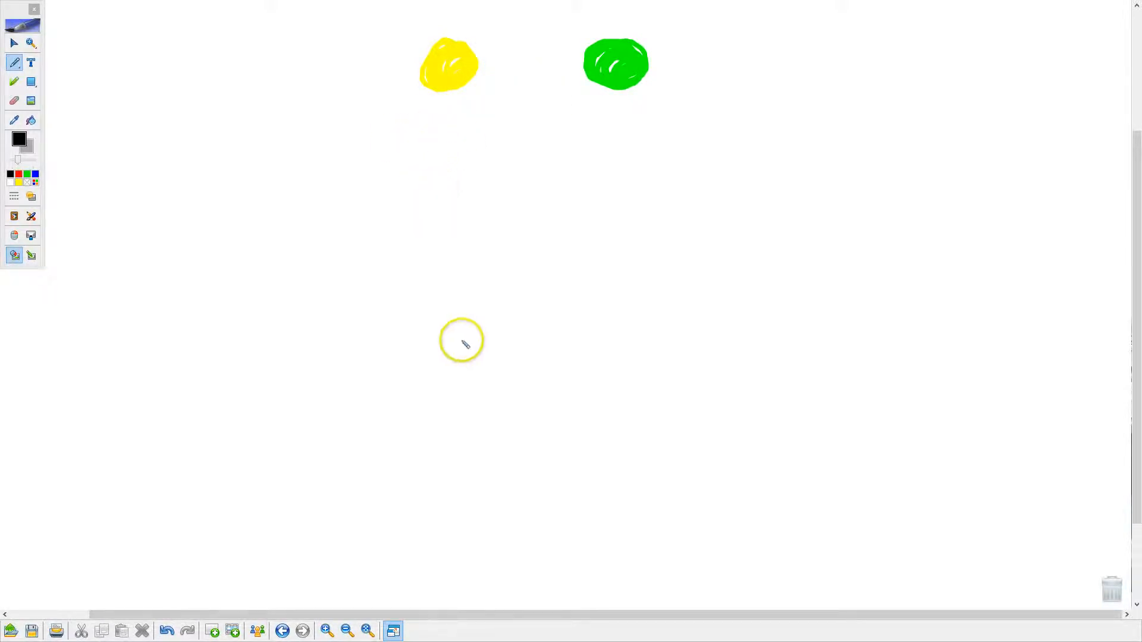
{"action": "mouse_move", "coordinate": [440, 334]}
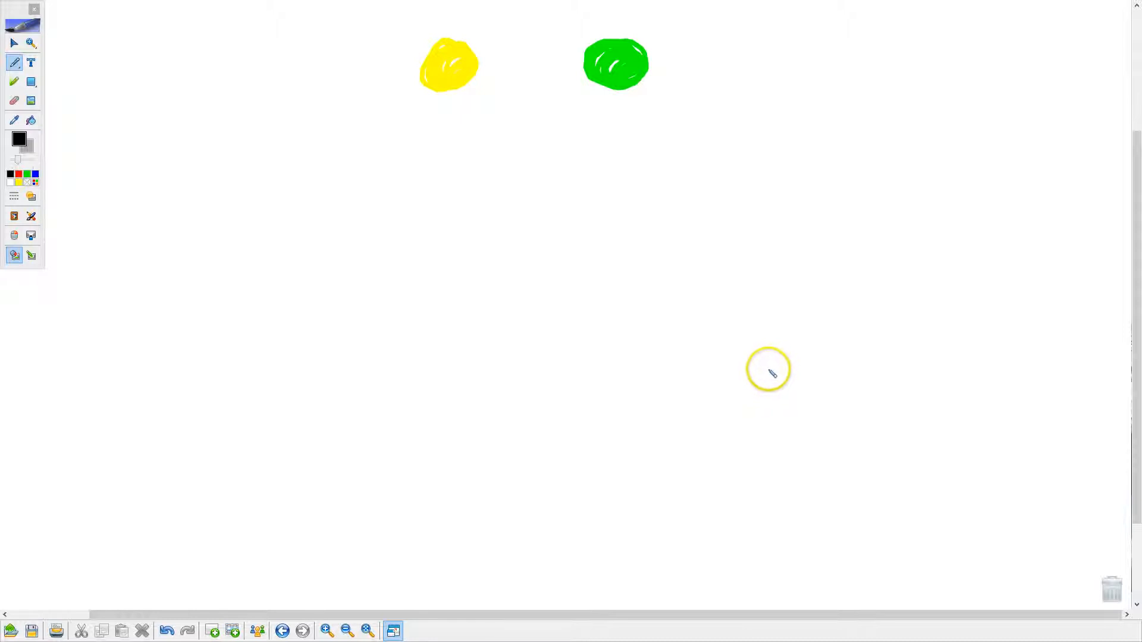
{"action": "mouse_move", "coordinate": [785, 228]}
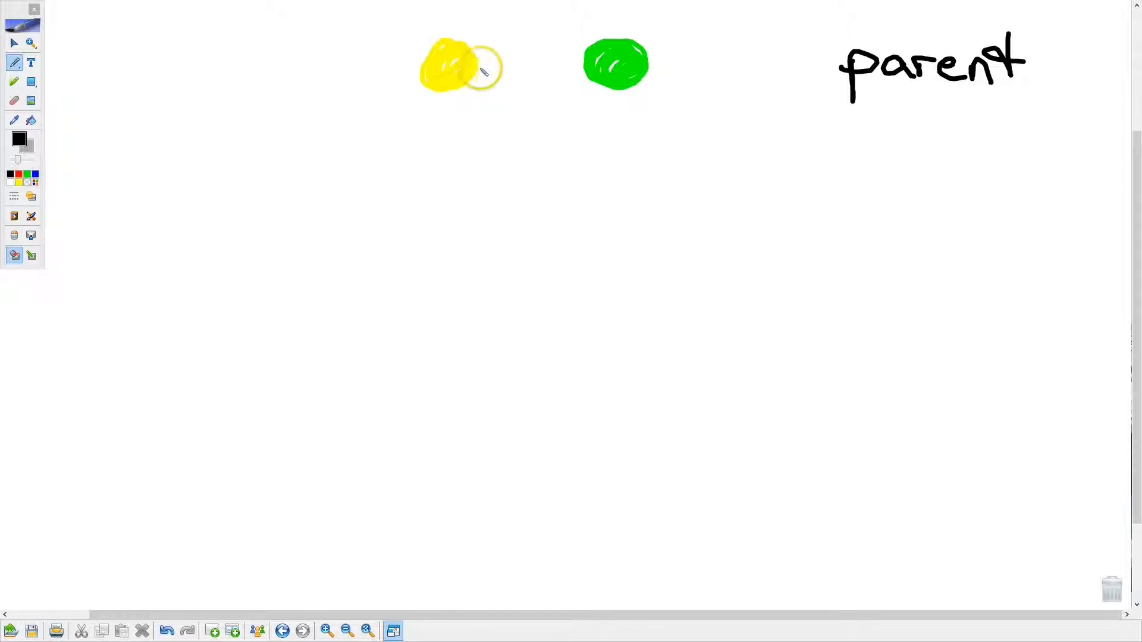
Join the two parent circles, draw offspring branch lines, and fill yellow offspring circles.
{"action": "left_click_drag", "start_coordinate": [477, 66], "coordinate": [586, 61]}
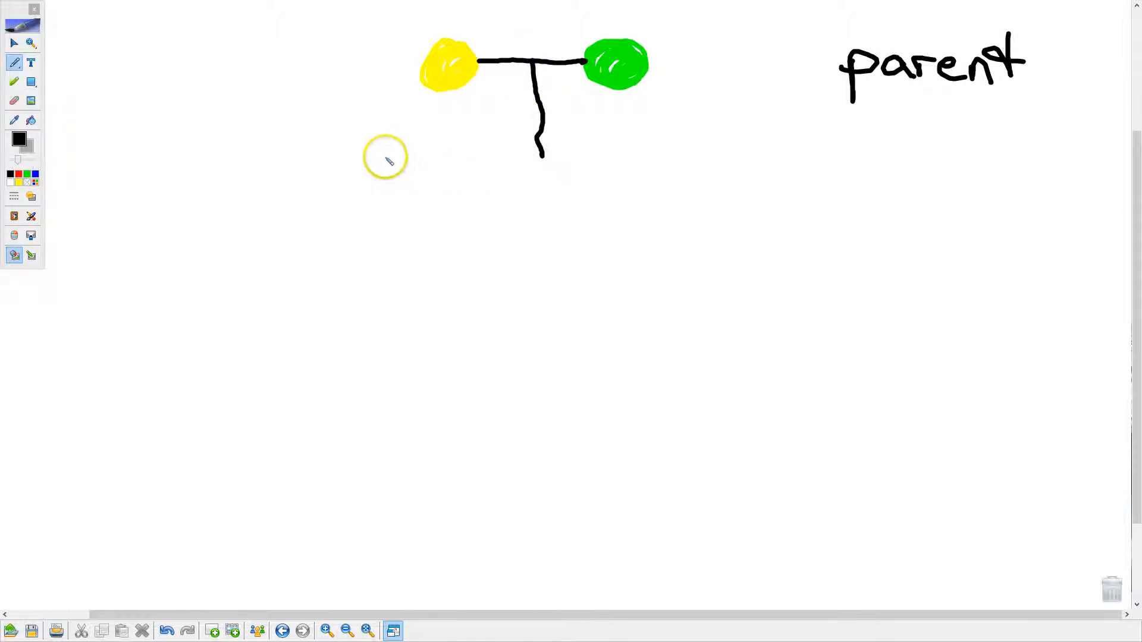
{"action": "left_click_drag", "start_coordinate": [388, 155], "coordinate": [674, 188]}
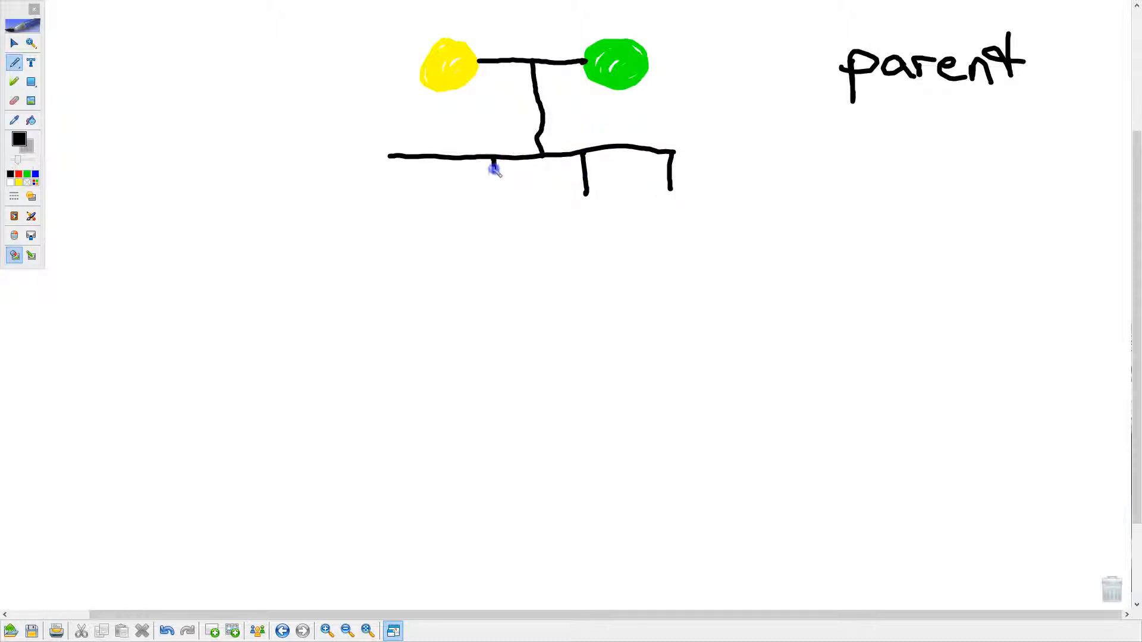
{"action": "left_click_drag", "start_coordinate": [494, 160], "coordinate": [494, 193]}
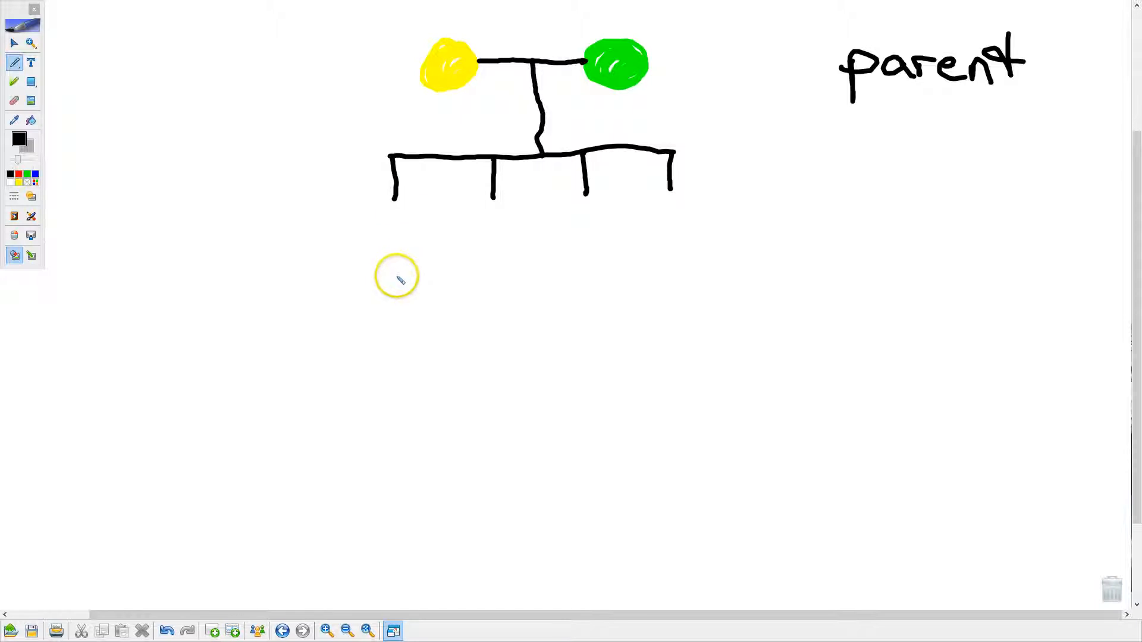
{"action": "mouse_move", "coordinate": [737, 249]}
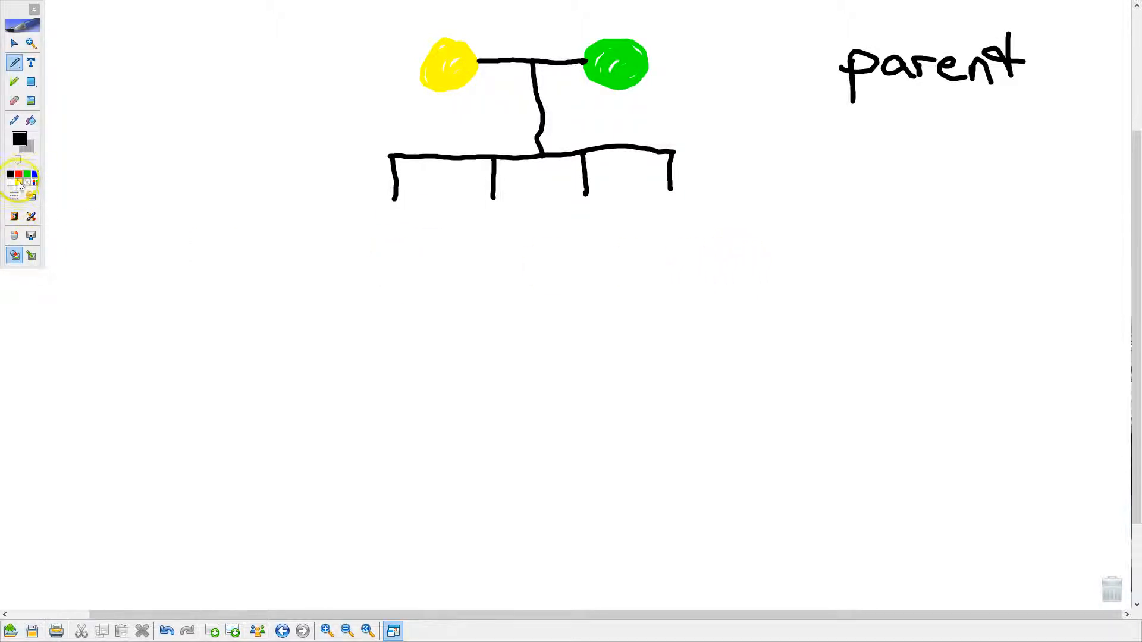
{"action": "left_click", "coordinate": [27, 178]}
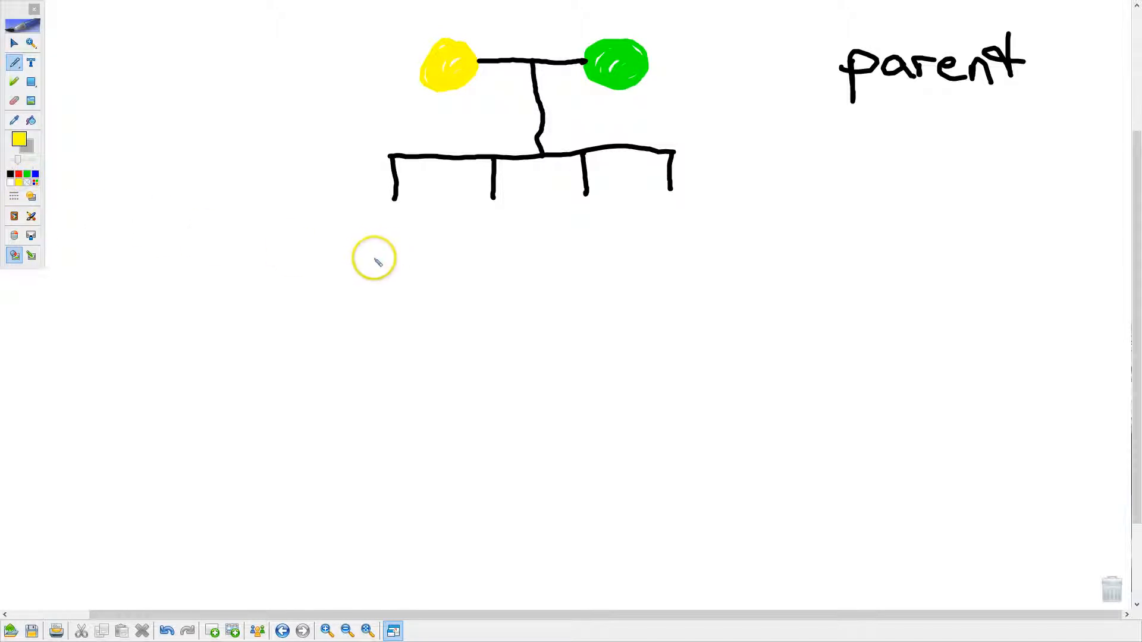
{"action": "mouse_move", "coordinate": [367, 280]}
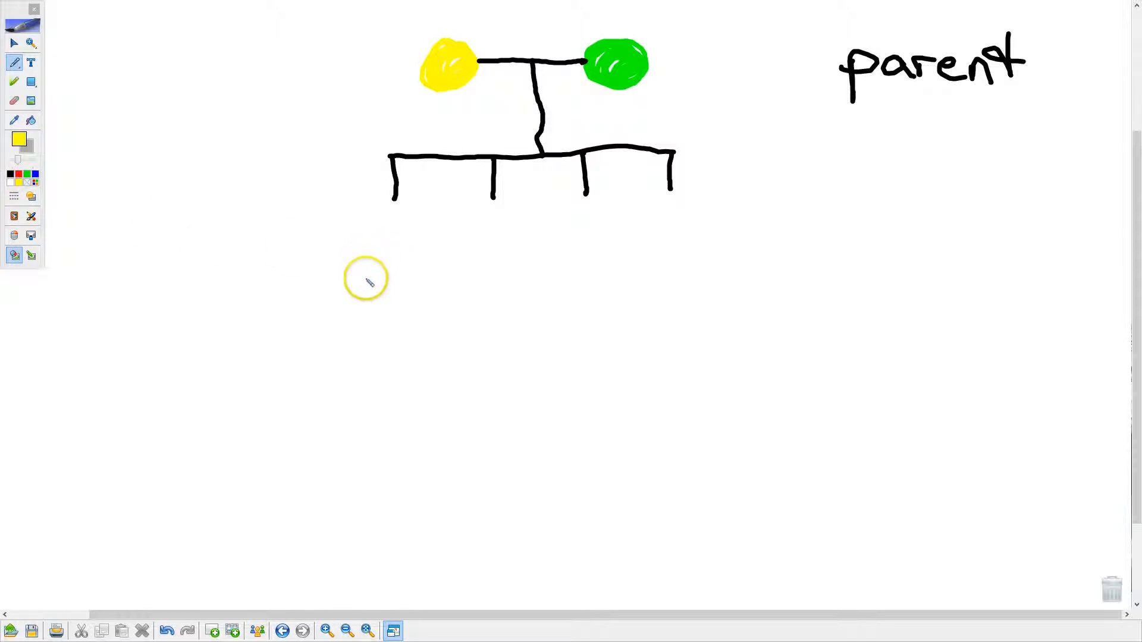
{"action": "left_click_drag", "start_coordinate": [376, 211], "coordinate": [405, 226]}
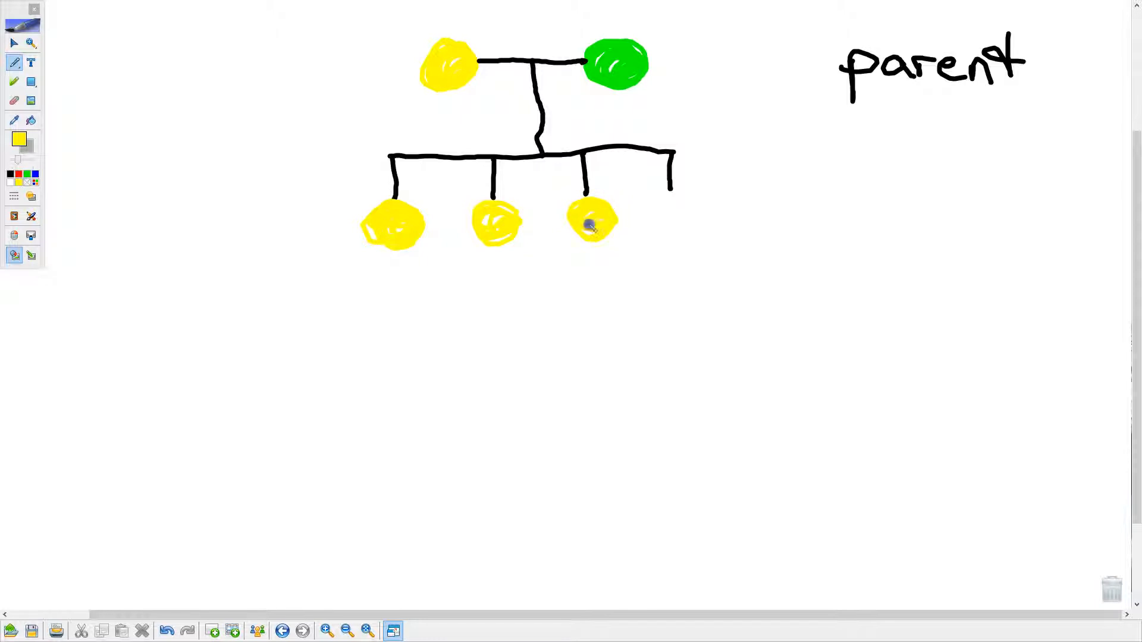
{"action": "left_click_drag", "start_coordinate": [667, 189], "coordinate": [674, 226]}
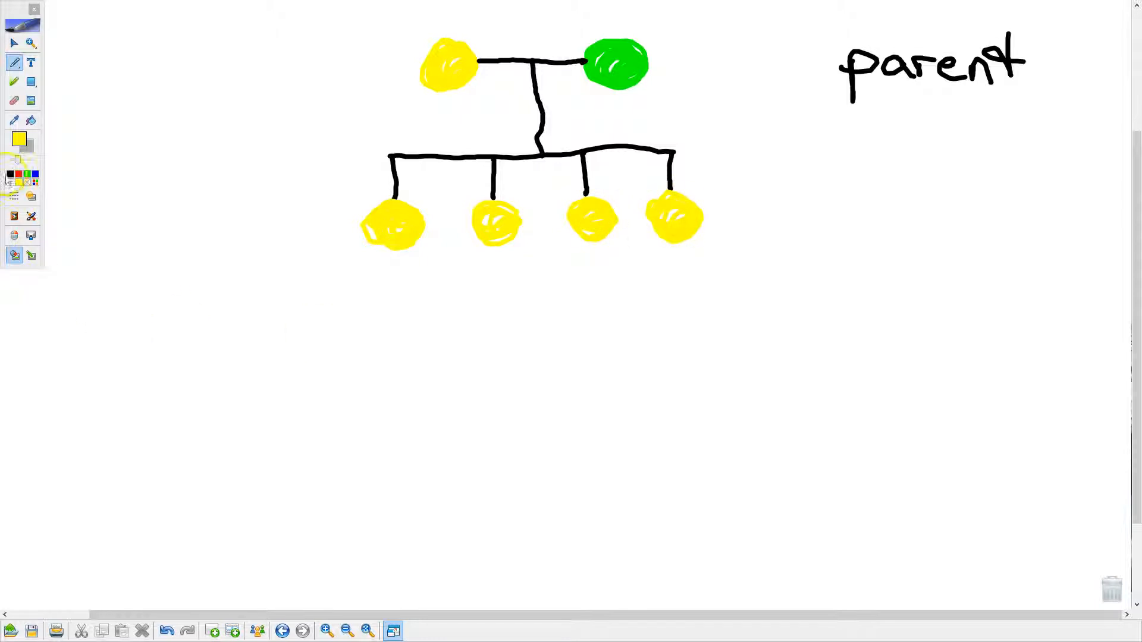
Switch back to black ink and label the offspring row 'f1'.
{"action": "left_click", "coordinate": [9, 173]}
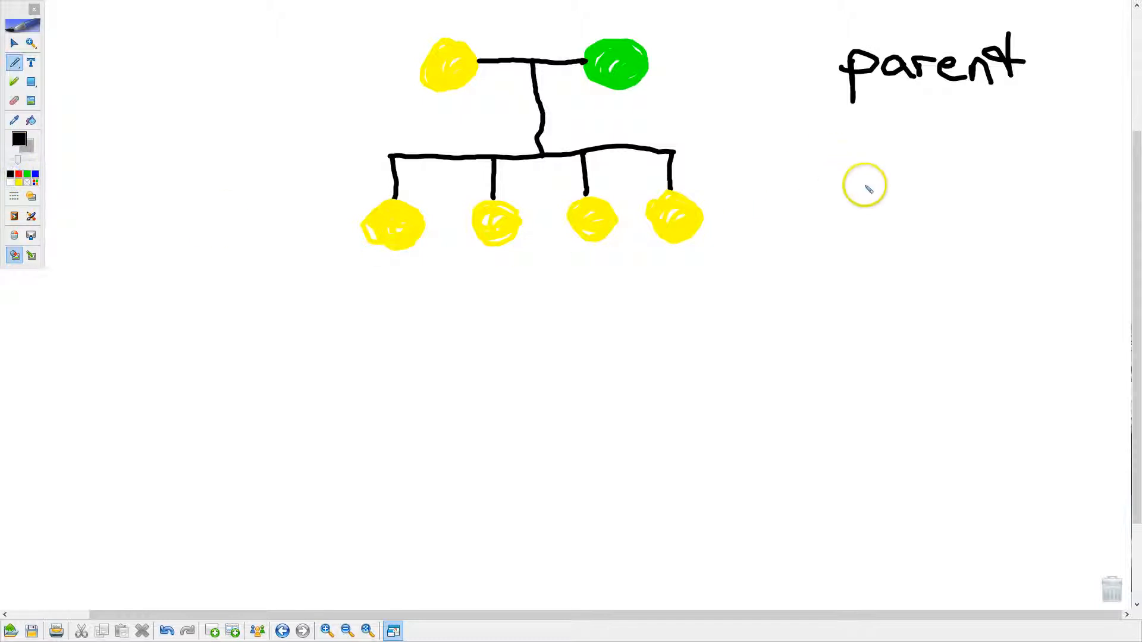
{"action": "left_click_drag", "start_coordinate": [873, 175], "coordinate": [859, 211]}
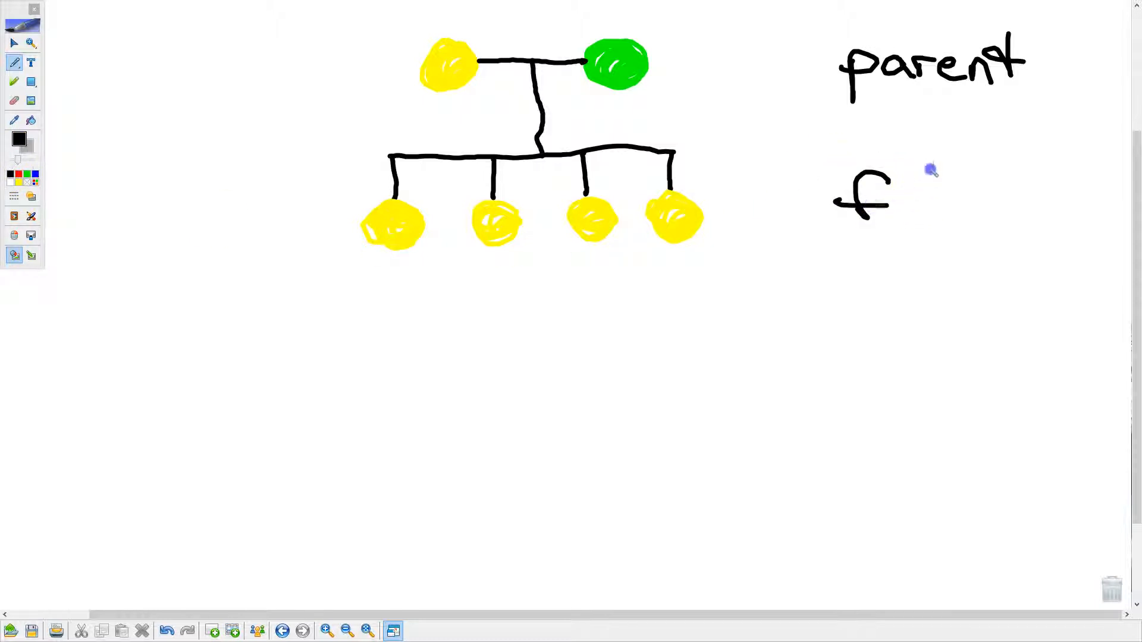
{"action": "left_click_drag", "start_coordinate": [911, 175], "coordinate": [940, 215]}
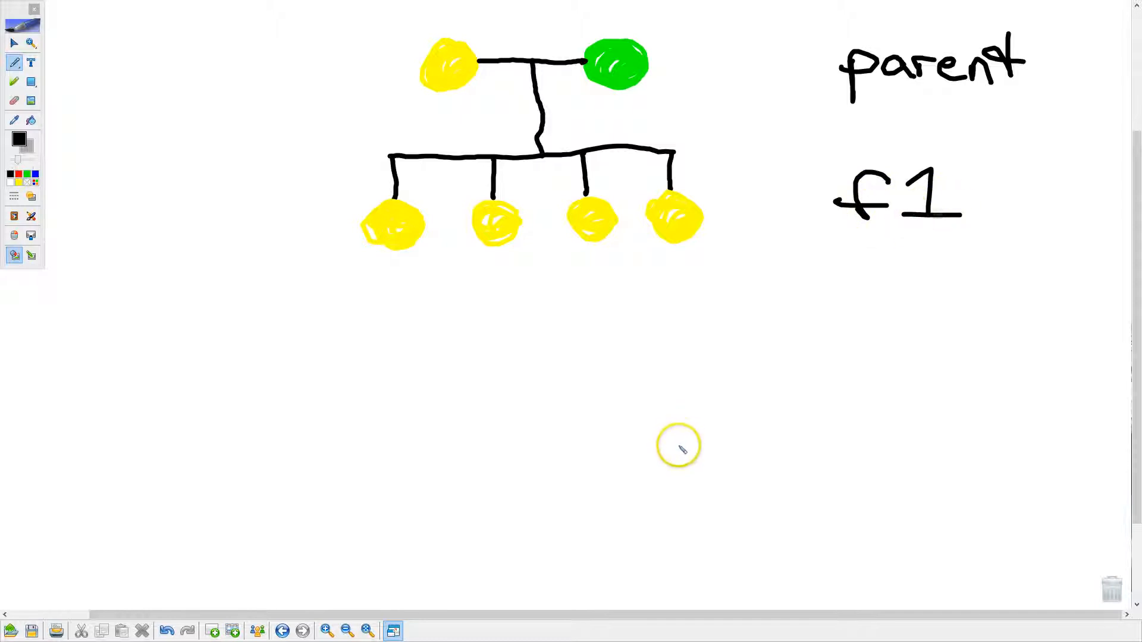
{"action": "mouse_move", "coordinate": [664, 467]}
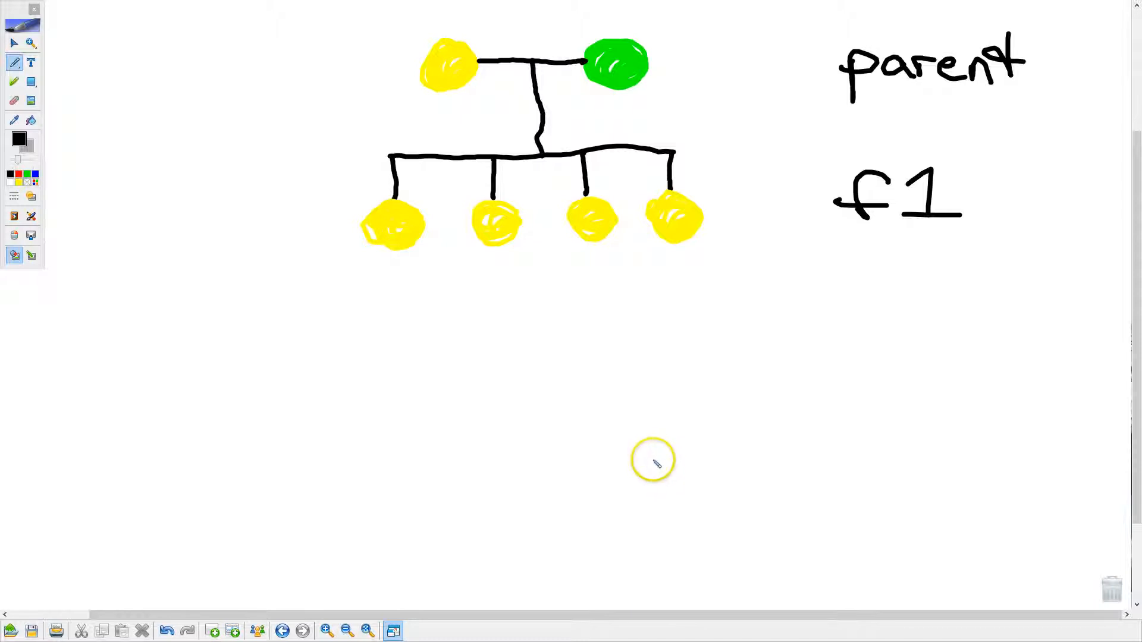
{"action": "mouse_move", "coordinate": [703, 219]}
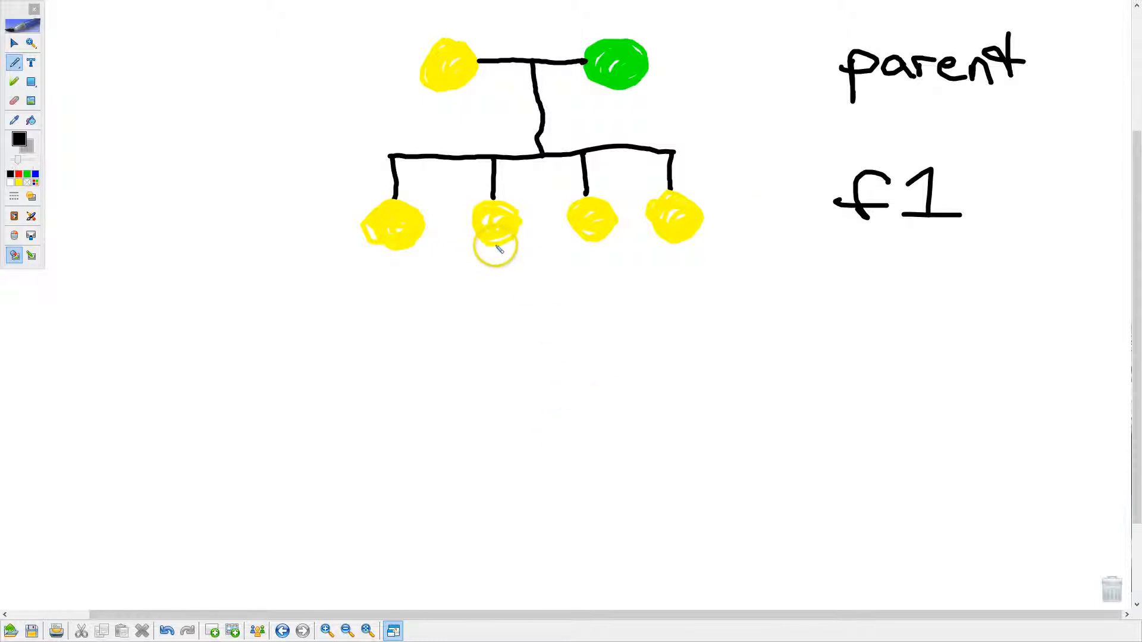
Draw the F2 branch line with four drops under the second F1 circle.
{"action": "left_click_drag", "start_coordinate": [496, 248], "coordinate": [495, 298]}
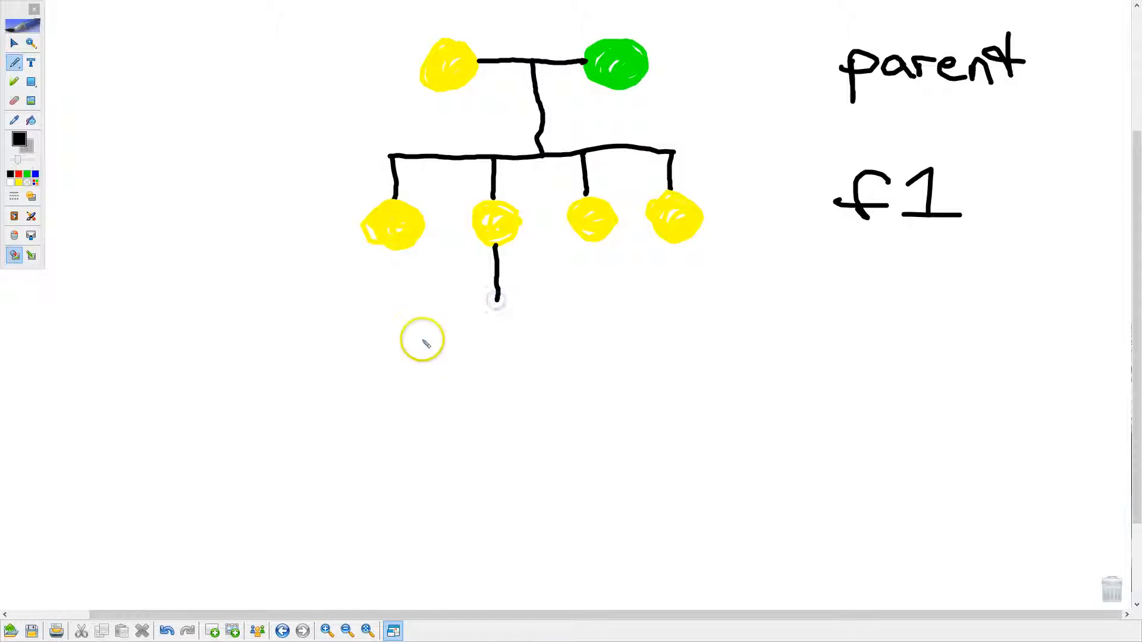
{"action": "left_click_drag", "start_coordinate": [361, 305], "coordinate": [630, 298]}
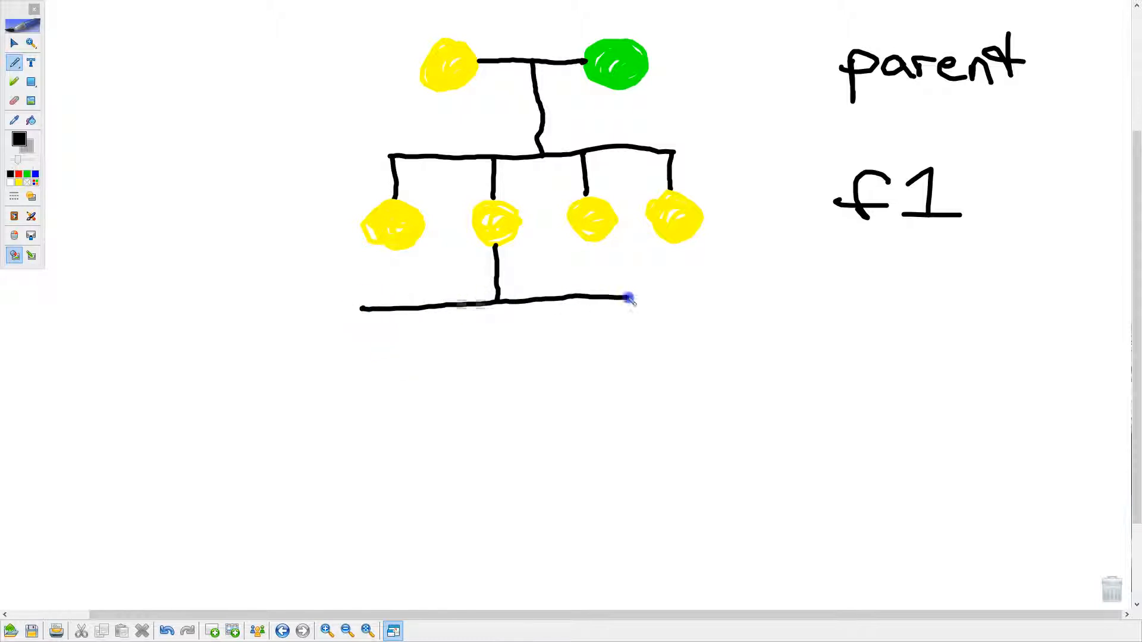
{"action": "left_click_drag", "start_coordinate": [627, 296], "coordinate": [746, 296]}
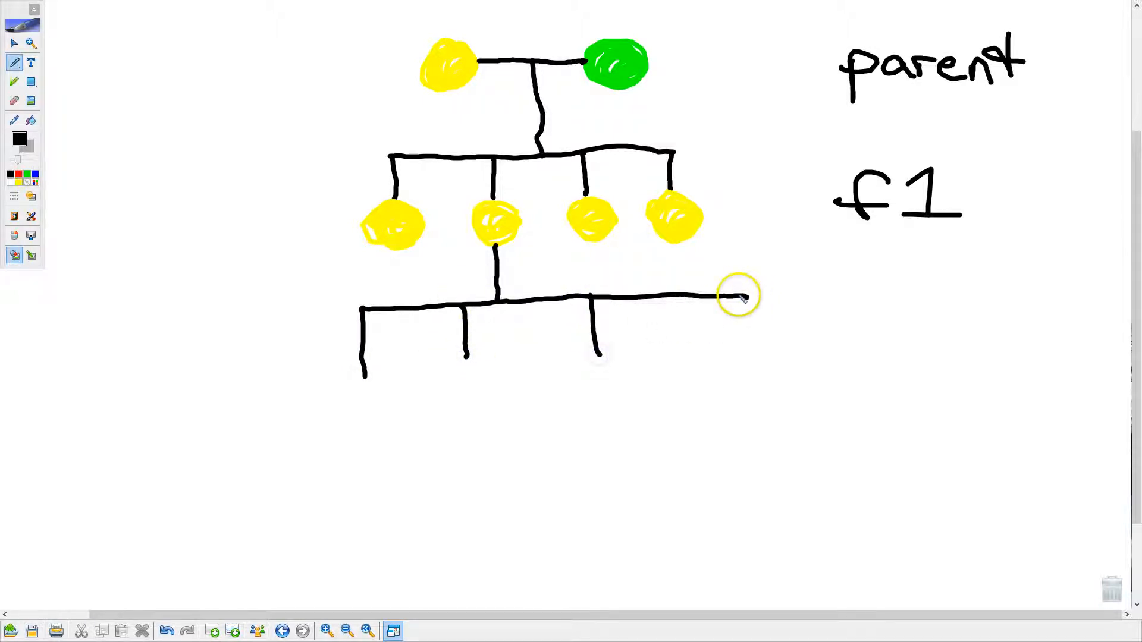
{"action": "left_click_drag", "start_coordinate": [737, 299], "coordinate": [737, 357]}
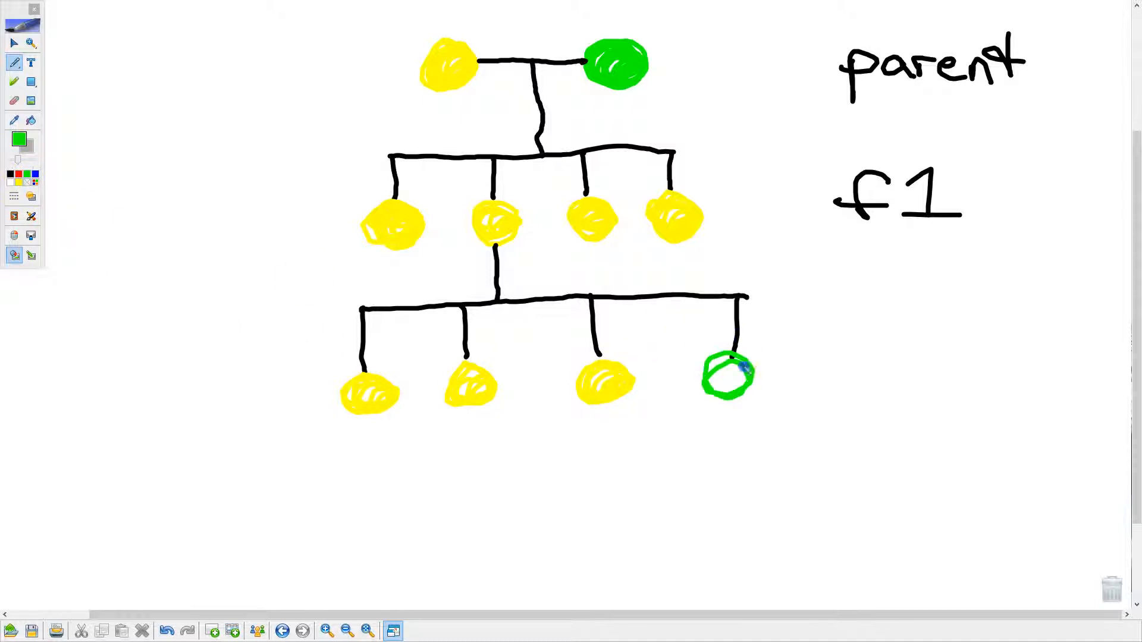
Fill the fourth F2 offspring circle with green.
{"action": "left_click_drag", "start_coordinate": [728, 375], "coordinate": [736, 379]}
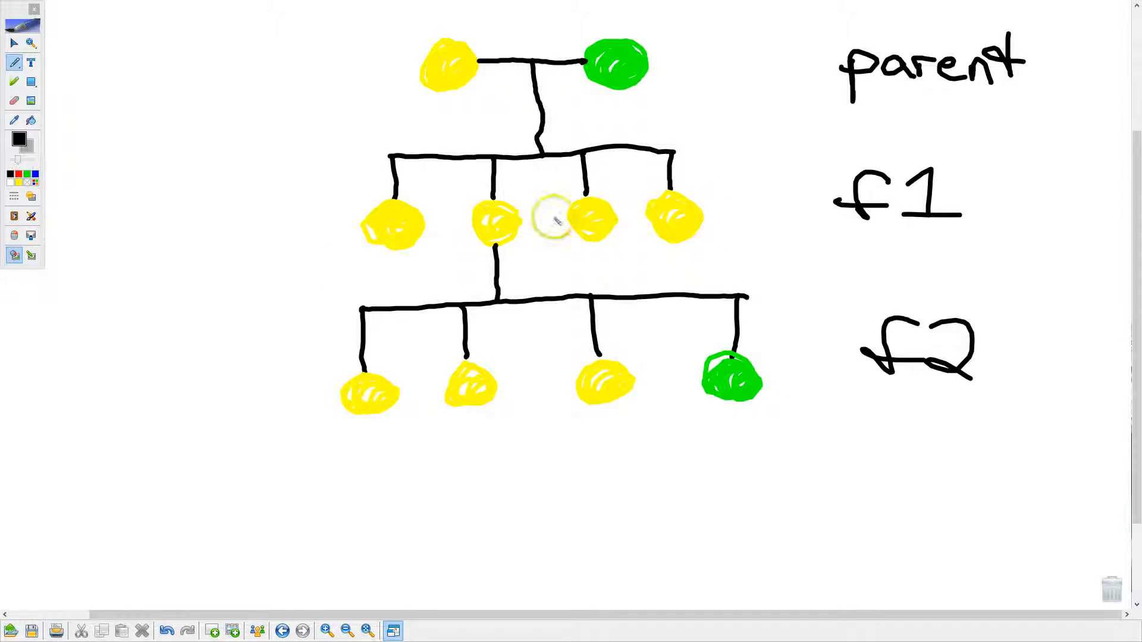
{"action": "mouse_move", "coordinate": [623, 390]}
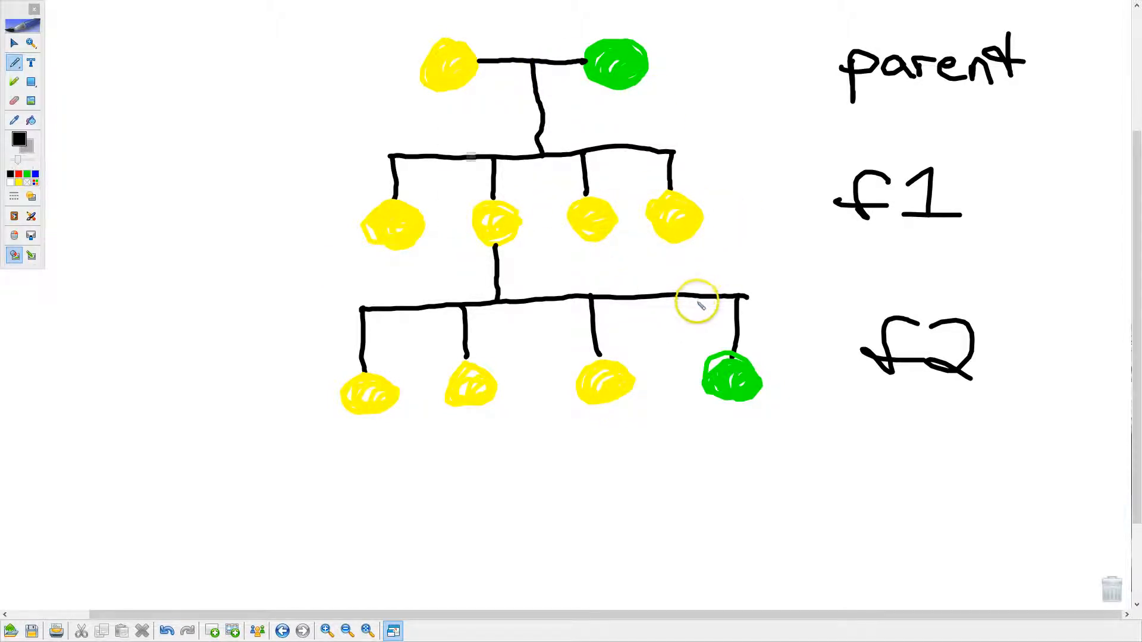
{"action": "mouse_move", "coordinate": [536, 447]}
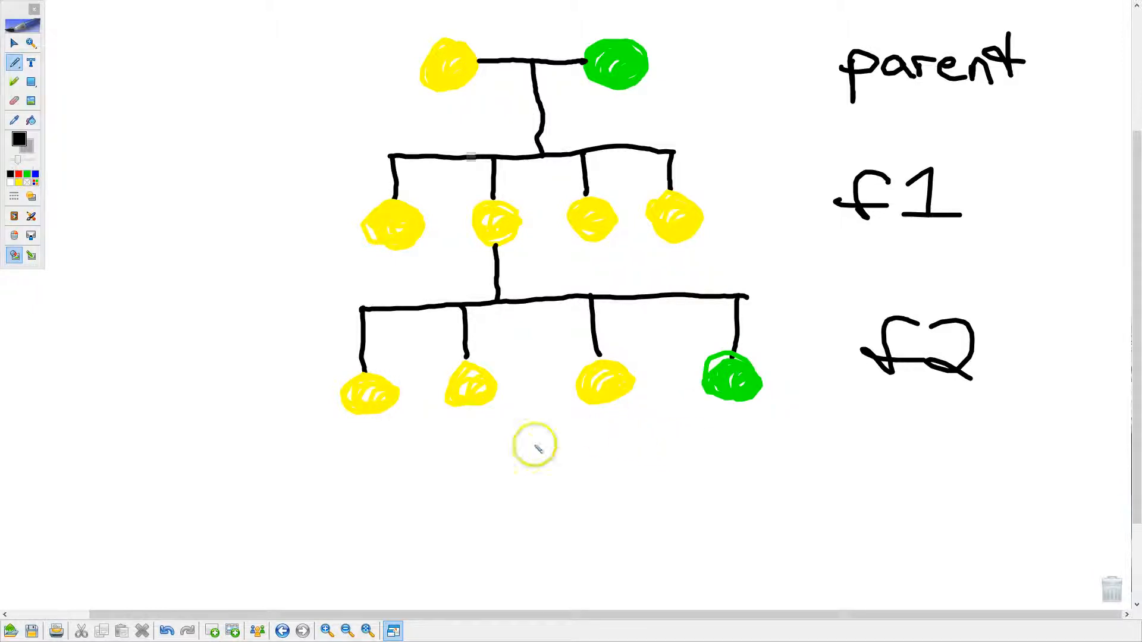
{"action": "mouse_move", "coordinate": [321, 393]}
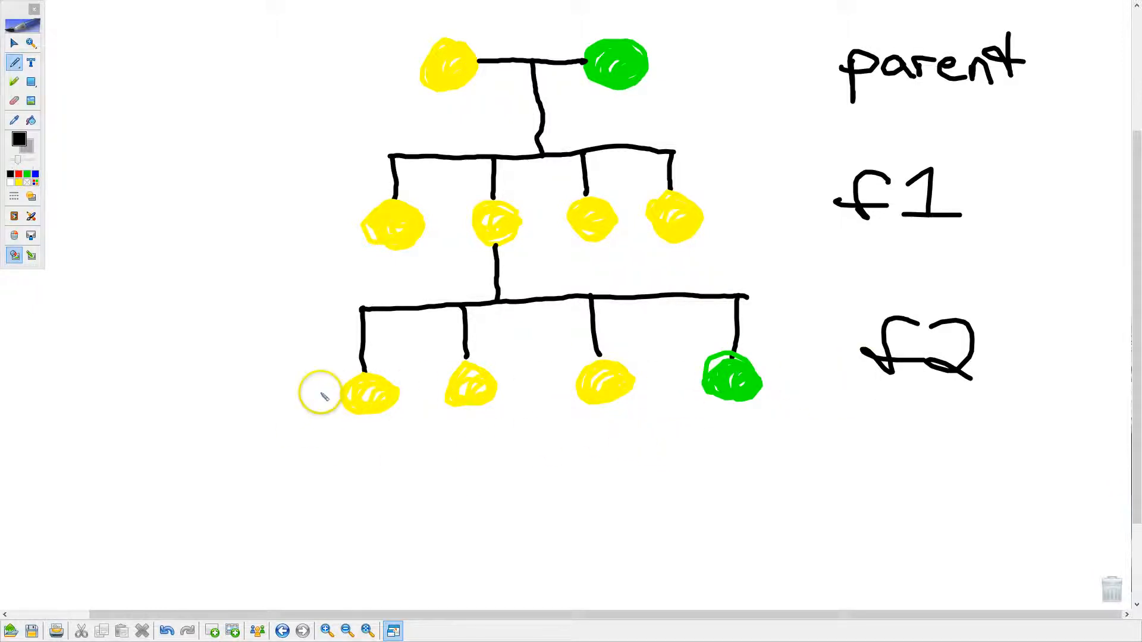
{"action": "mouse_move", "coordinate": [326, 442]}
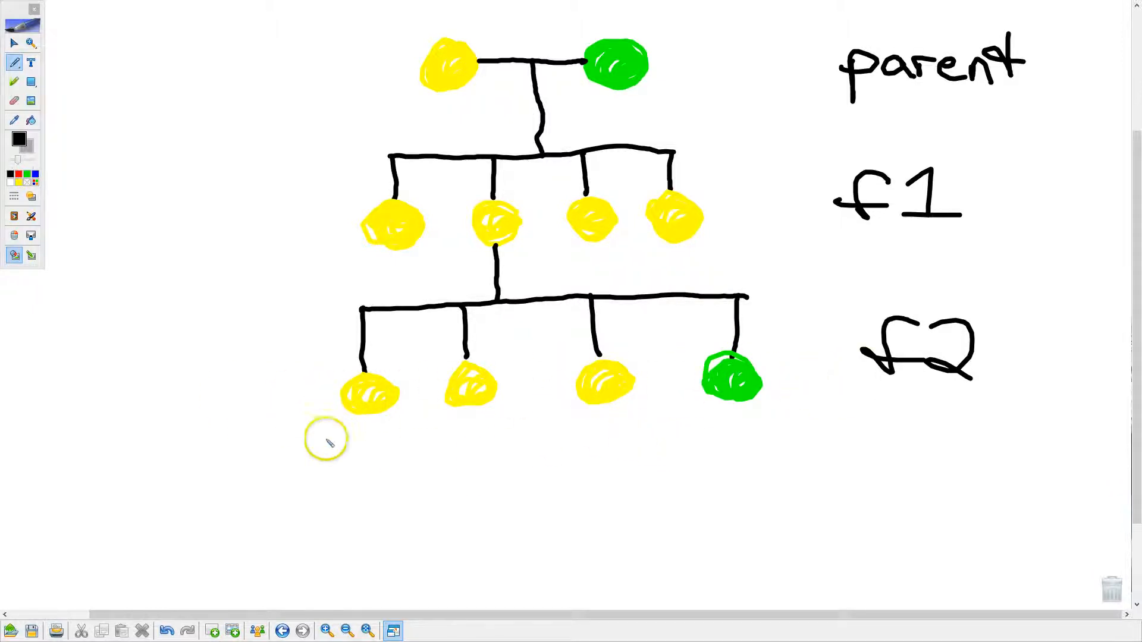
{"action": "mouse_move", "coordinate": [353, 407]}
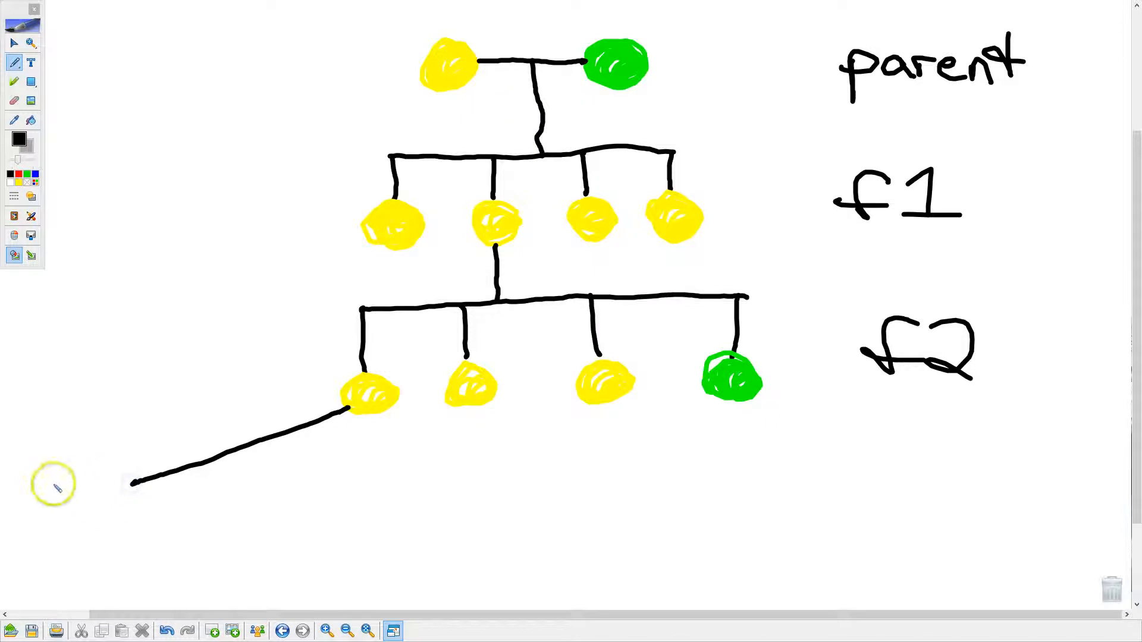
Draw branch lines and drops under the F2 circles, including the green one.
{"action": "left_click_drag", "start_coordinate": [131, 480], "coordinate": [273, 502]}
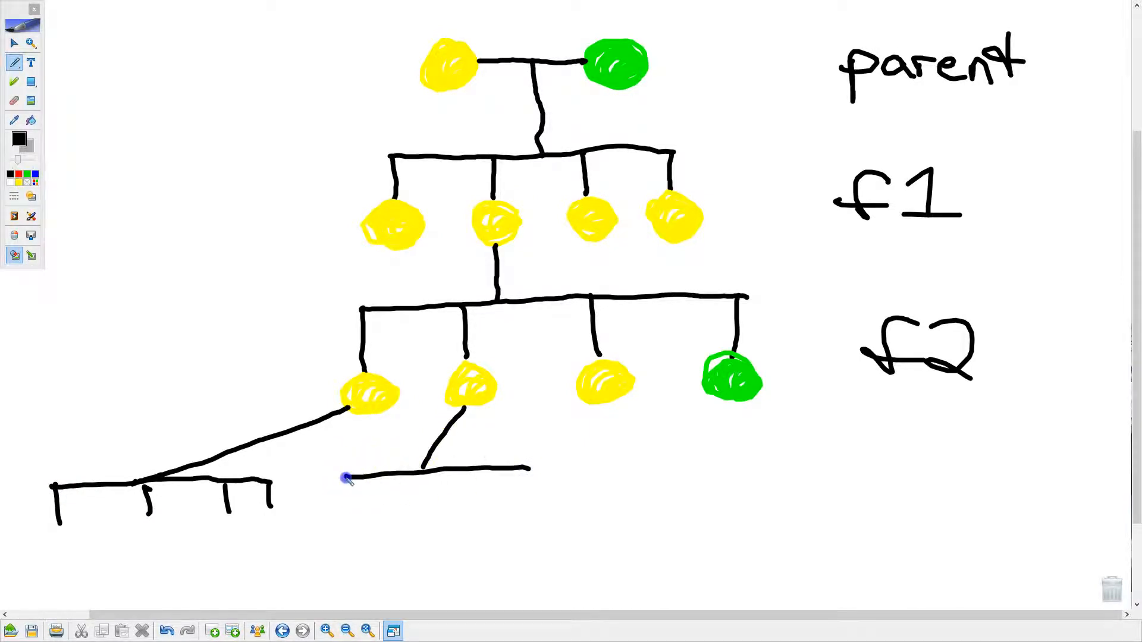
{"action": "left_click_drag", "start_coordinate": [342, 477], "coordinate": [531, 466]}
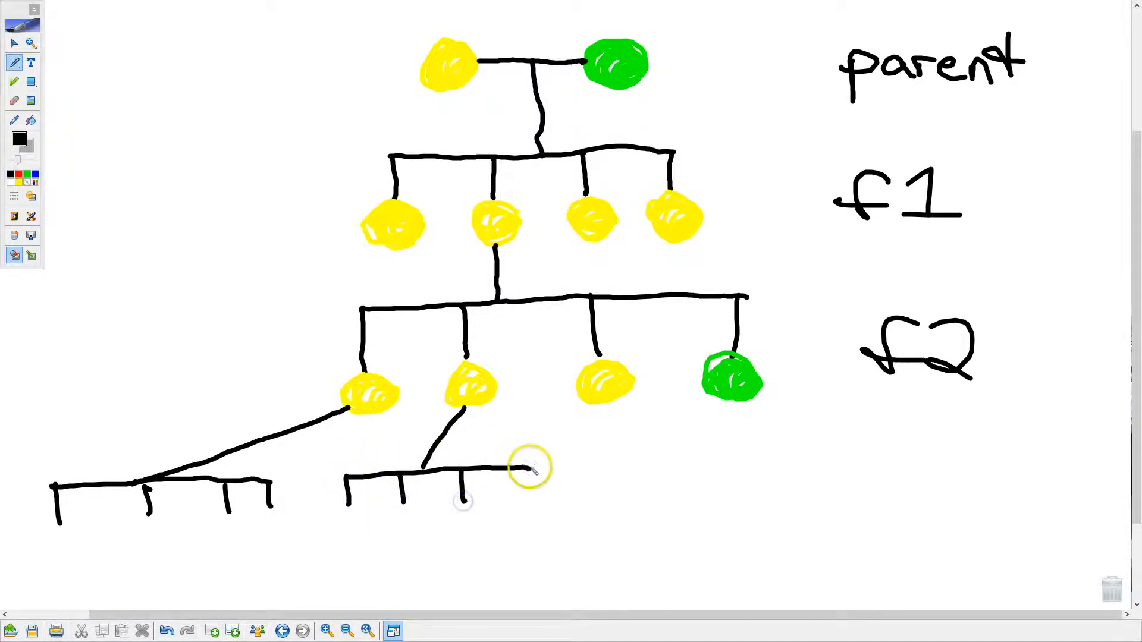
{"action": "left_click_drag", "start_coordinate": [612, 408], "coordinate": [713, 459]}
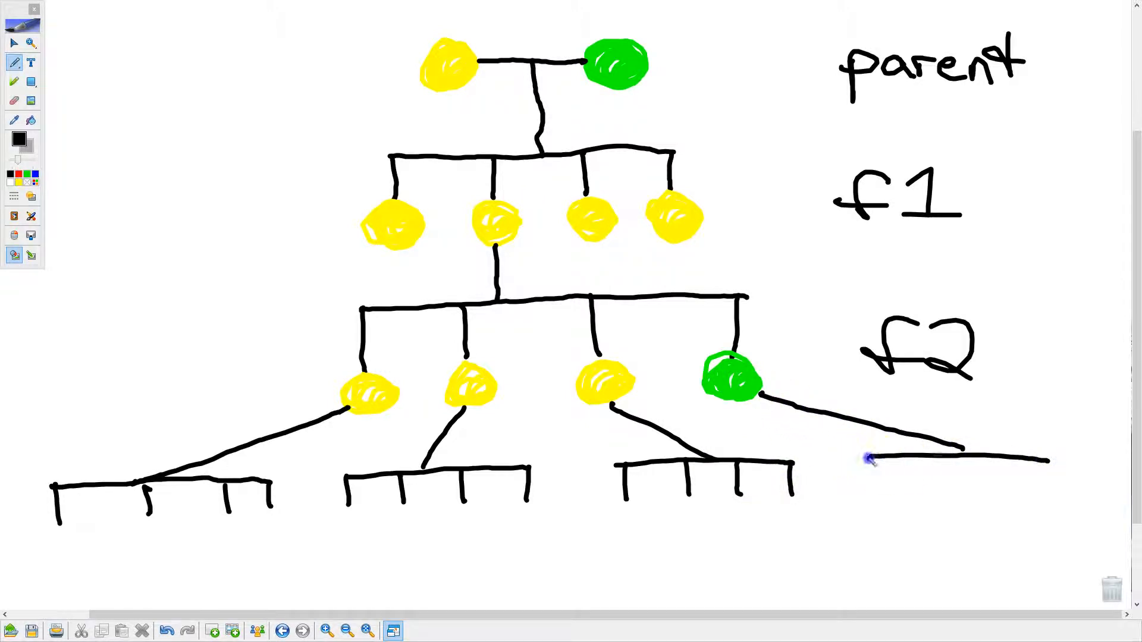
{"action": "left_click_drag", "start_coordinate": [867, 458], "coordinate": [961, 488]}
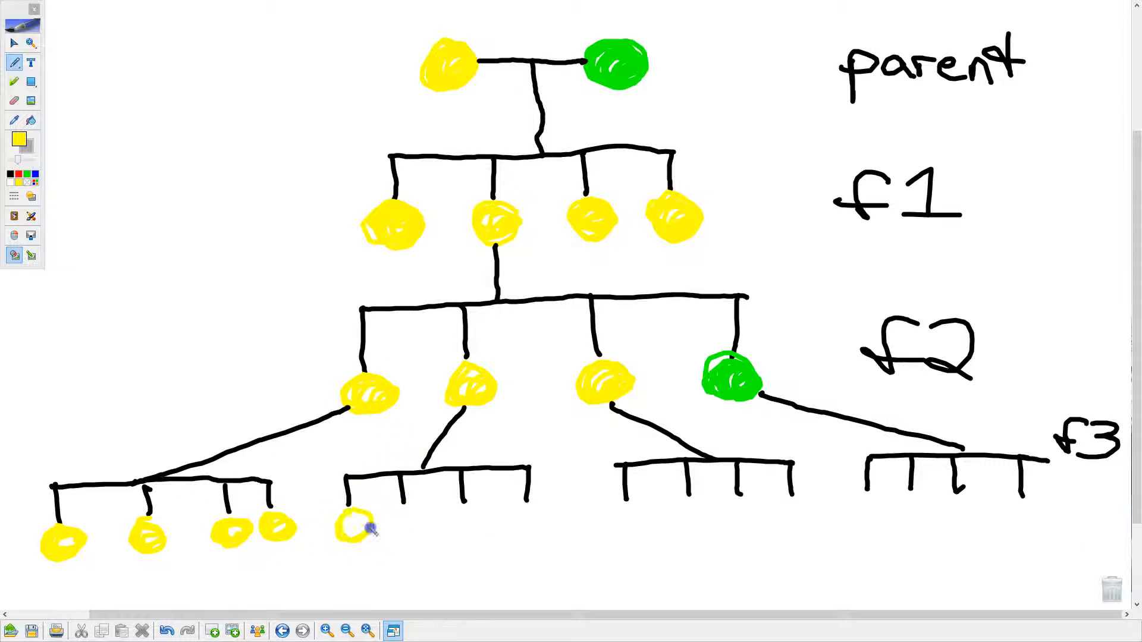
Fill yellow F3 offspring circles under the drops, with a green circle under the fourth branch.
{"action": "left_click_drag", "start_coordinate": [357, 524], "coordinate": [408, 525]}
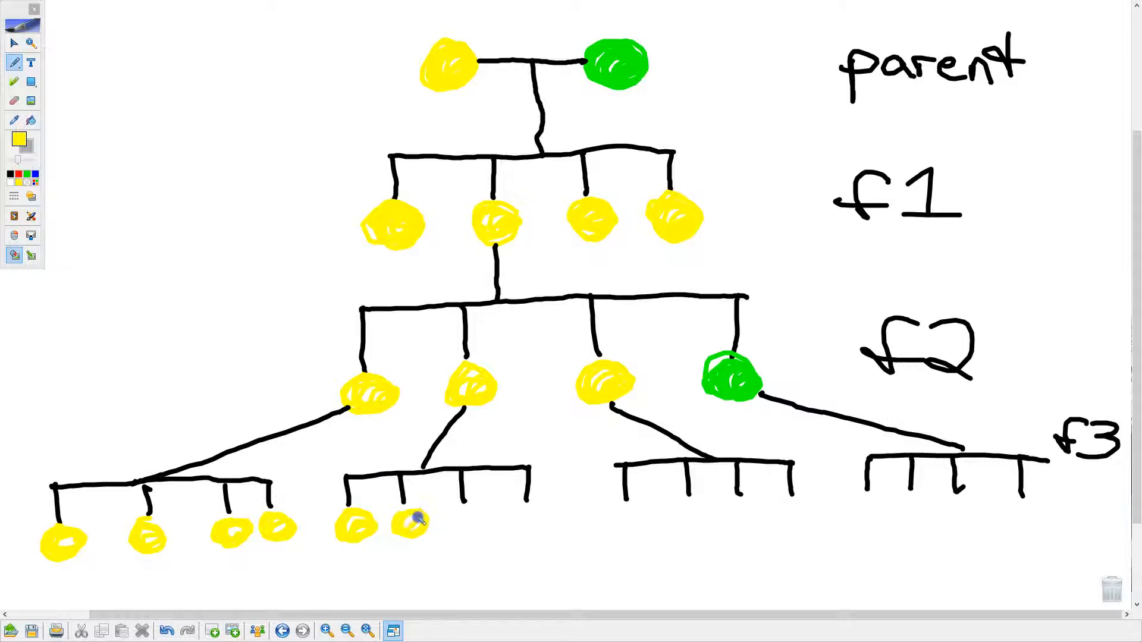
{"action": "left_click_drag", "start_coordinate": [412, 521], "coordinate": [463, 525]}
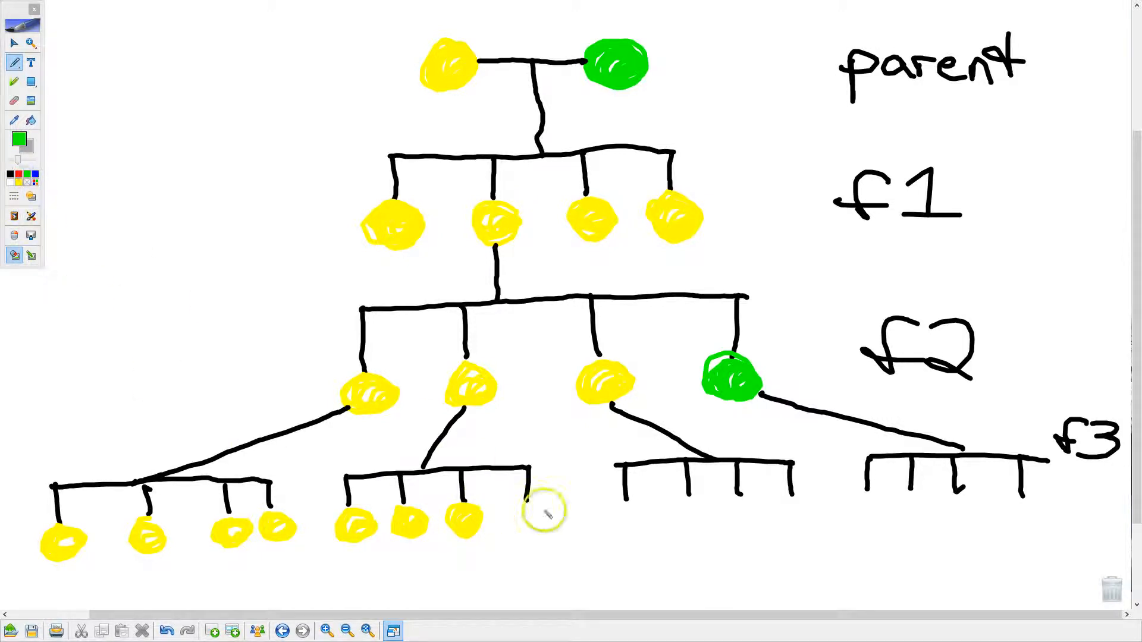
{"action": "left_click", "coordinate": [530, 519]}
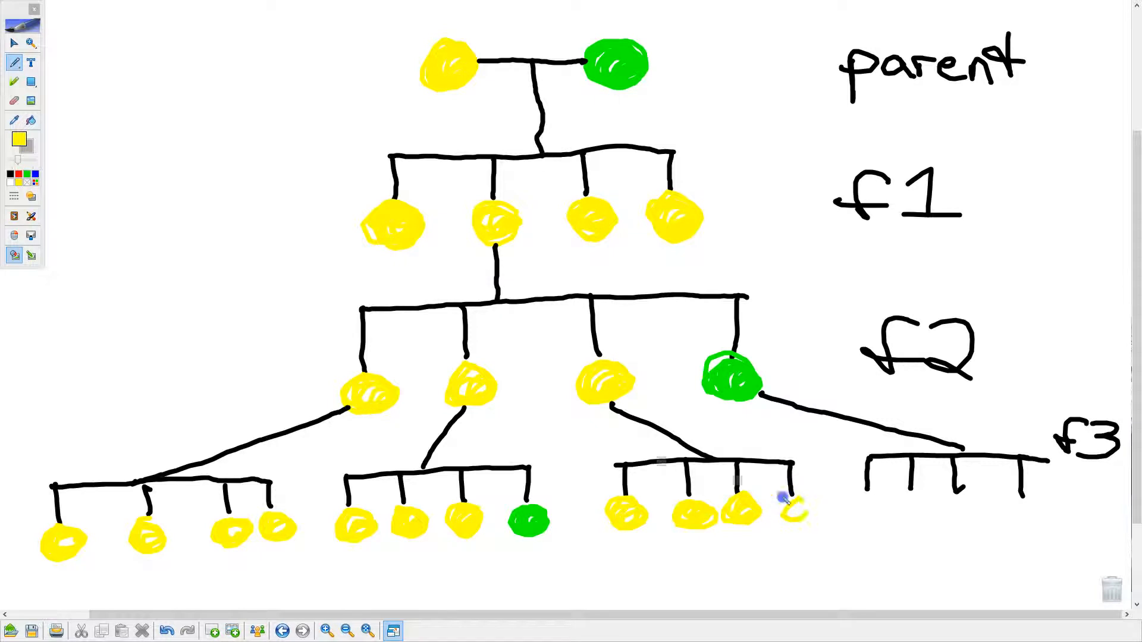
{"action": "left_click", "coordinate": [167, 631]}
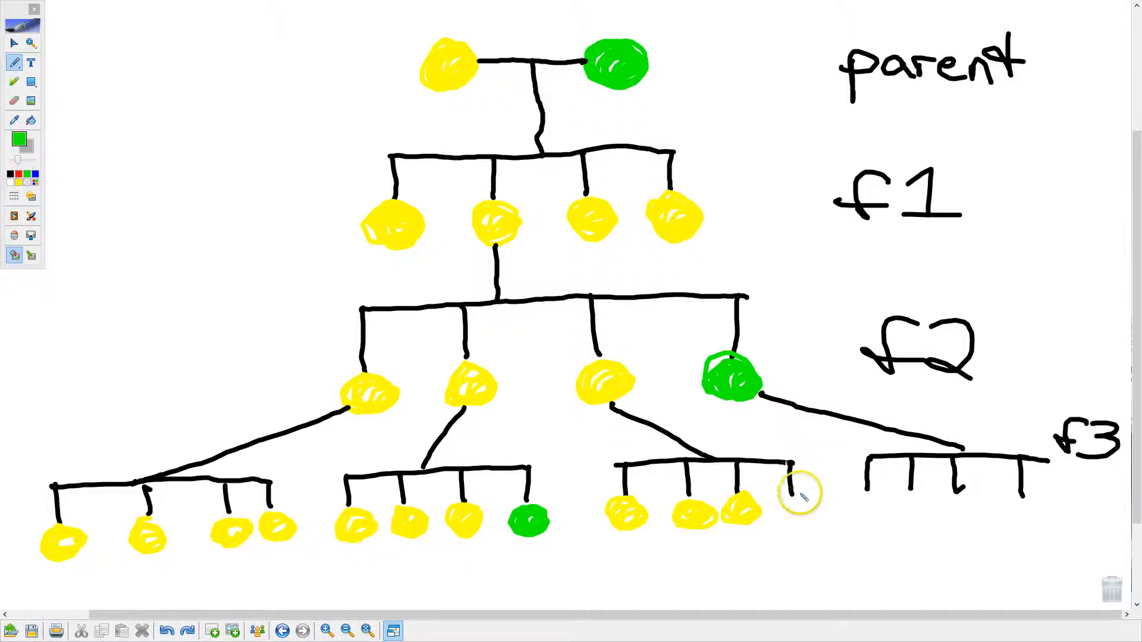
{"action": "left_click", "coordinate": [797, 510]}
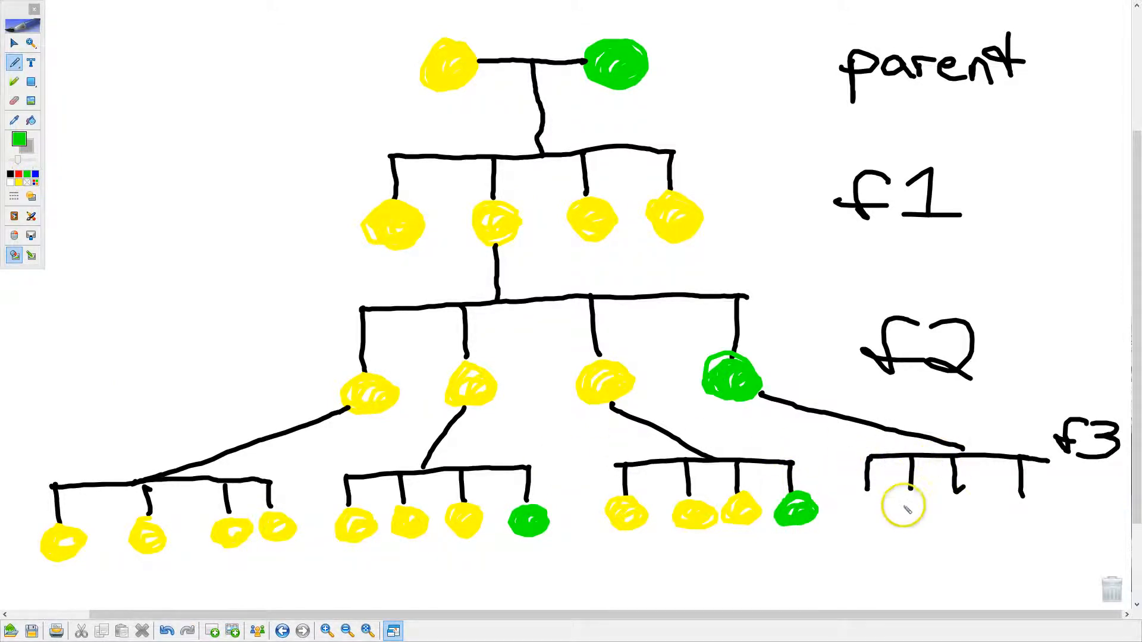
{"action": "left_click_drag", "start_coordinate": [867, 517], "coordinate": [885, 502]}
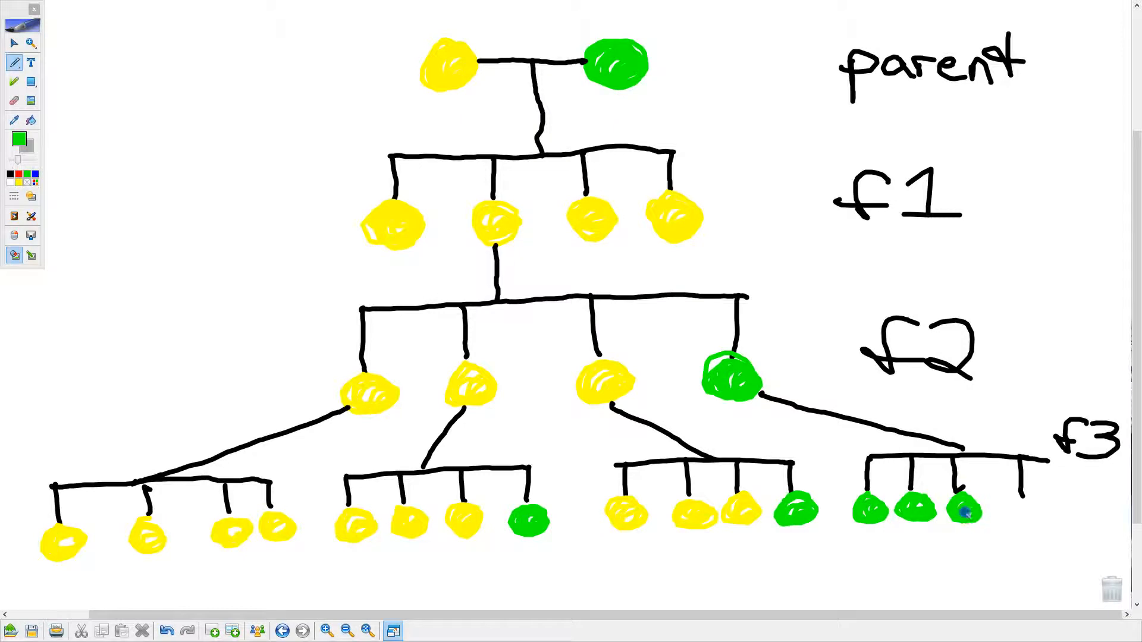
{"action": "left_click", "coordinate": [1019, 509]}
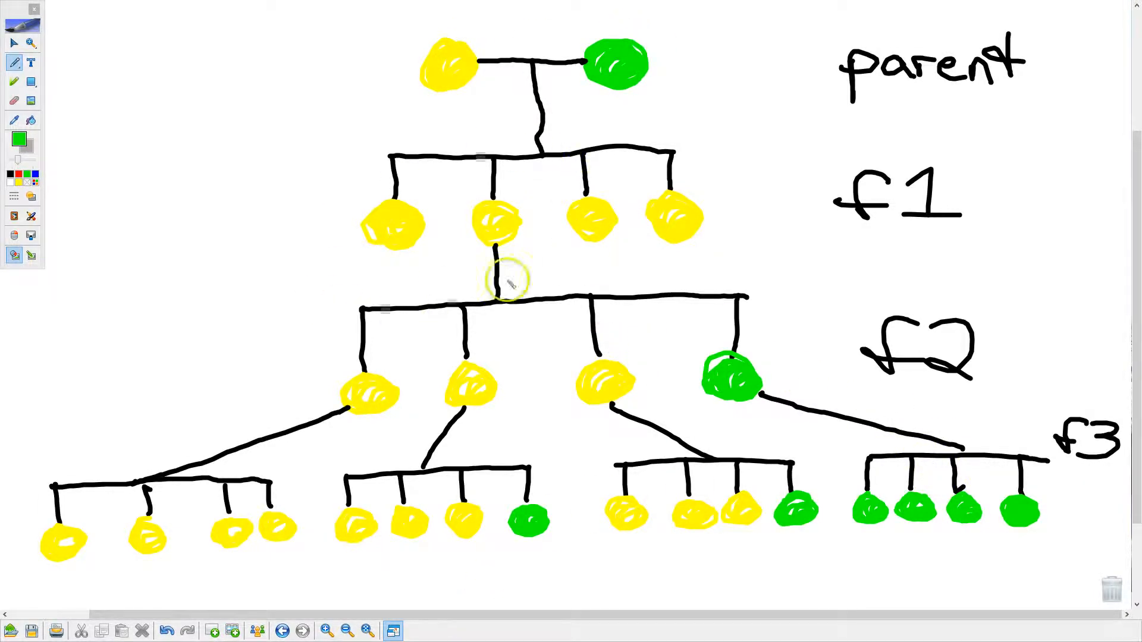
{"action": "mouse_move", "coordinate": [578, 275]}
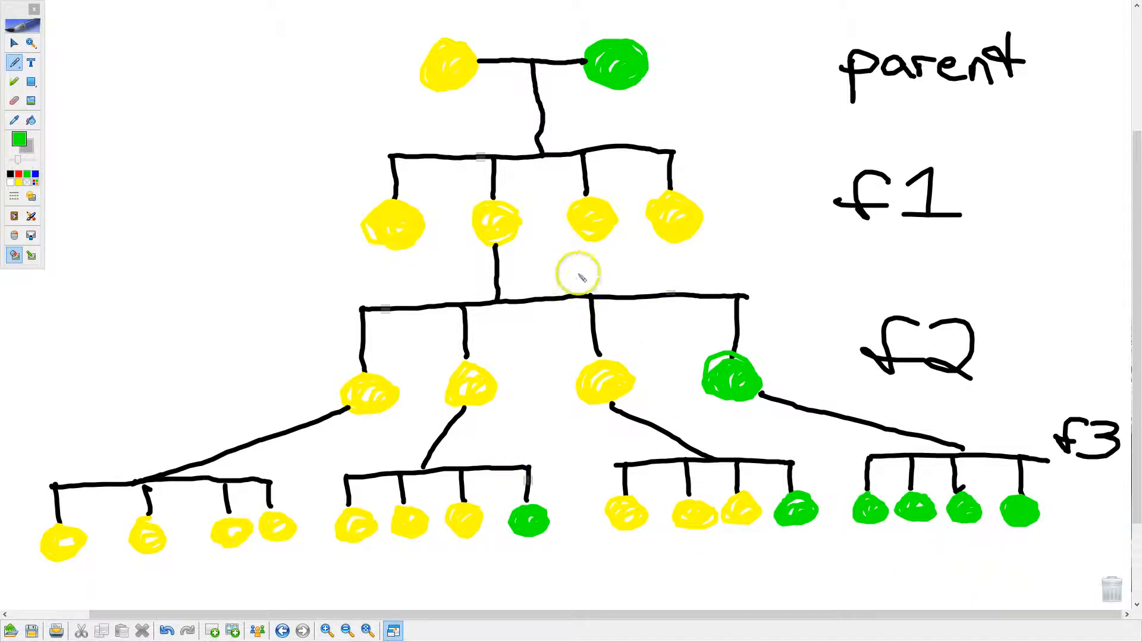
{"action": "mouse_move", "coordinate": [699, 266]}
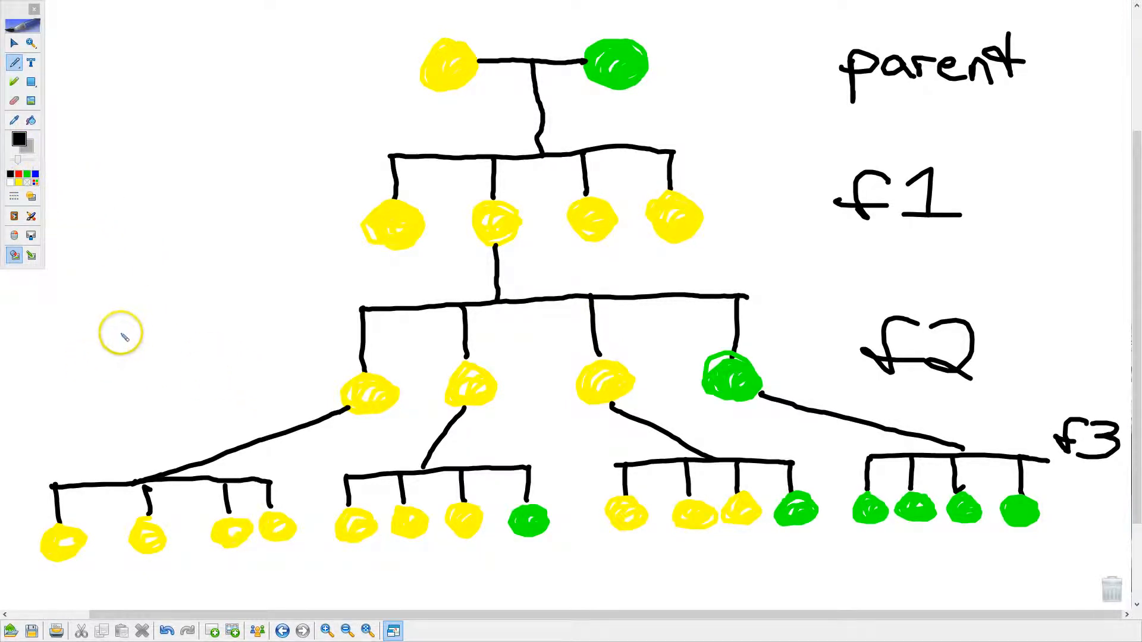
{"action": "mouse_move", "coordinate": [106, 347]}
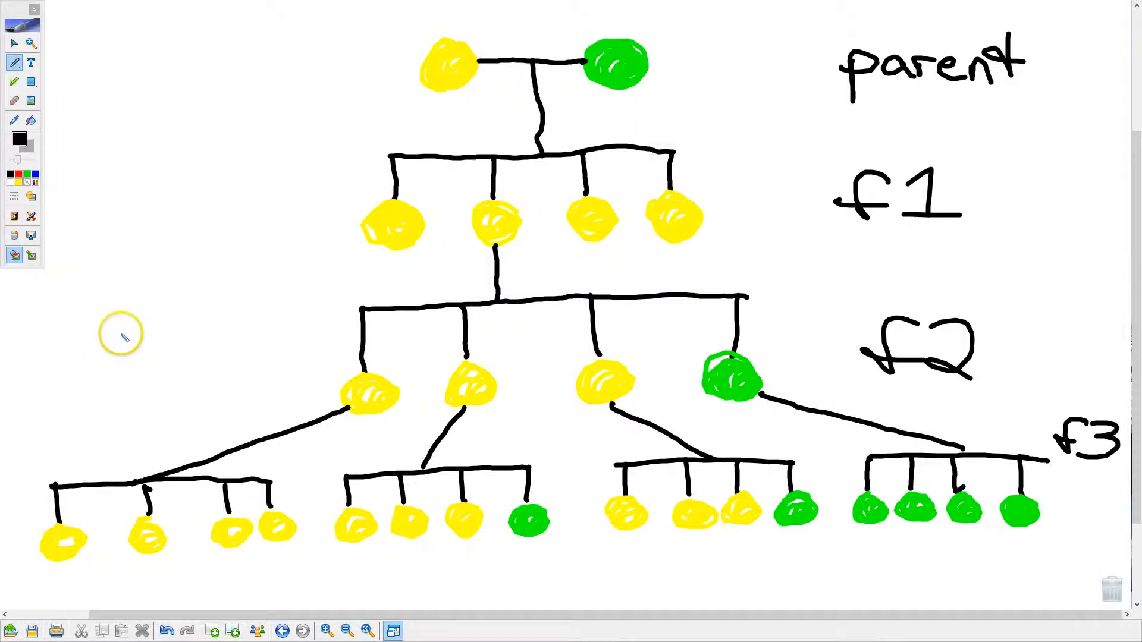
{"action": "mouse_move", "coordinate": [113, 342]}
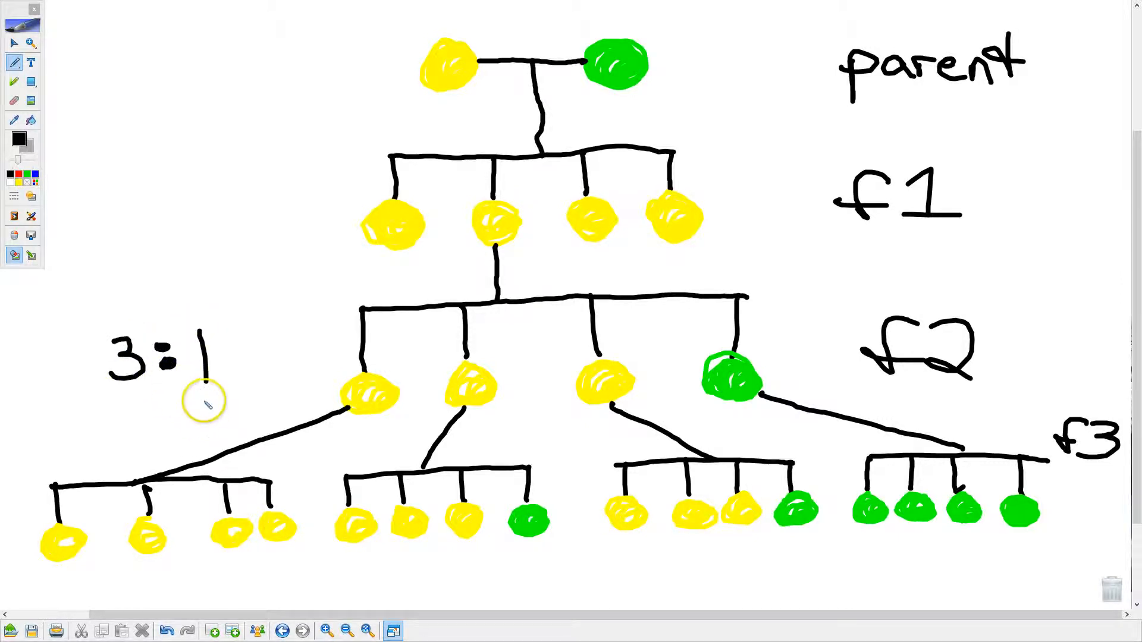
{"action": "mouse_move", "coordinate": [234, 423]}
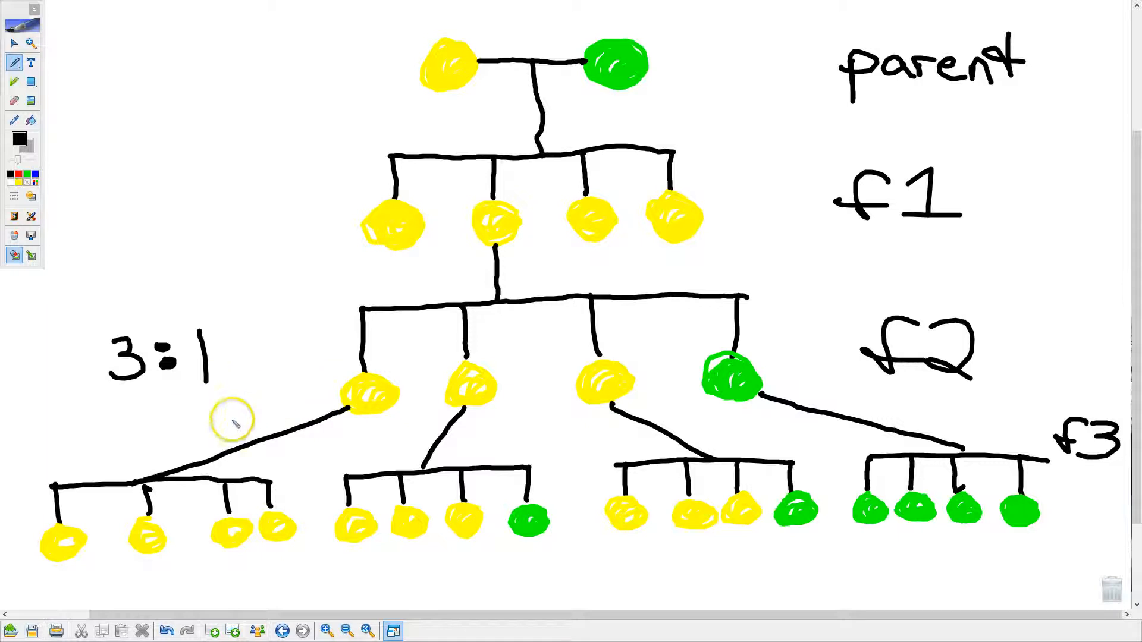
{"action": "mouse_move", "coordinate": [397, 419]}
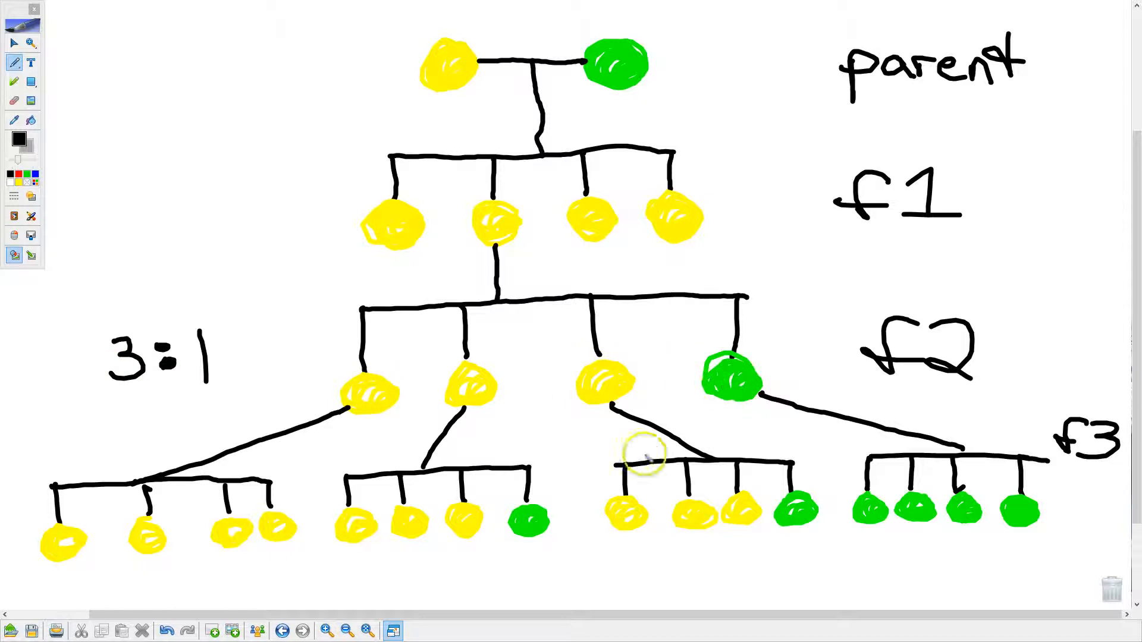
Draw braces under the second and third F3 groups and write 3:1 beneath them.
{"action": "left_click_drag", "start_coordinate": [342, 553], "coordinate": [466, 561]}
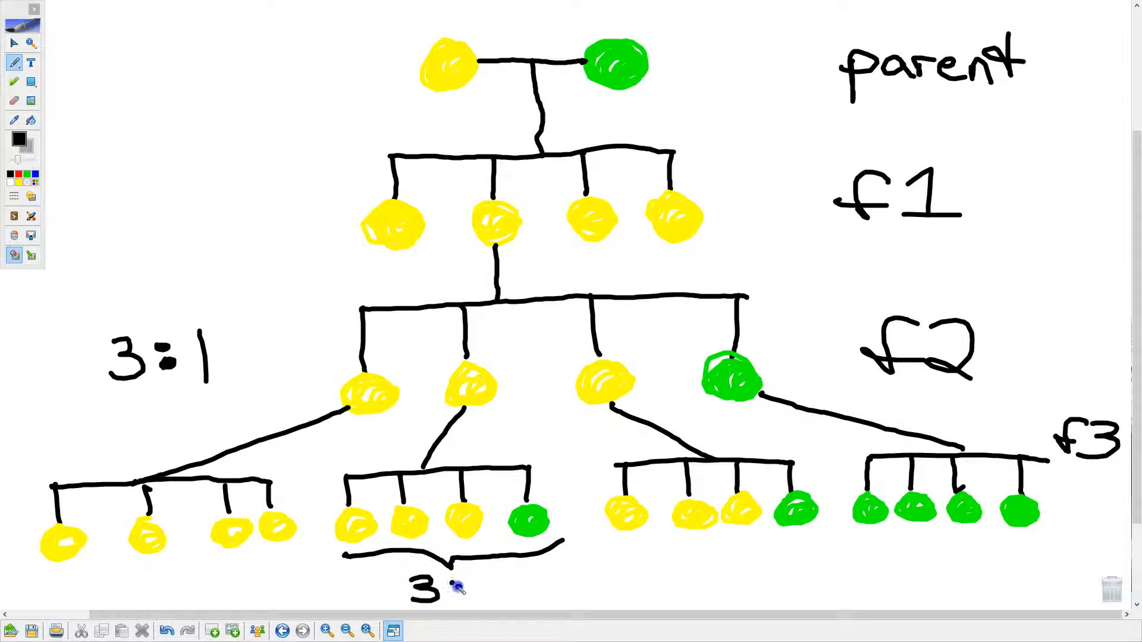
{"action": "left_click_drag", "start_coordinate": [623, 548], "coordinate": [728, 550]}
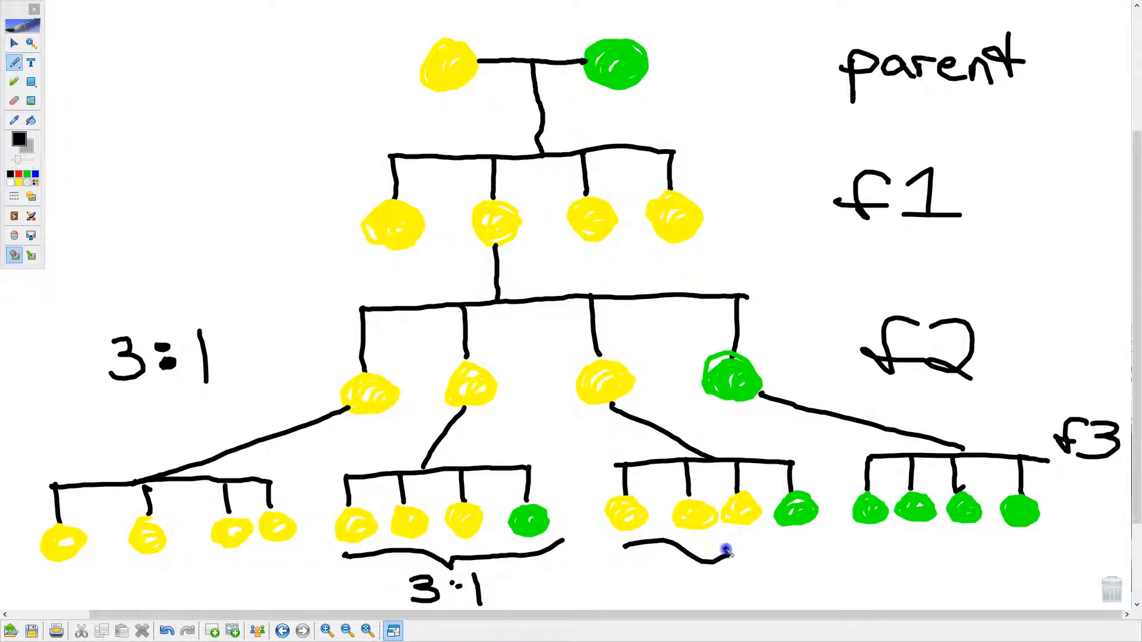
{"action": "left_click_drag", "start_coordinate": [728, 554], "coordinate": [812, 542]}
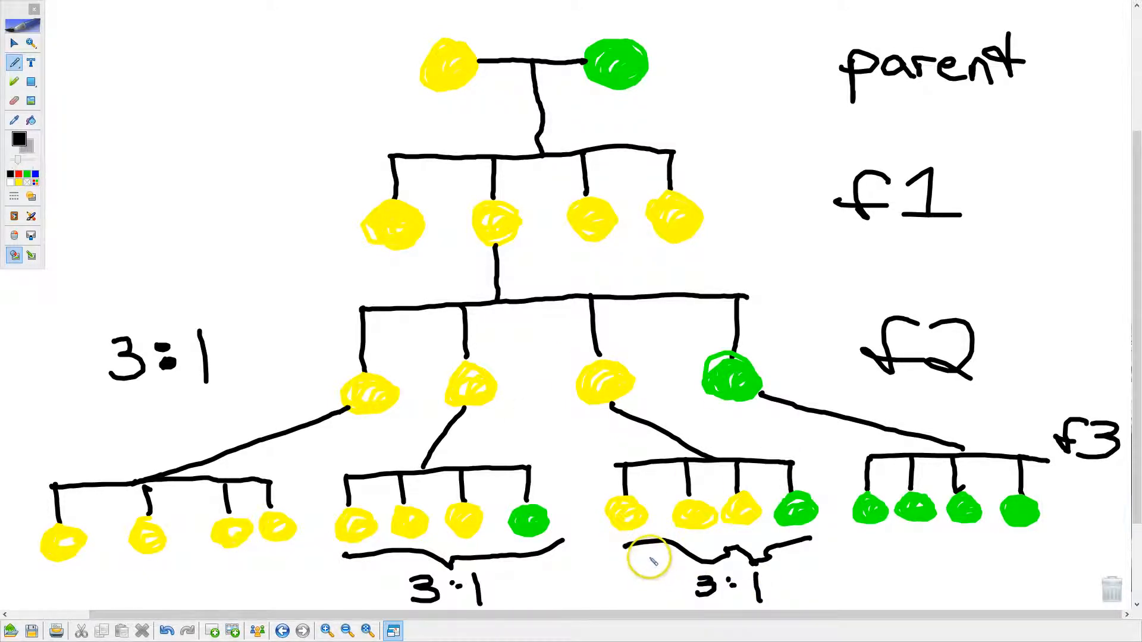
{"action": "left_click", "coordinate": [166, 630]}
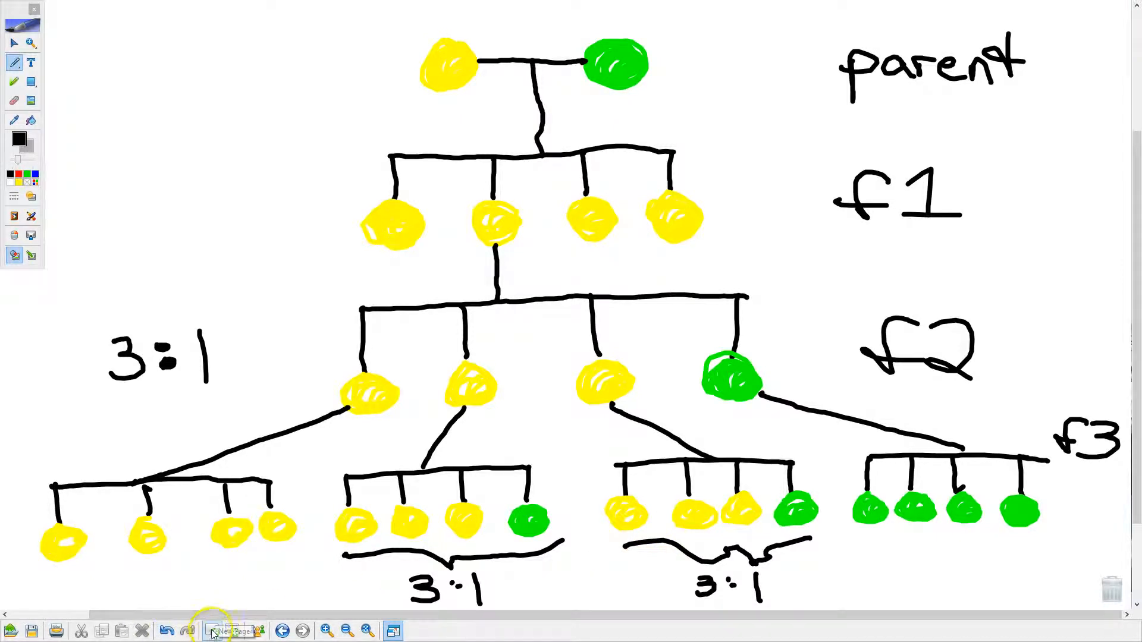
On a new page, handwrite 'homozygous : same alleles' at the top left.
{"action": "left_click", "coordinate": [212, 630]}
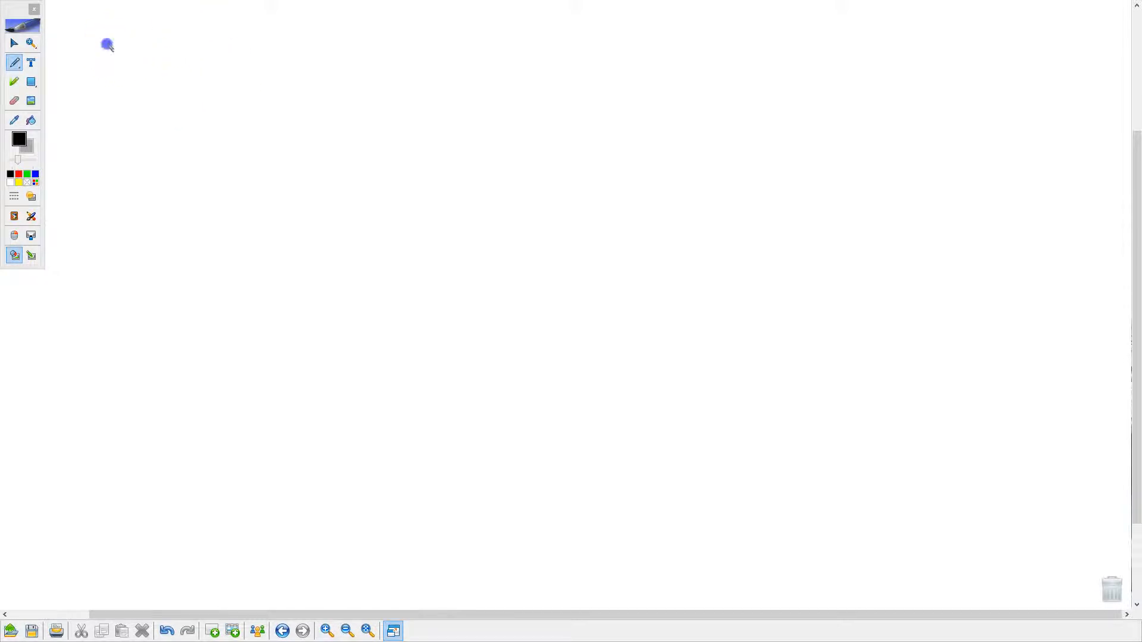
{"action": "left_click_drag", "start_coordinate": [109, 62], "coordinate": [208, 65]}
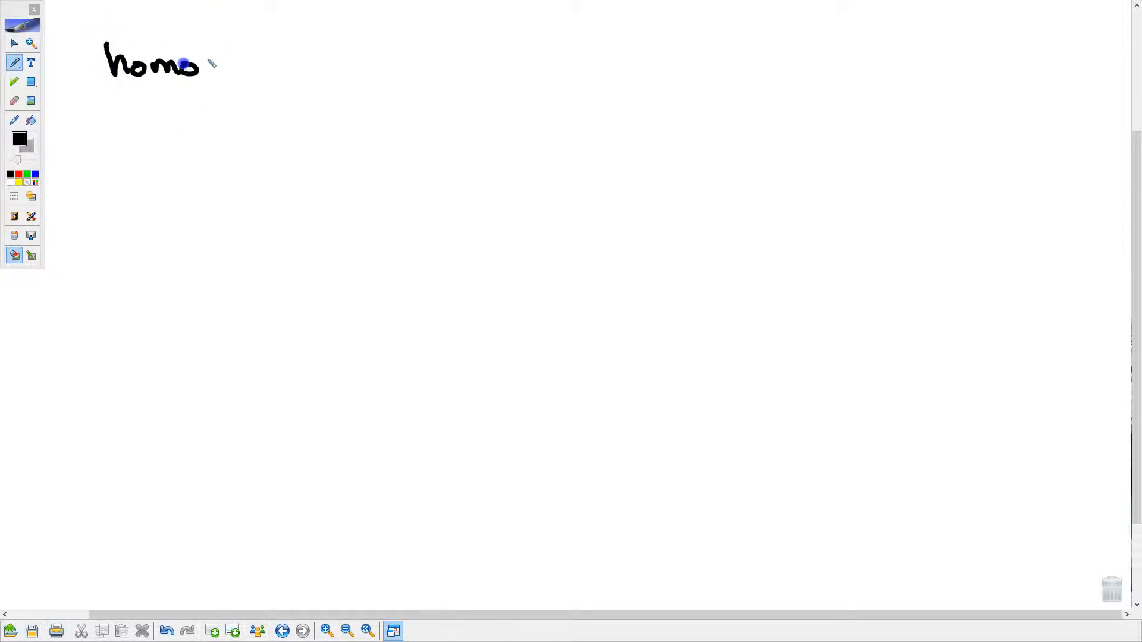
{"action": "left_click_drag", "start_coordinate": [204, 66], "coordinate": [292, 65]}
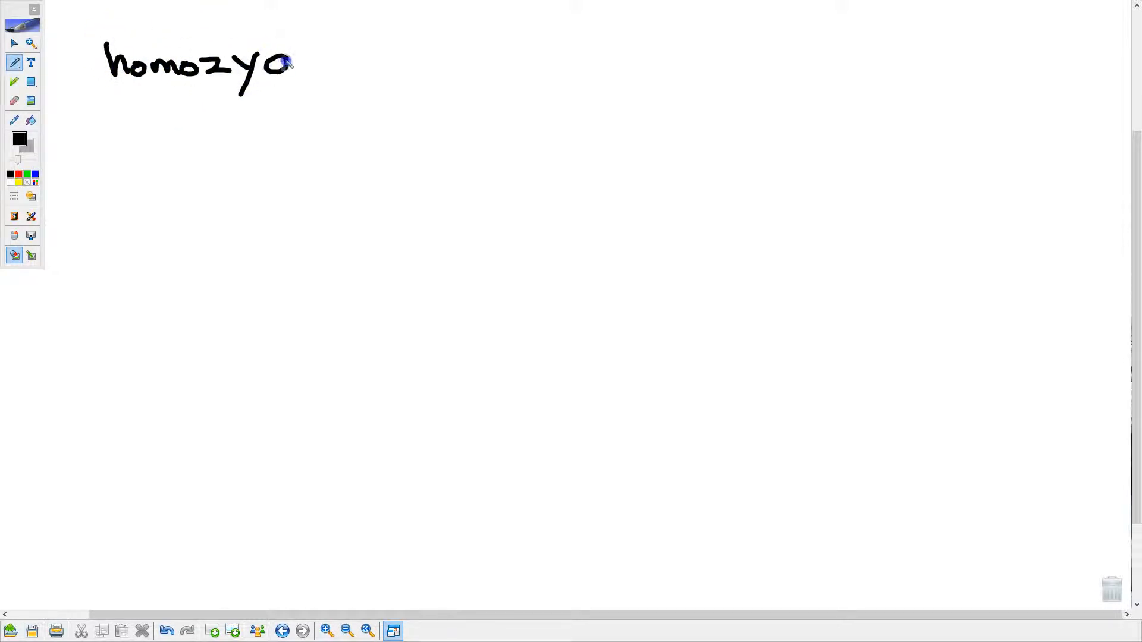
{"action": "left_click_drag", "start_coordinate": [284, 65], "coordinate": [371, 80]}
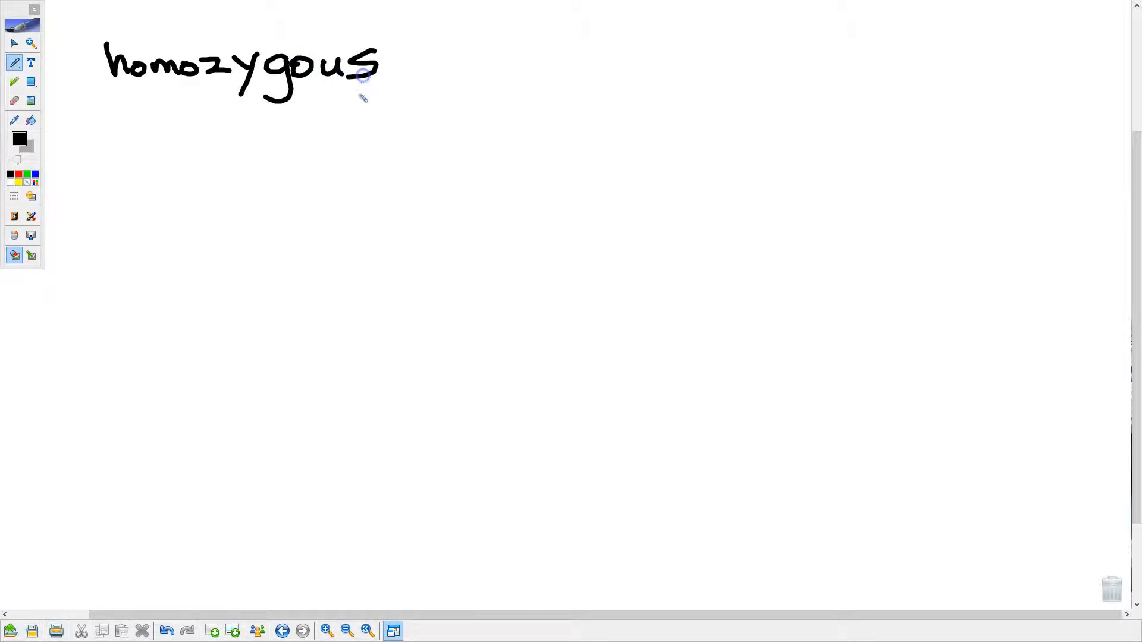
{"action": "mouse_move", "coordinate": [421, 45]}
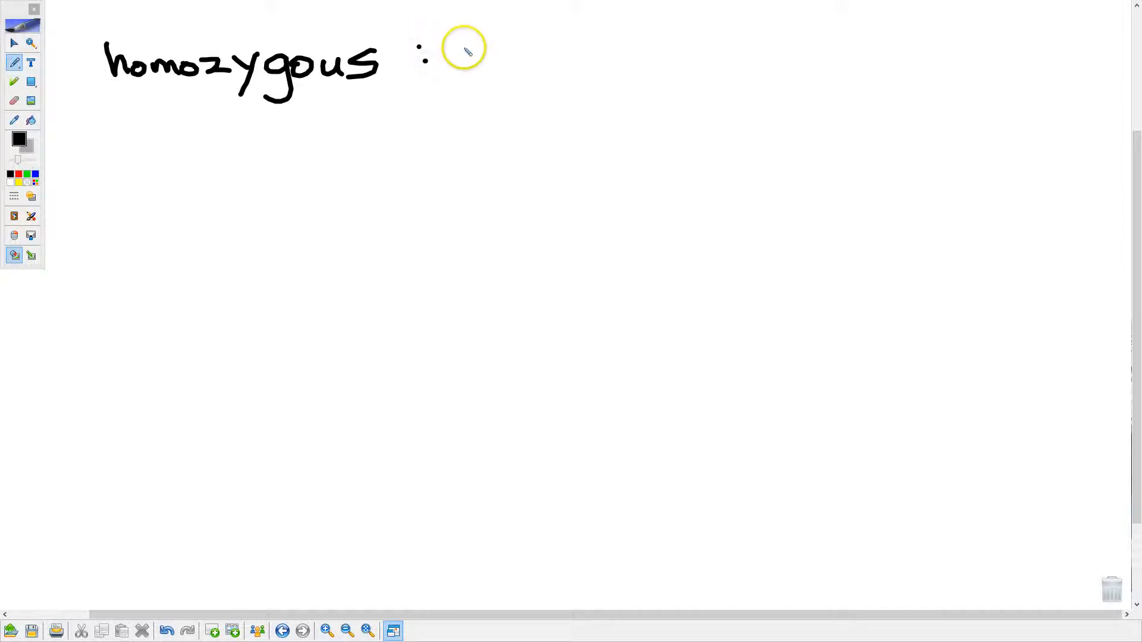
{"action": "left_click_drag", "start_coordinate": [455, 62], "coordinate": [554, 69]}
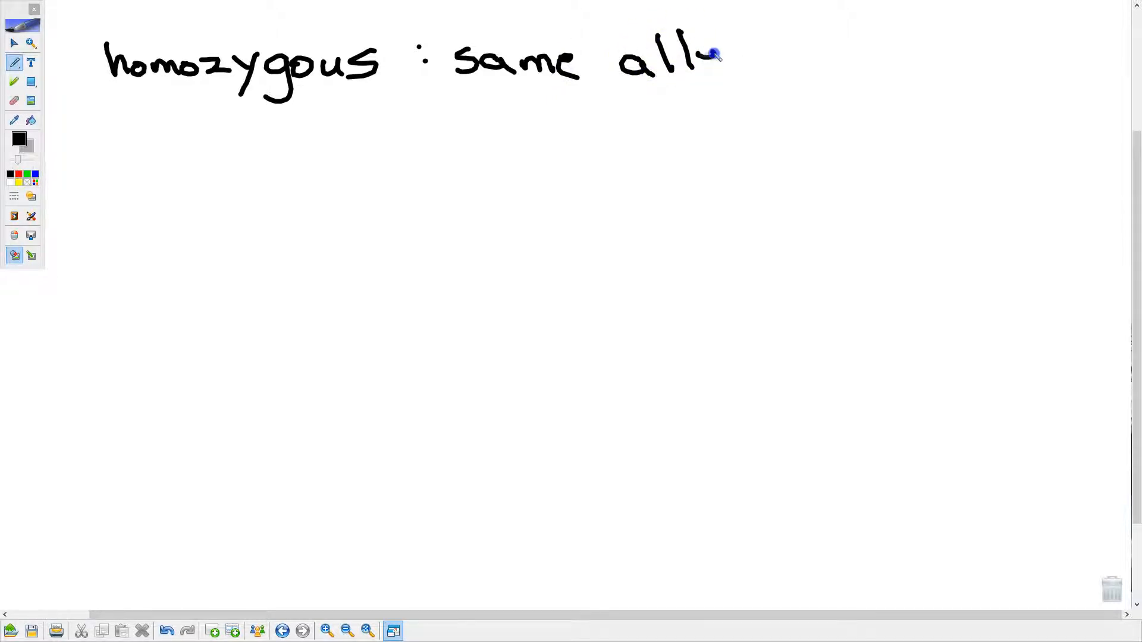
{"action": "left_click_drag", "start_coordinate": [707, 55], "coordinate": [765, 69]}
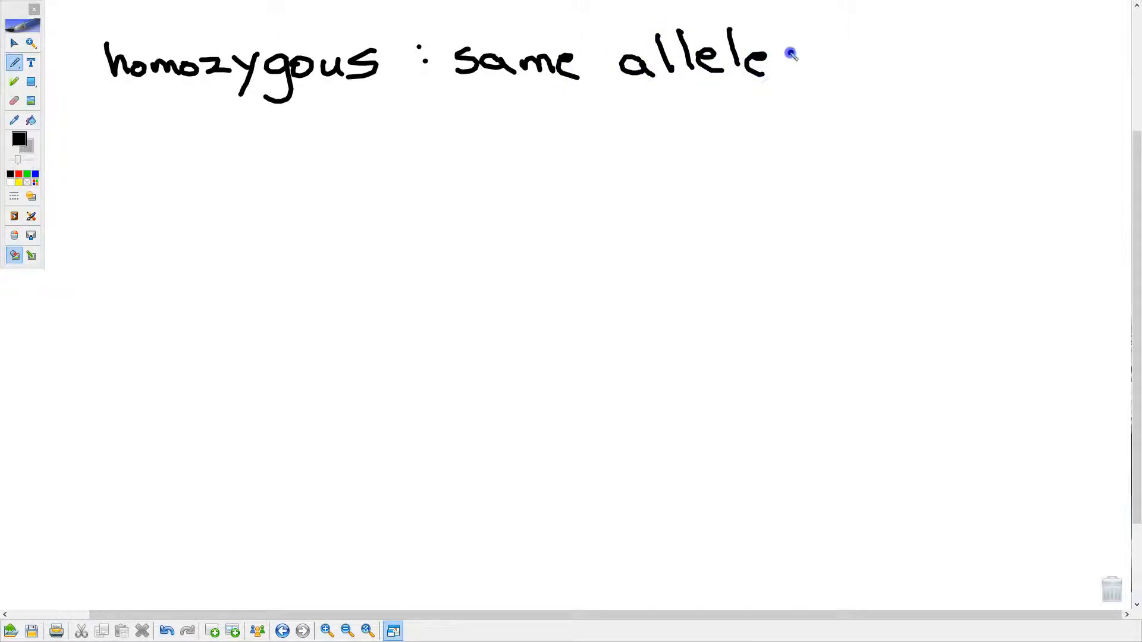
{"action": "left_click_drag", "start_coordinate": [772, 51], "coordinate": [798, 80]}
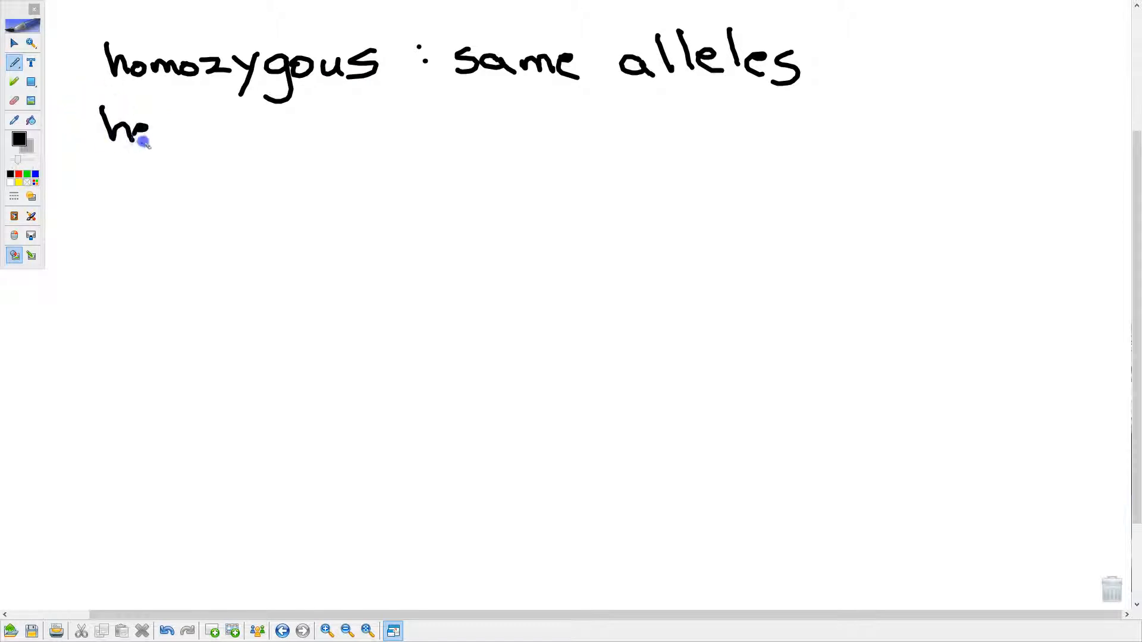
Below it, handwrite 'heterozygous : different alleles'.
{"action": "left_click_drag", "start_coordinate": [153, 131], "coordinate": [262, 131]}
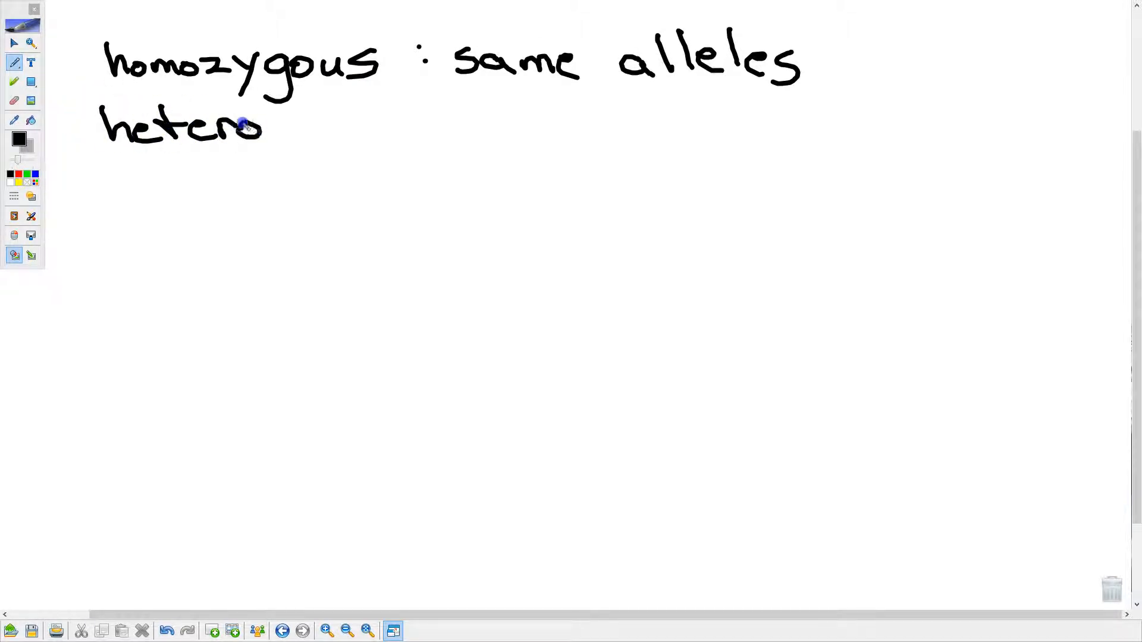
{"action": "left_click_drag", "start_coordinate": [263, 129], "coordinate": [350, 131]}
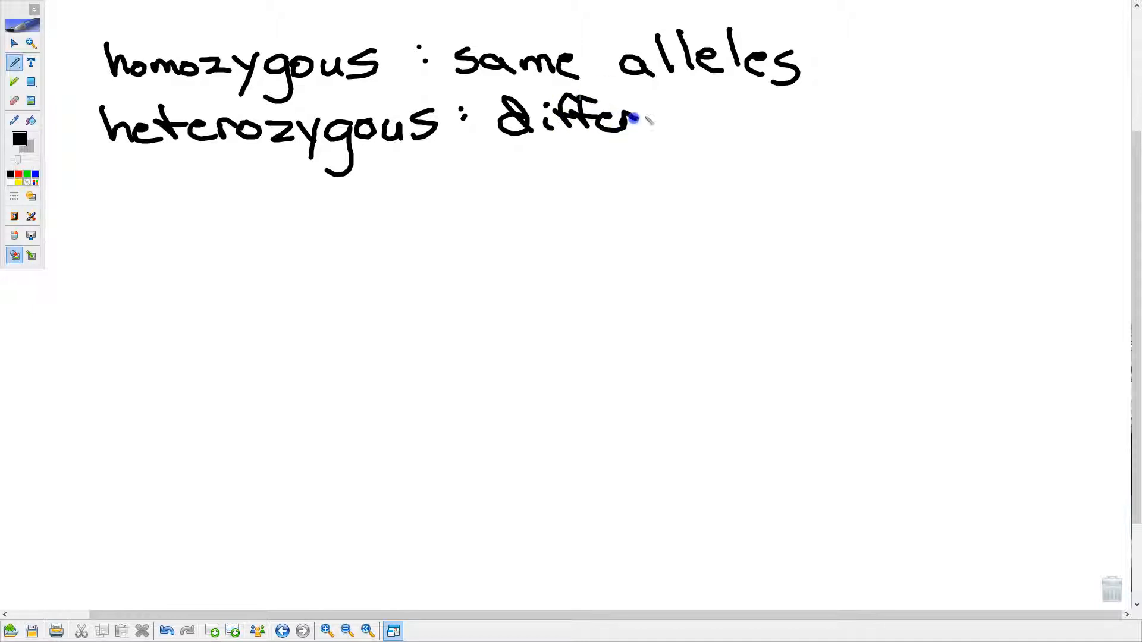
{"action": "left_click_drag", "start_coordinate": [642, 120], "coordinate": [769, 120]}
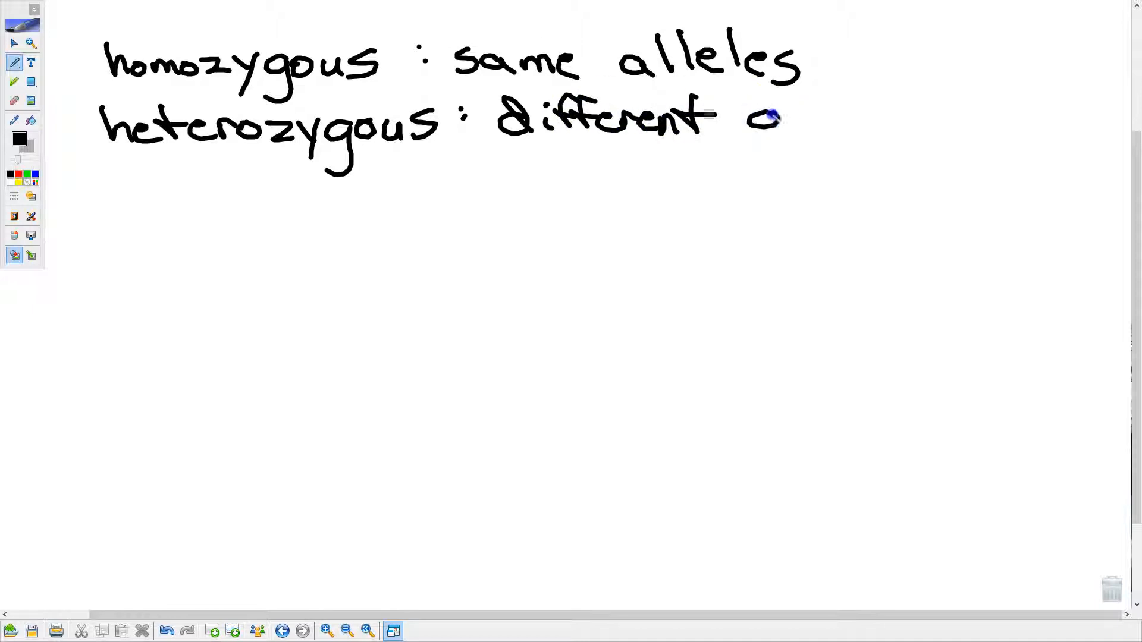
{"action": "left_click_drag", "start_coordinate": [750, 120], "coordinate": [881, 120]}
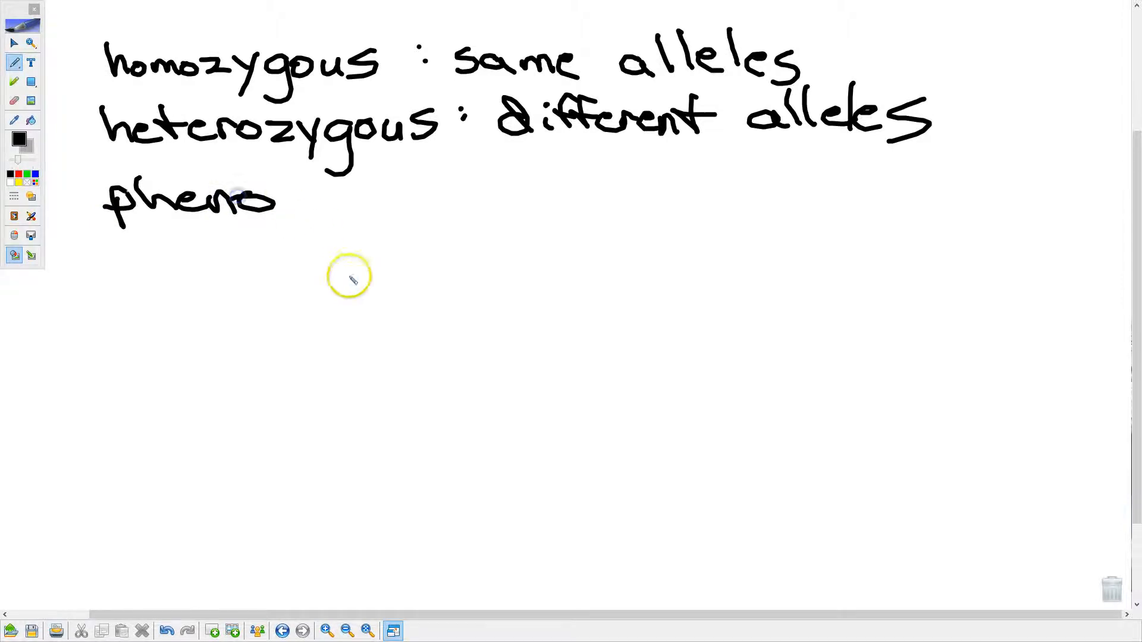
Handwrite 'phenotype : observable trait' and 'genotype : genetic makeup' on the third and fourth lines.
{"action": "left_click_drag", "start_coordinate": [277, 204], "coordinate": [334, 204]}
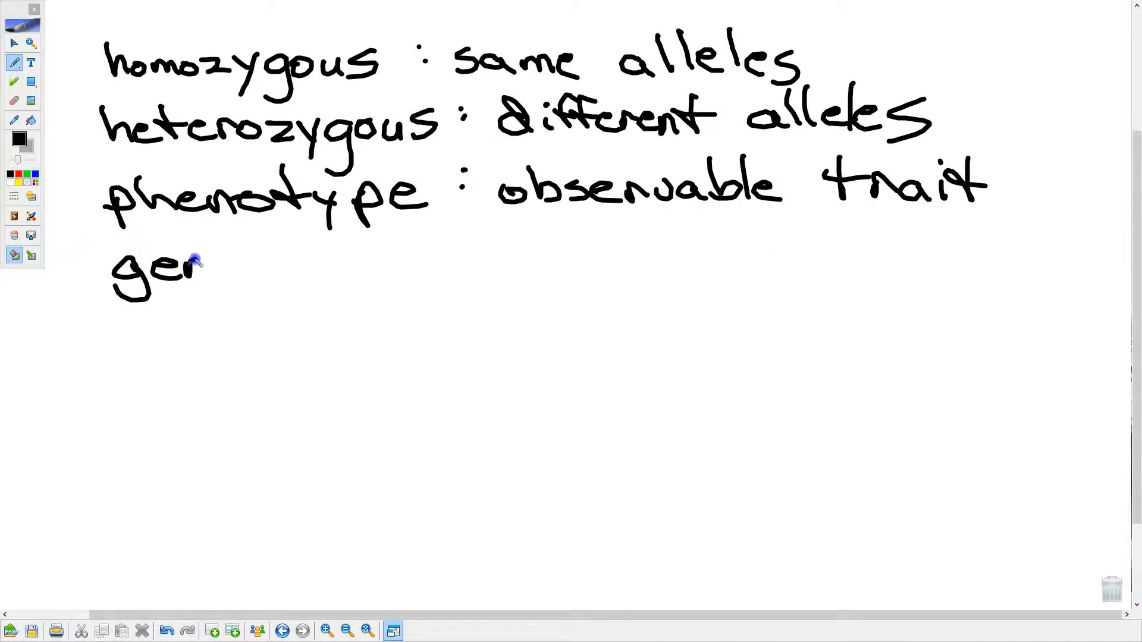
{"action": "left_click_drag", "start_coordinate": [193, 266], "coordinate": [295, 266]}
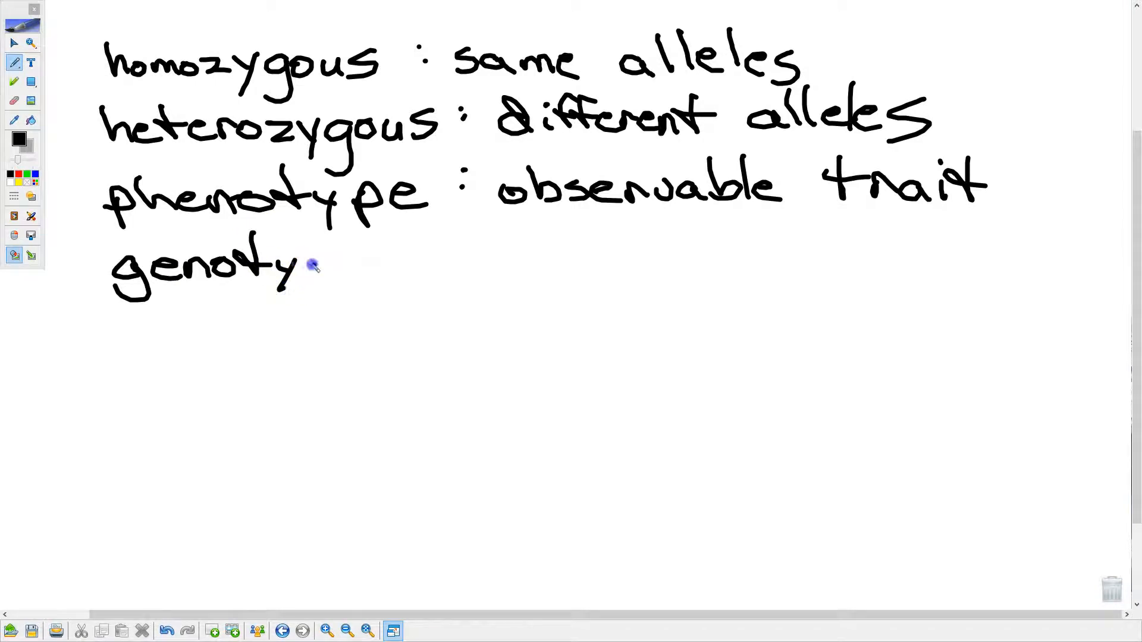
{"action": "left_click_drag", "start_coordinate": [299, 262], "coordinate": [390, 269]}
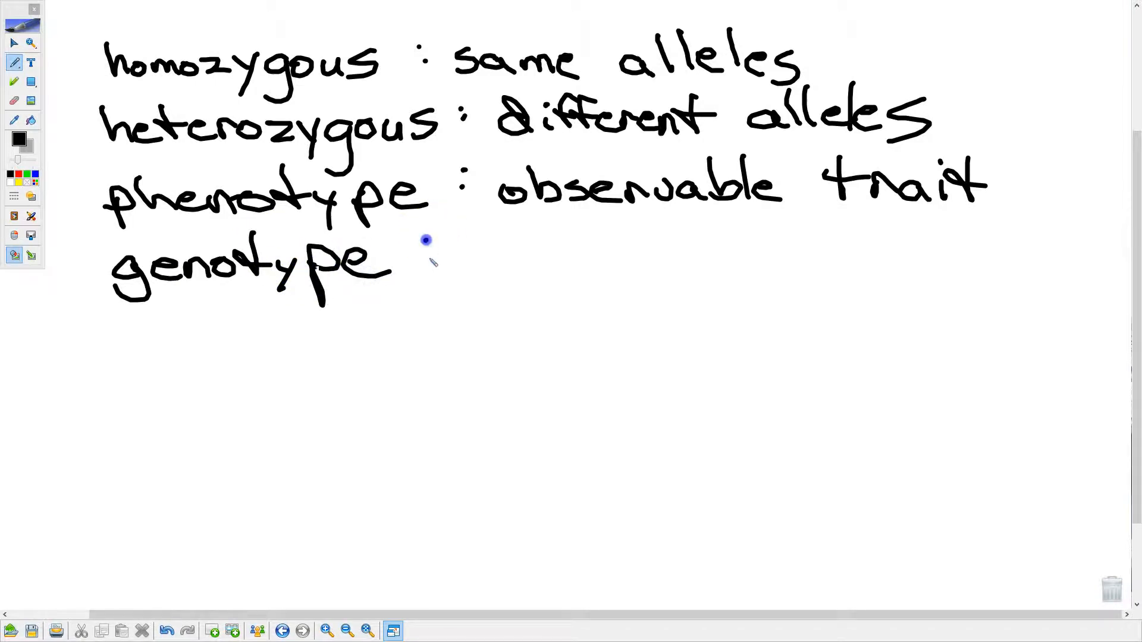
{"action": "left_click_drag", "start_coordinate": [452, 263], "coordinate": [517, 270]}
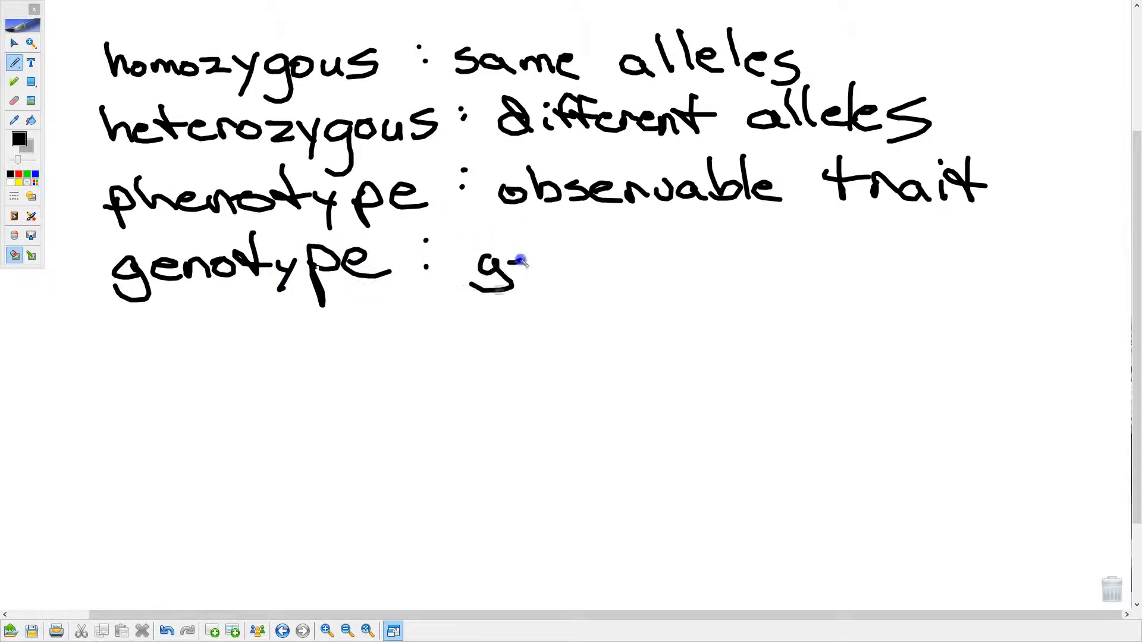
{"action": "left_click_drag", "start_coordinate": [509, 266], "coordinate": [604, 269]}
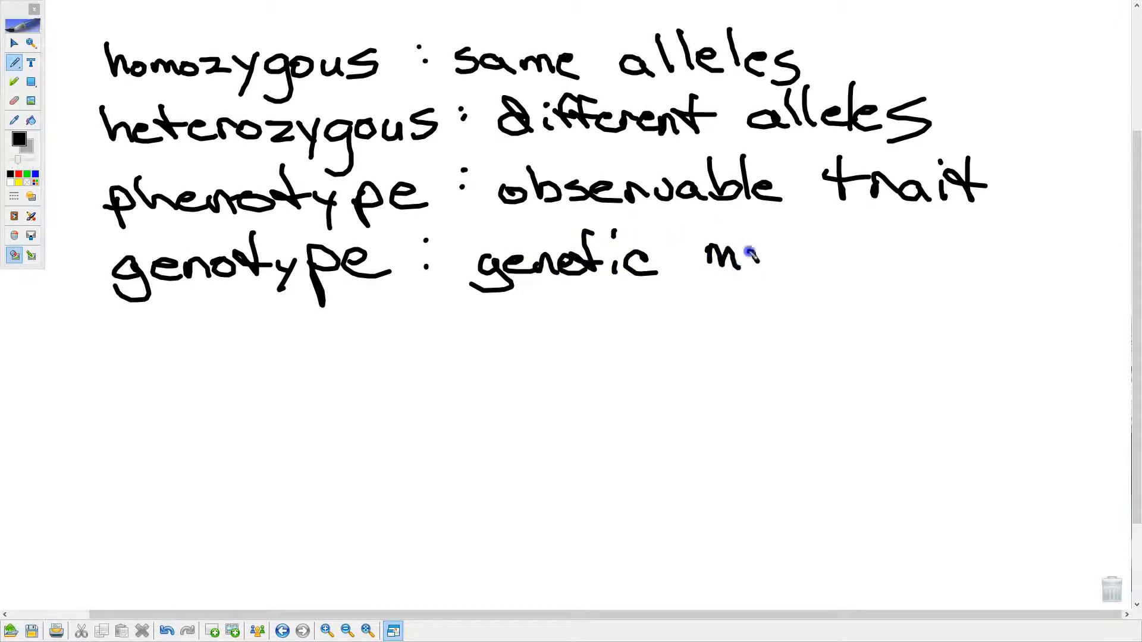
{"action": "left_click_drag", "start_coordinate": [743, 255], "coordinate": [845, 259]}
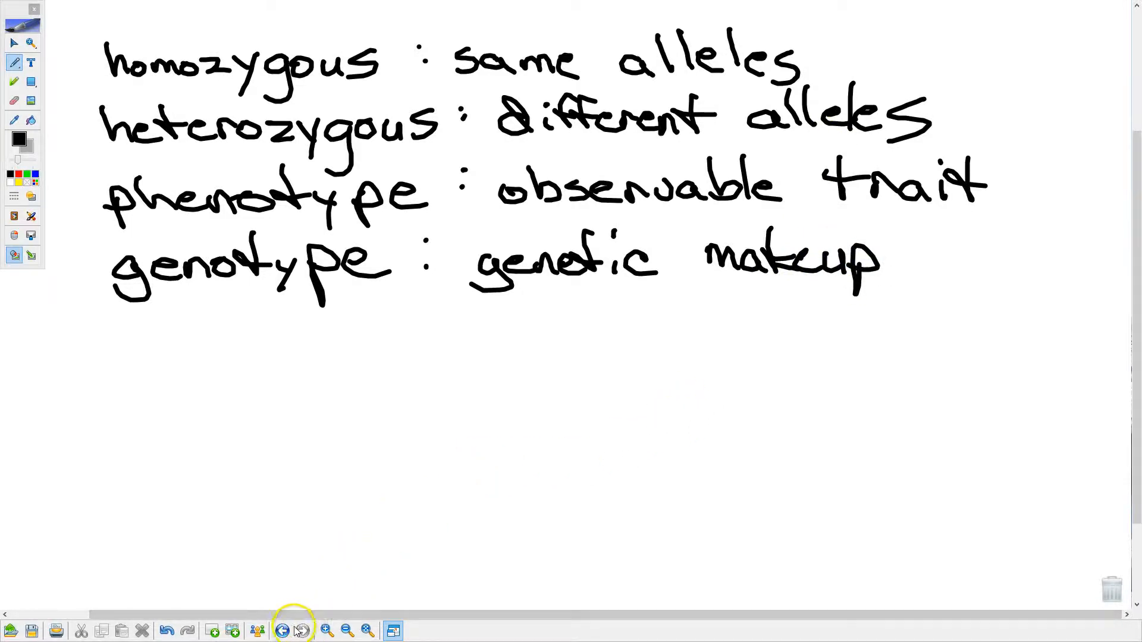
Add a new blank page and write 'Yellow = dominant' at the top.
{"action": "left_click", "coordinate": [211, 630]}
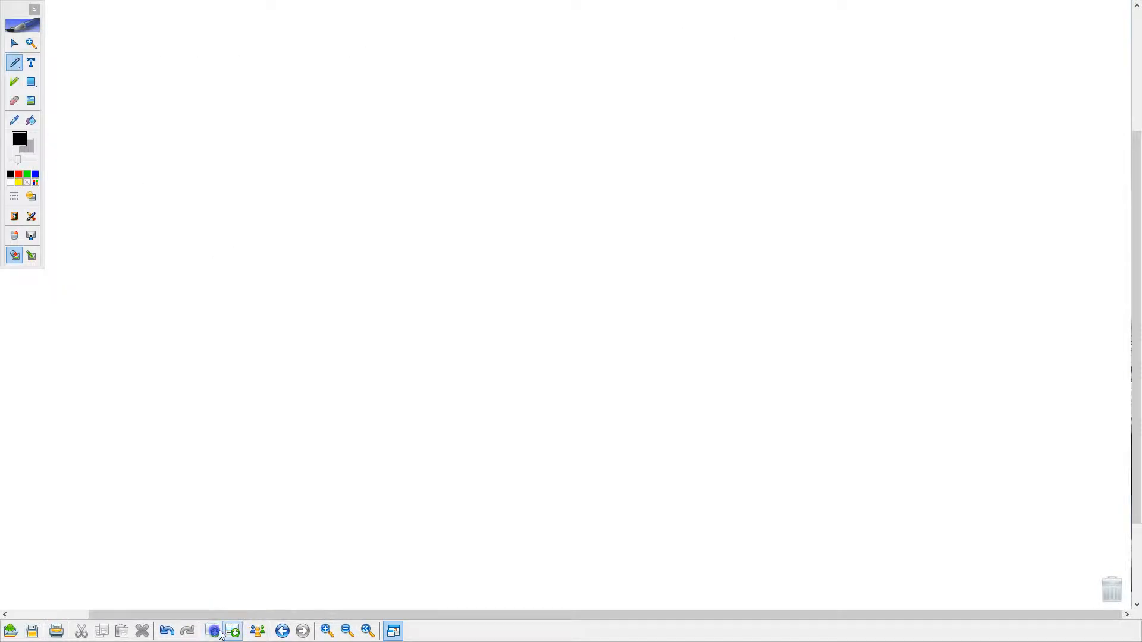
{"action": "mouse_move", "coordinate": [231, 631]}
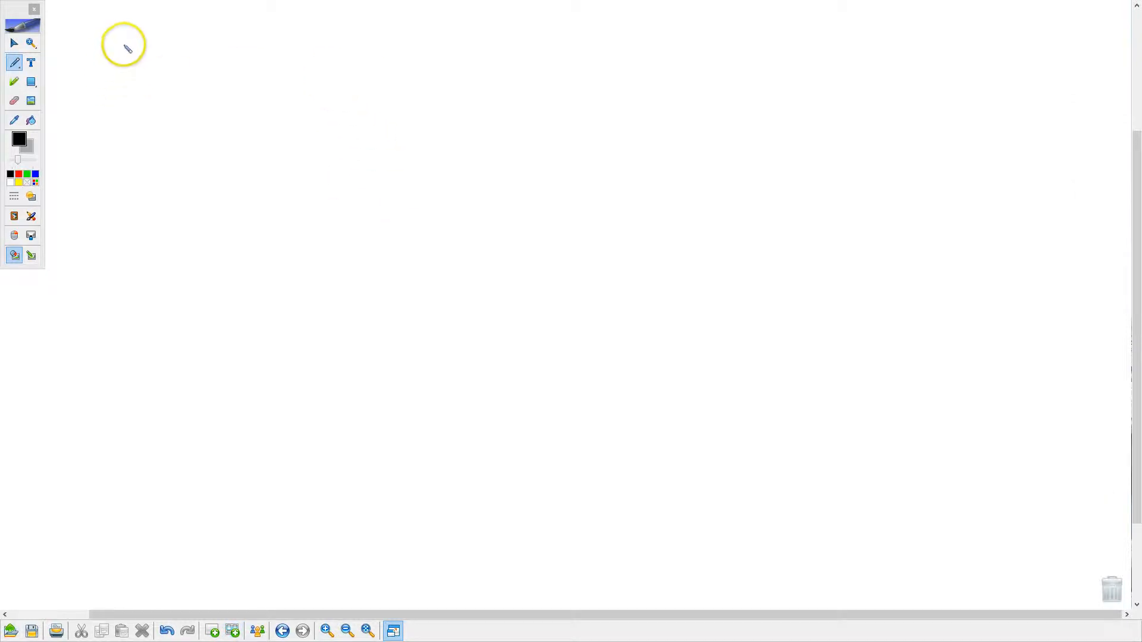
{"action": "left_click_drag", "start_coordinate": [102, 54], "coordinate": [142, 73]}
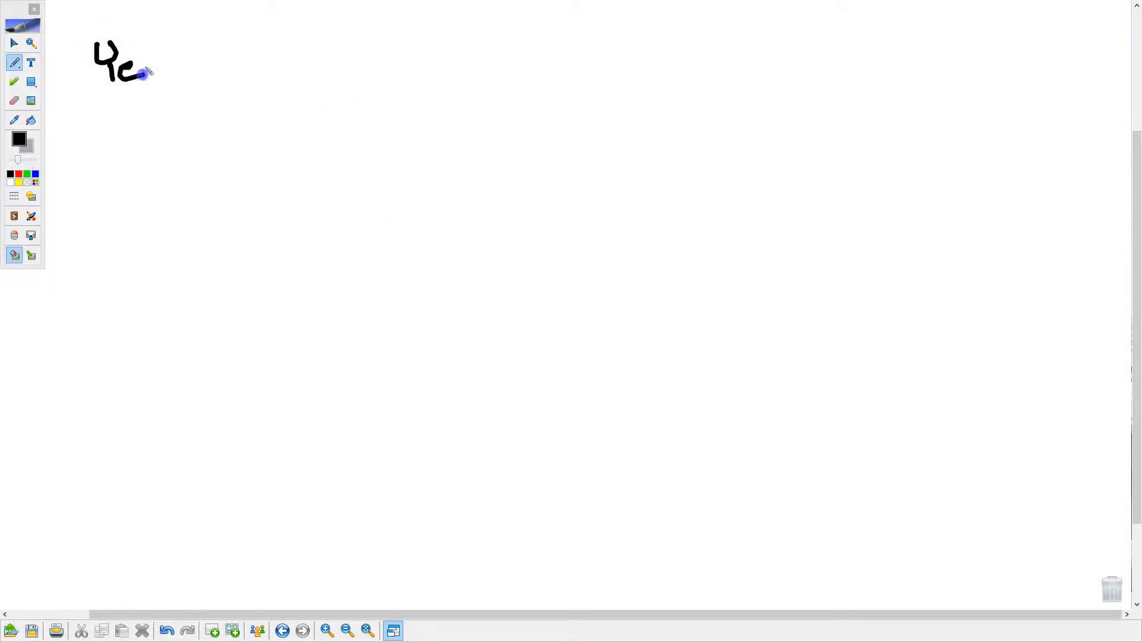
{"action": "left_click_drag", "start_coordinate": [135, 73], "coordinate": [240, 65]}
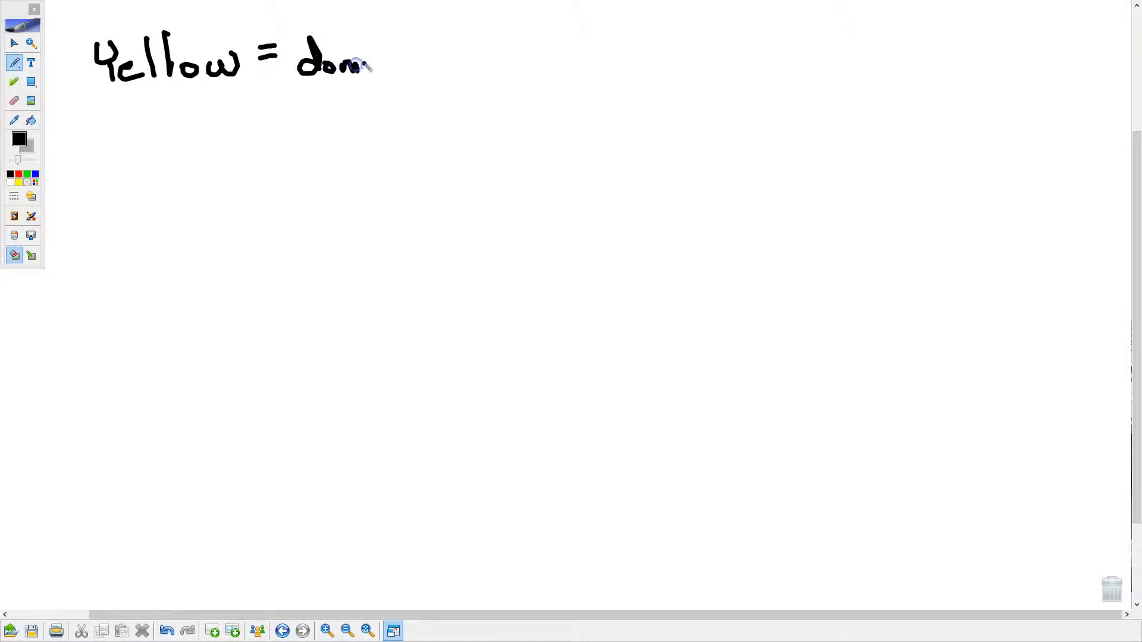
{"action": "left_click_drag", "start_coordinate": [357, 66], "coordinate": [423, 66]}
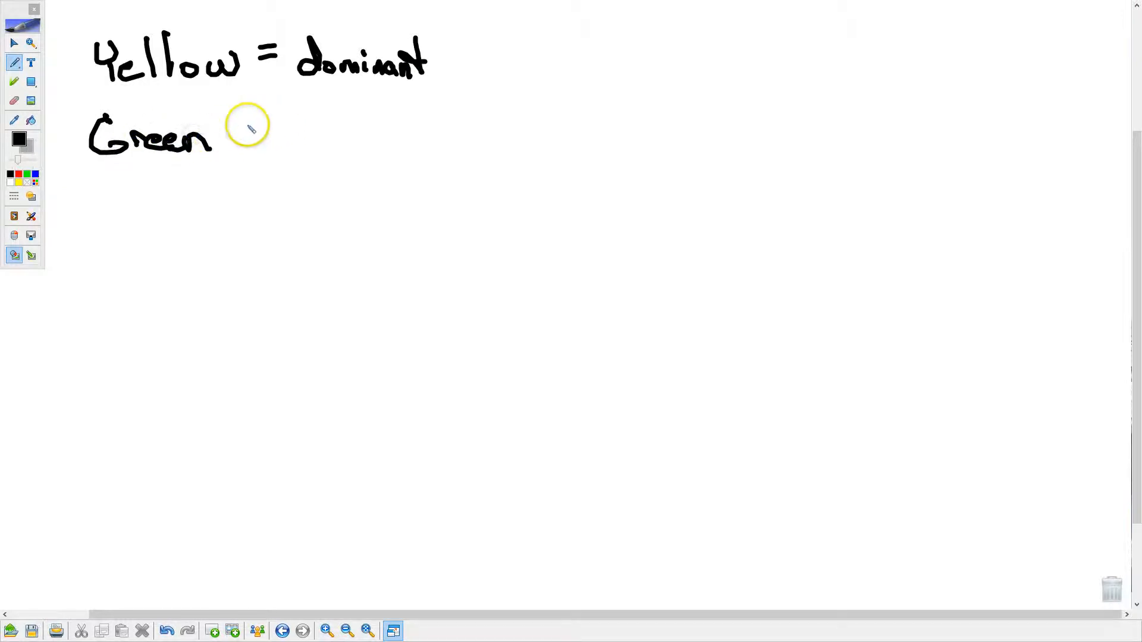
Write 'Green = recessive', circle Yellow's initial, and add '= Y' and '= y'.
{"action": "left_click_drag", "start_coordinate": [240, 135], "coordinate": [305, 139]}
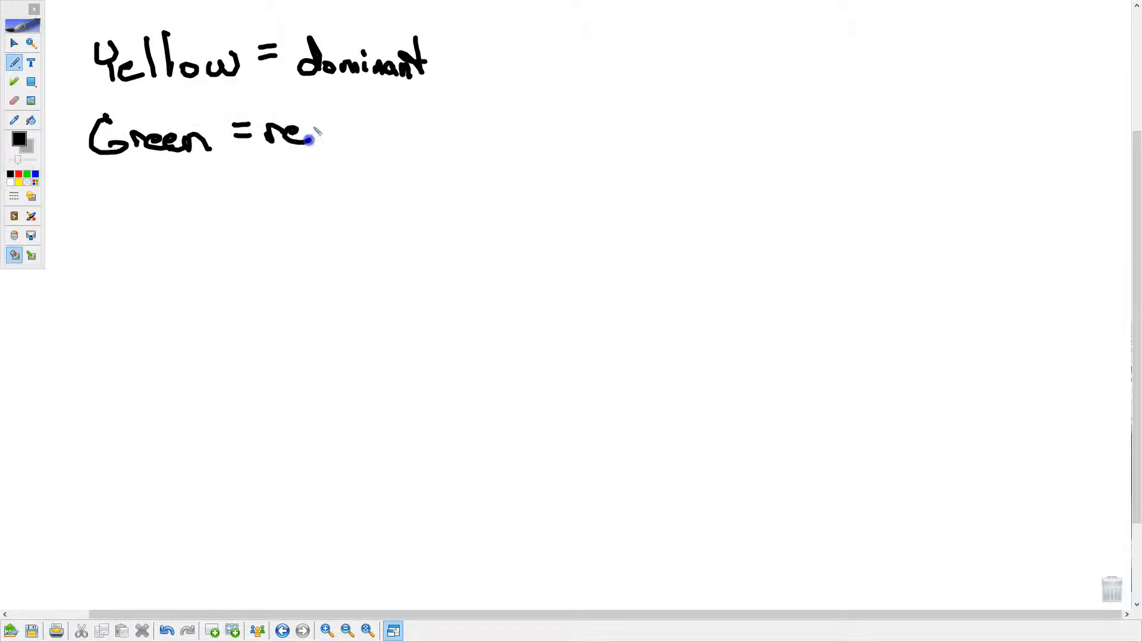
{"action": "left_click_drag", "start_coordinate": [313, 135], "coordinate": [397, 135]}
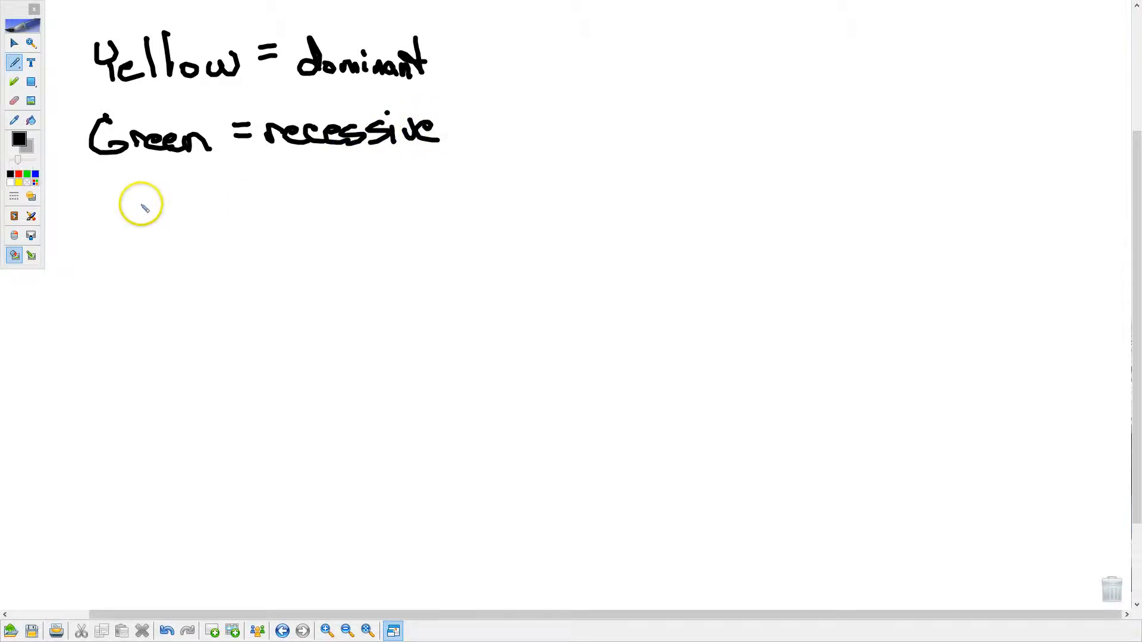
{"action": "mouse_move", "coordinate": [85, 211]}
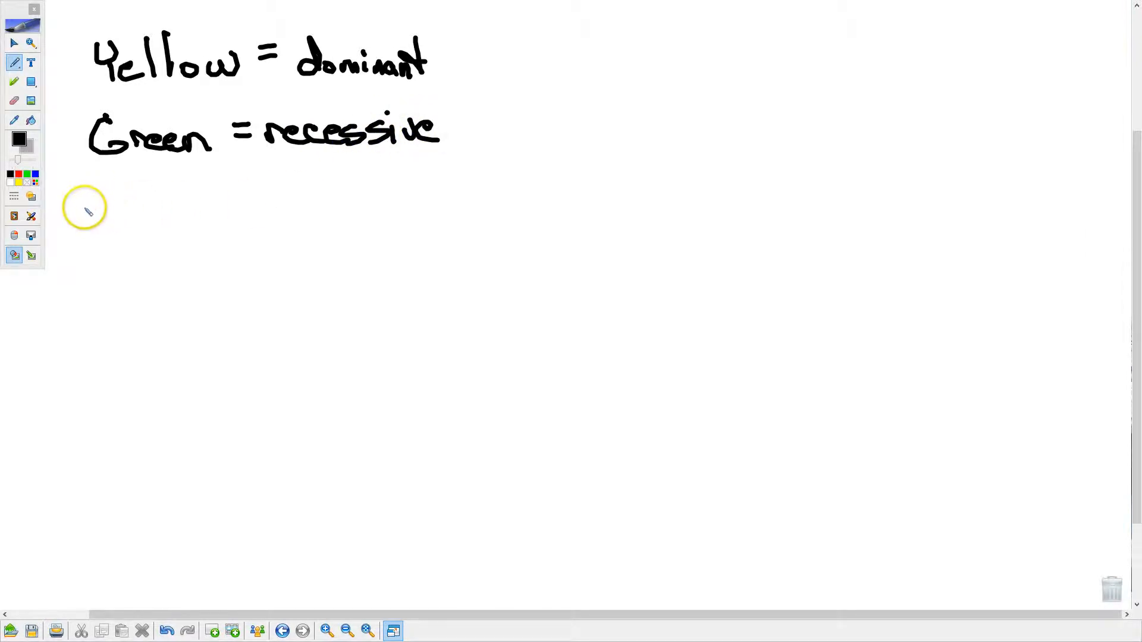
{"action": "mouse_move", "coordinate": [226, 69]}
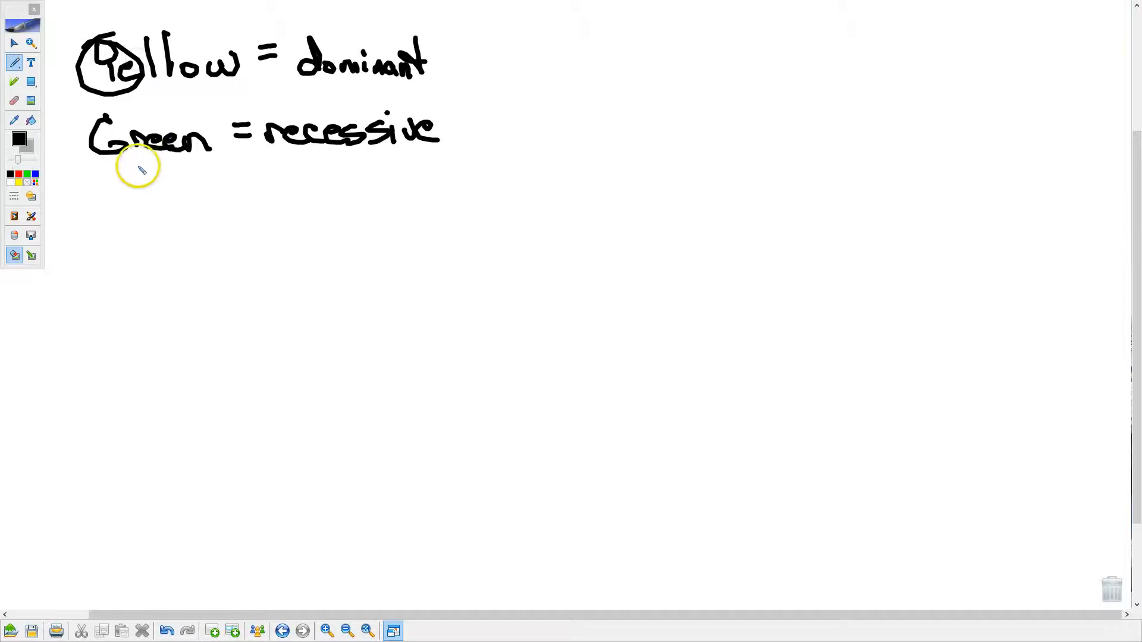
{"action": "left_click_drag", "start_coordinate": [139, 168], "coordinate": [485, 65]}
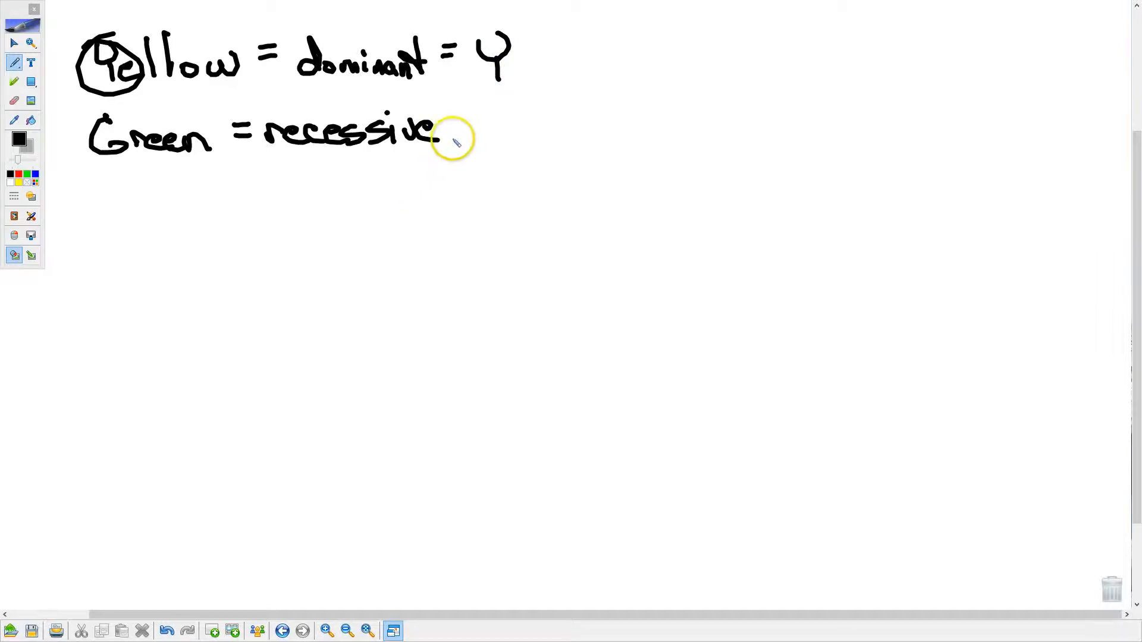
{"action": "left_click_drag", "start_coordinate": [444, 131], "coordinate": [496, 130]}
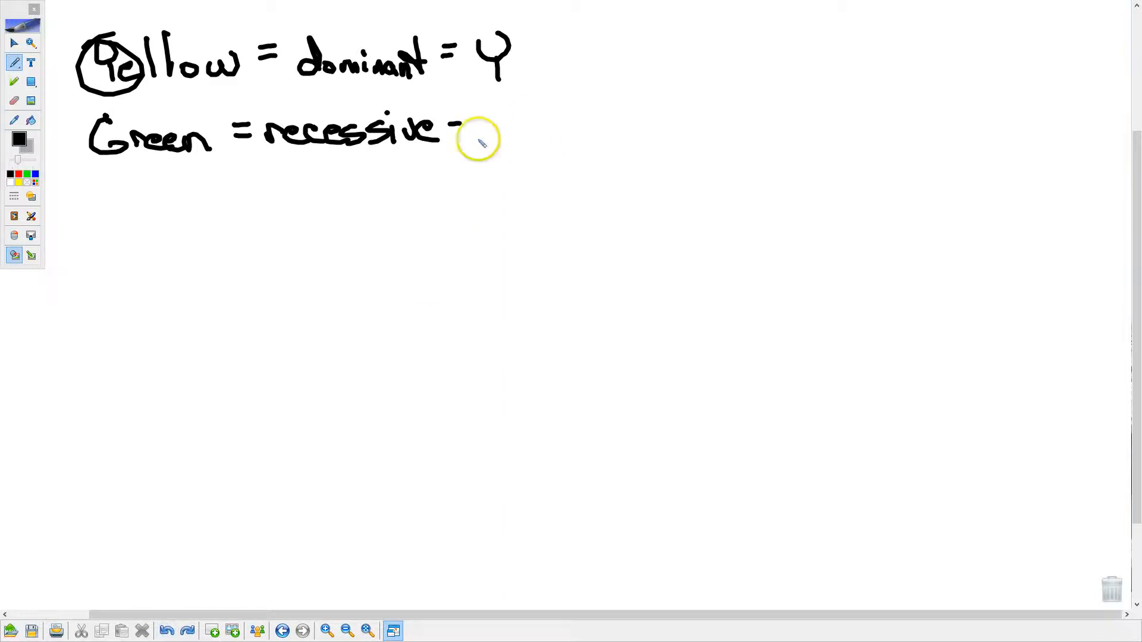
{"action": "left_click_drag", "start_coordinate": [466, 135], "coordinate": [499, 157]}
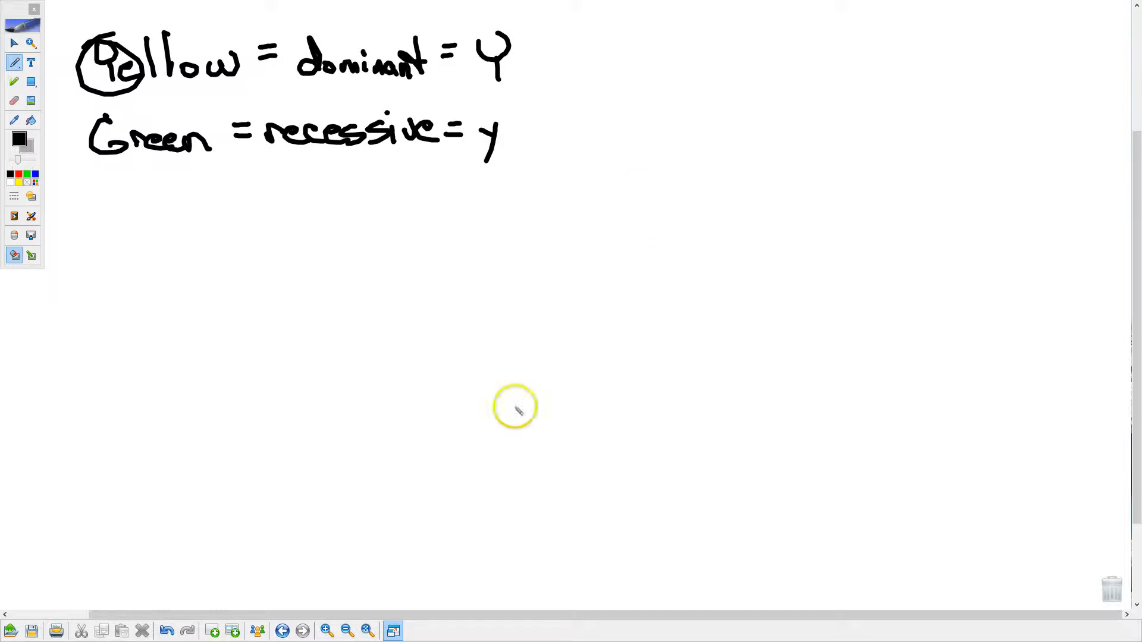
{"action": "mouse_move", "coordinate": [517, 191]}
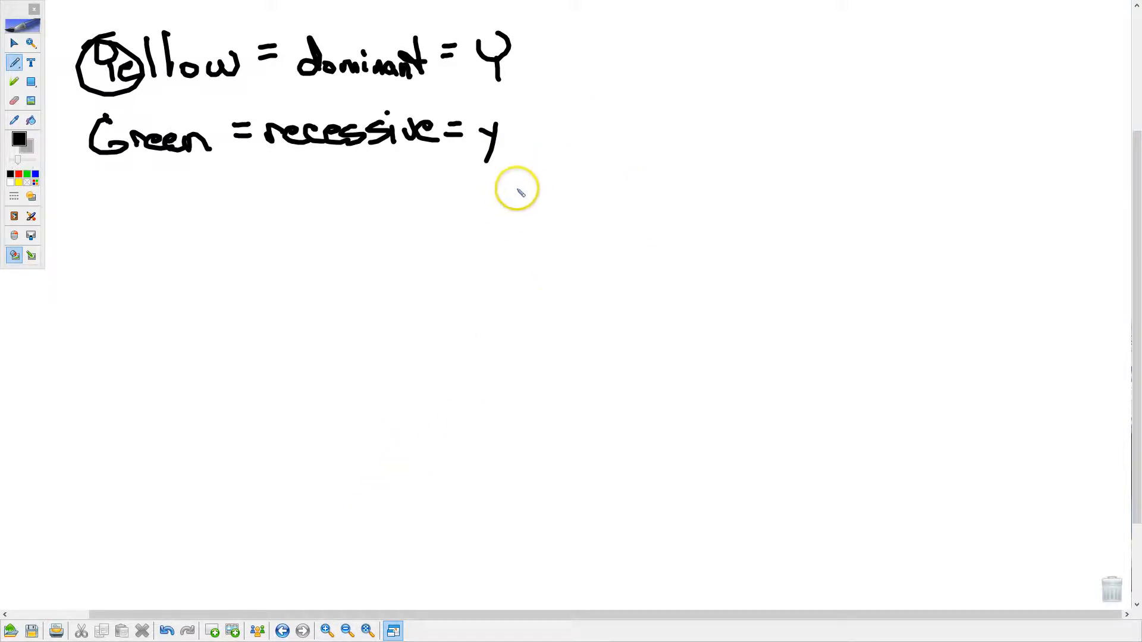
{"action": "mouse_move", "coordinate": [464, 194]}
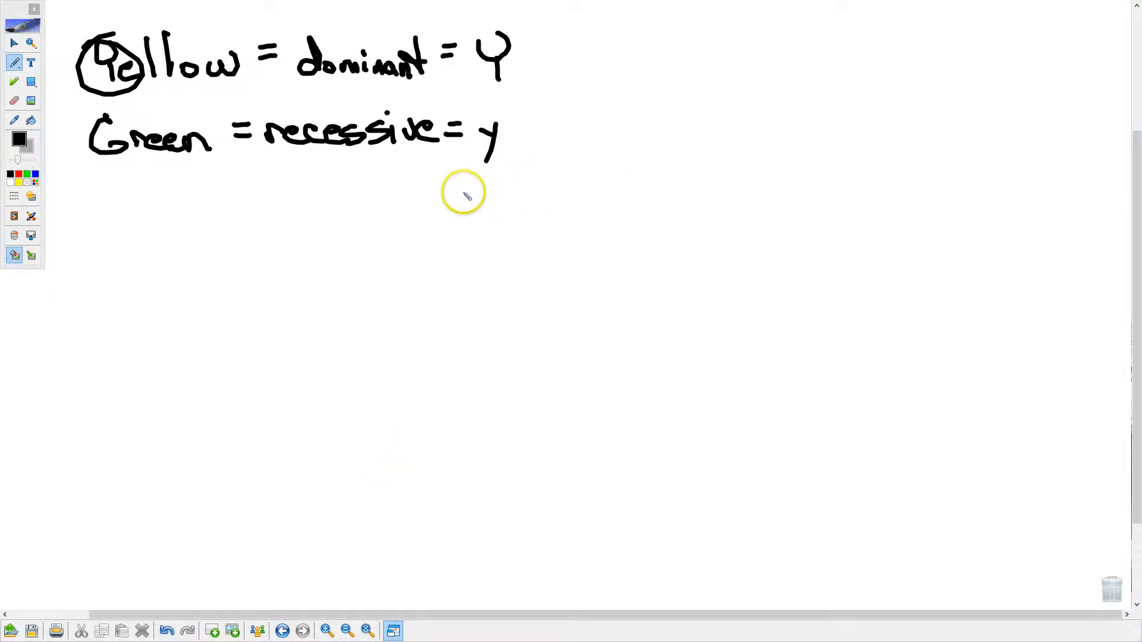
{"action": "mouse_move", "coordinate": [481, 212]}
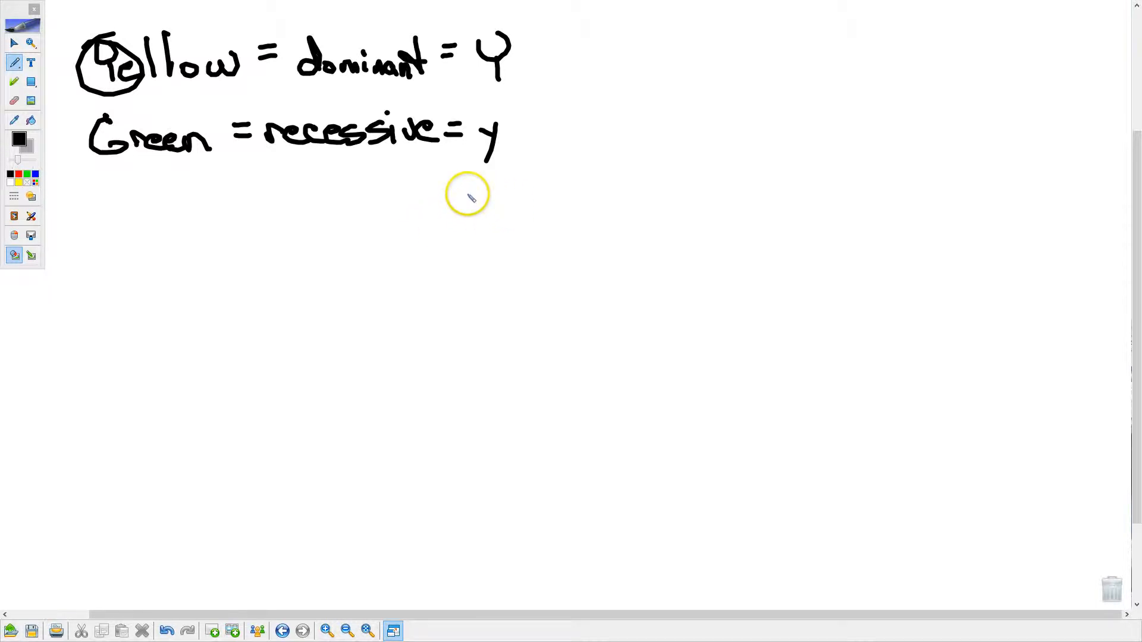
{"action": "mouse_move", "coordinate": [91, 204]}
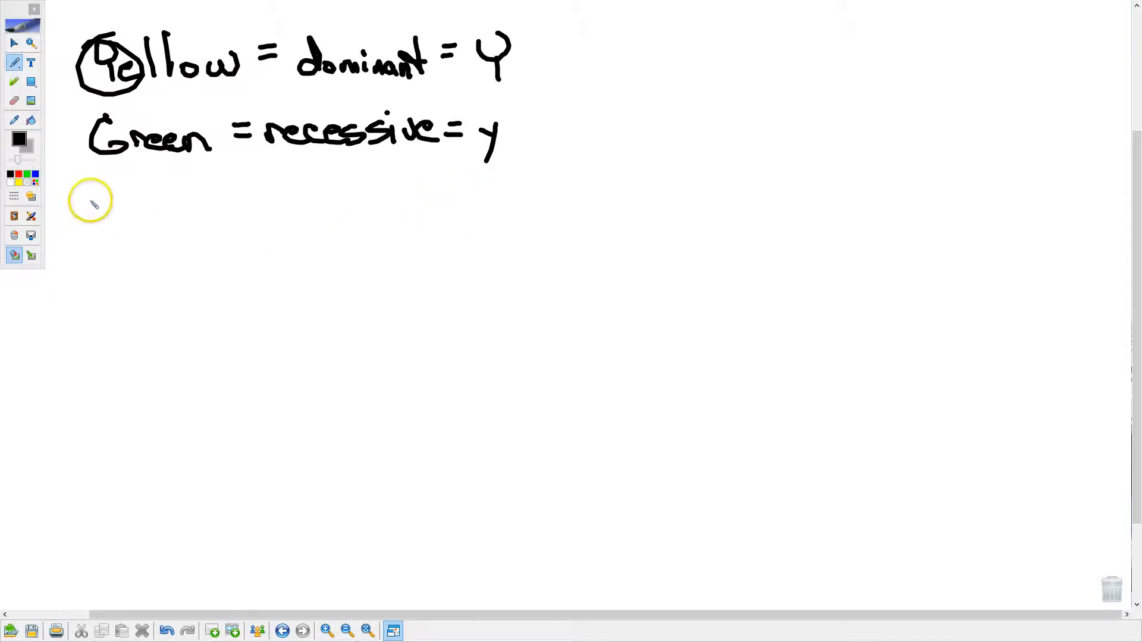
Write genotypes YY and Yy labelled yellow, and yy labelled green, below the key.
{"action": "left_click_drag", "start_coordinate": [91, 204], "coordinate": [135, 218]}
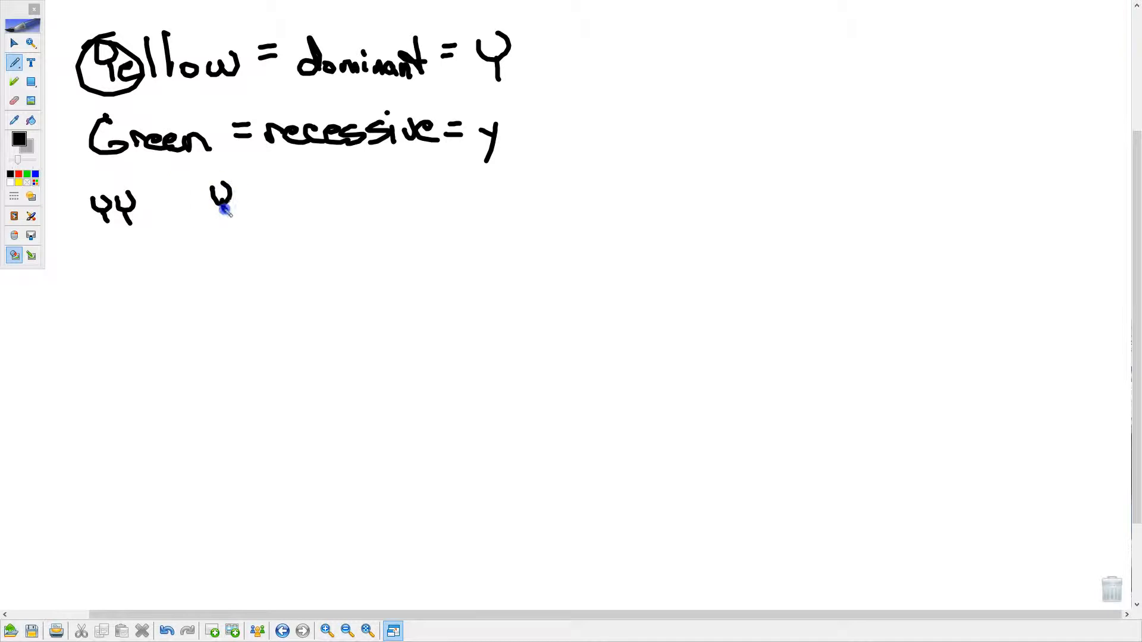
{"action": "left_click_drag", "start_coordinate": [218, 197], "coordinate": [251, 222]}
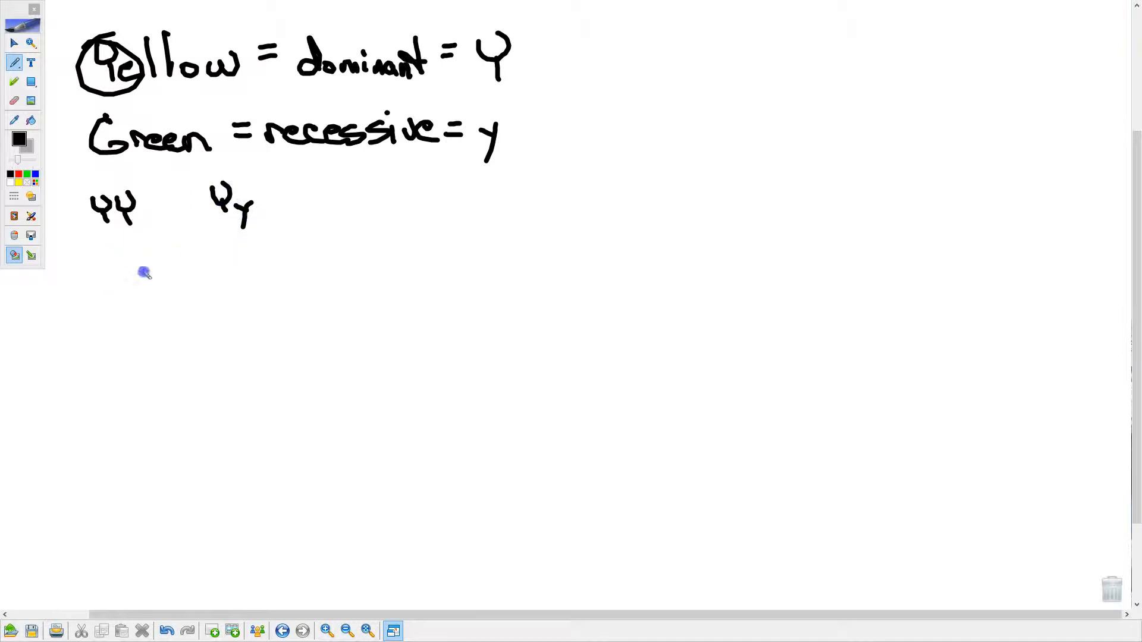
{"action": "left_click_drag", "start_coordinate": [131, 270], "coordinate": [233, 269]}
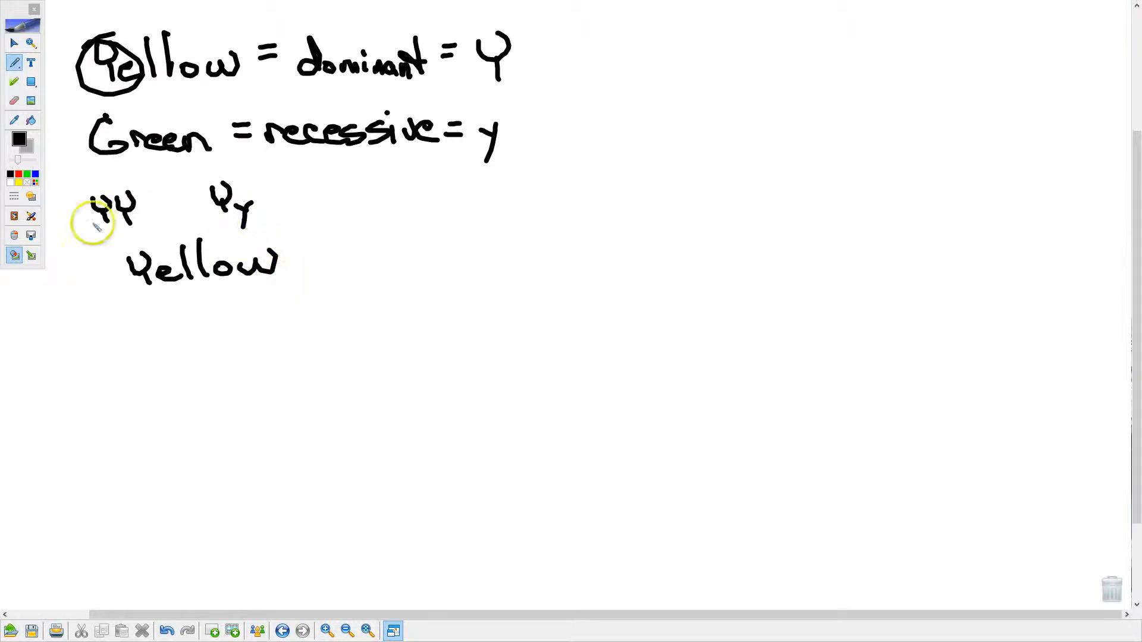
{"action": "mouse_move", "coordinate": [204, 178]}
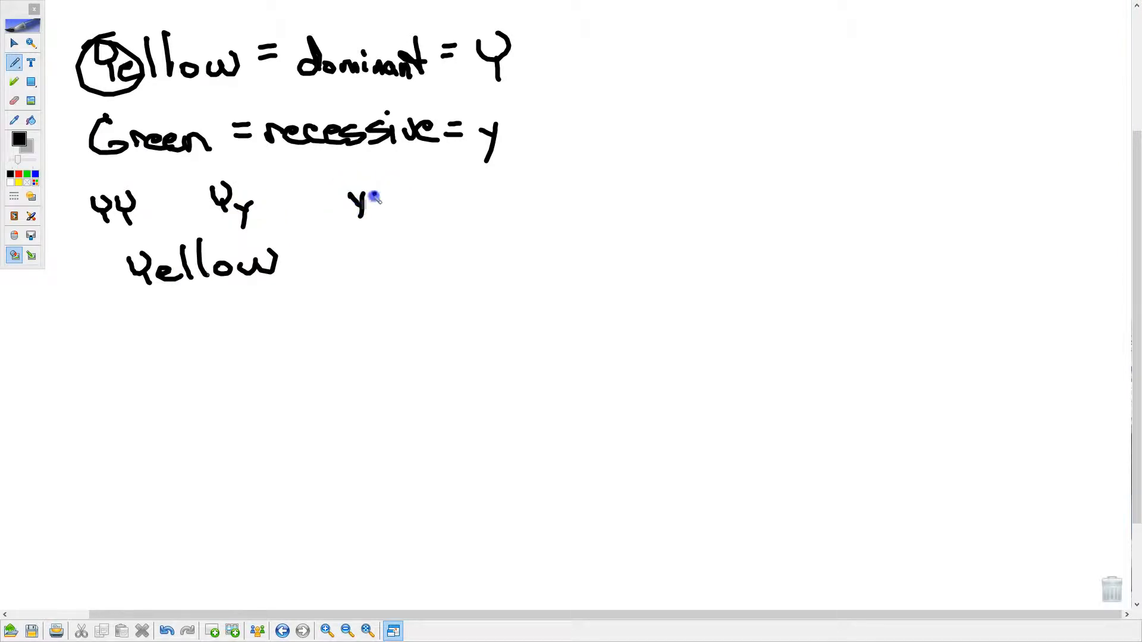
{"action": "left_click_drag", "start_coordinate": [361, 200], "coordinate": [397, 226]}
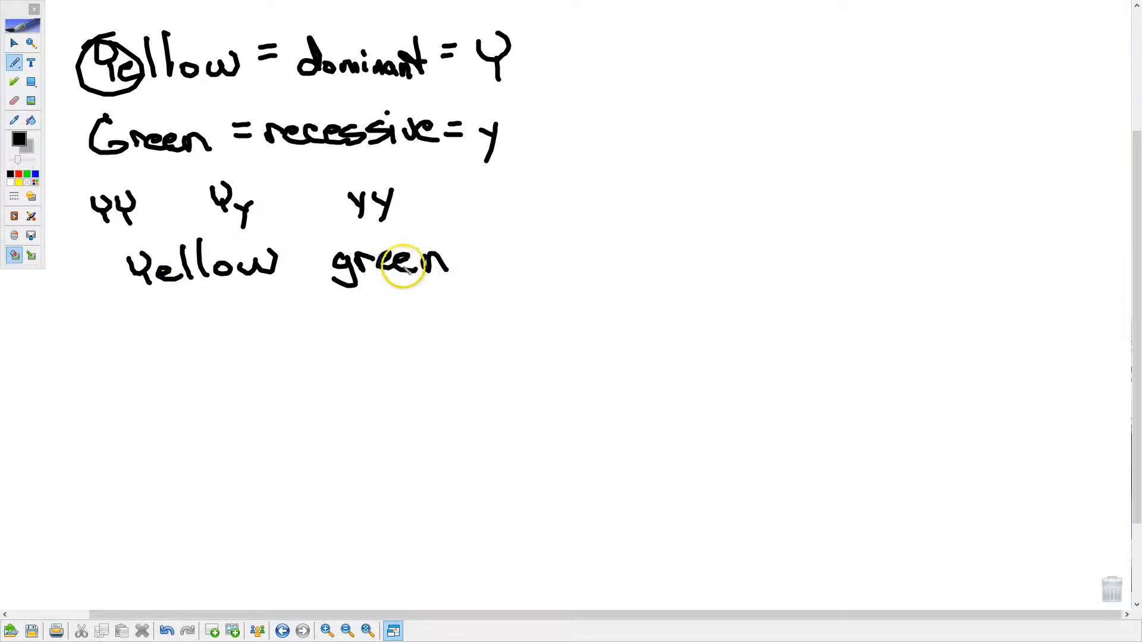
{"action": "mouse_move", "coordinate": [109, 233]}
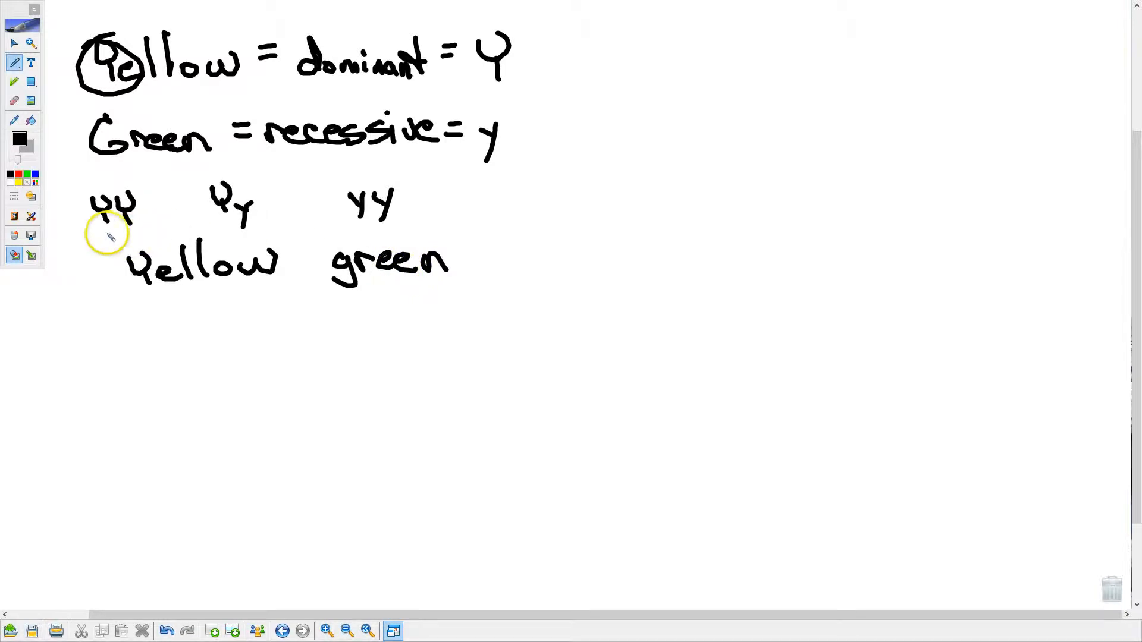
{"action": "mouse_move", "coordinate": [251, 204]}
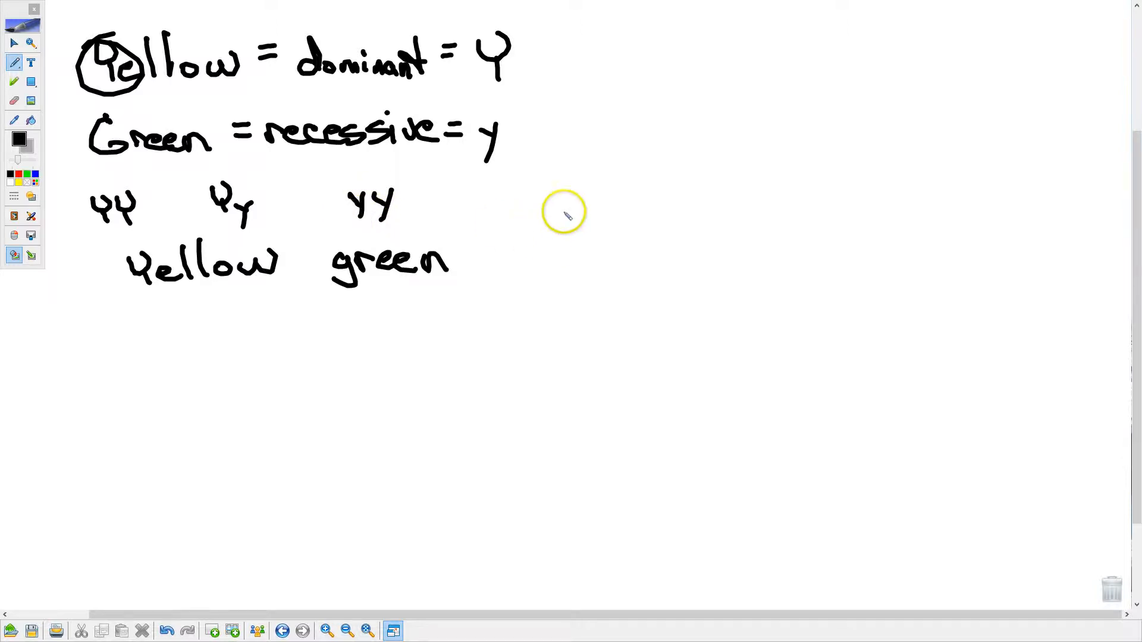
{"action": "mouse_move", "coordinate": [623, 188]}
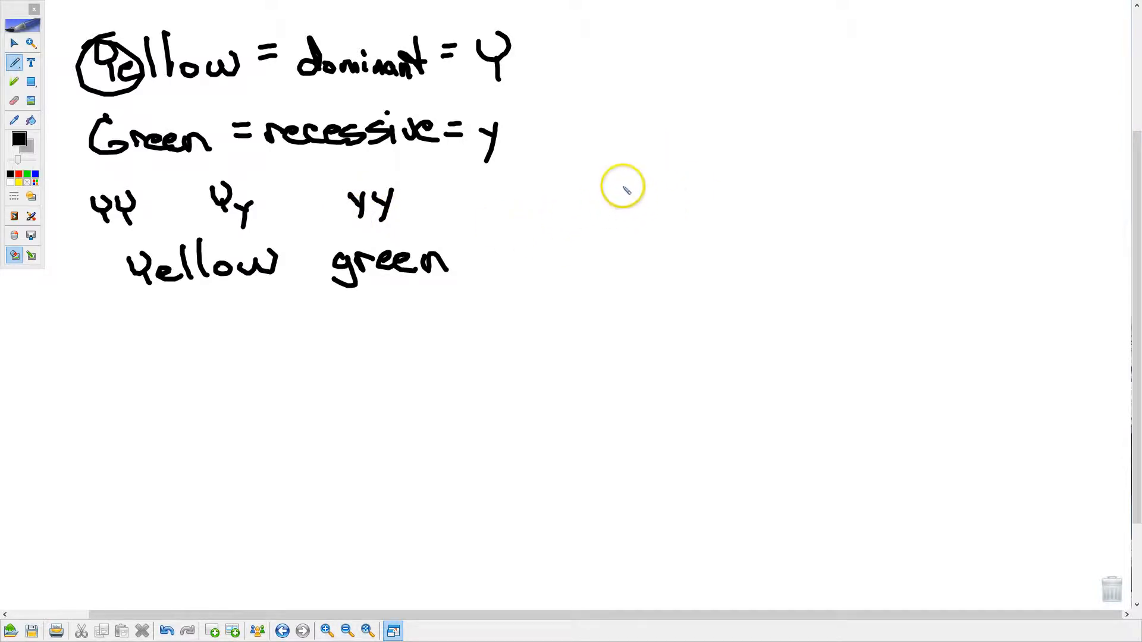
{"action": "mouse_move", "coordinate": [575, 195]}
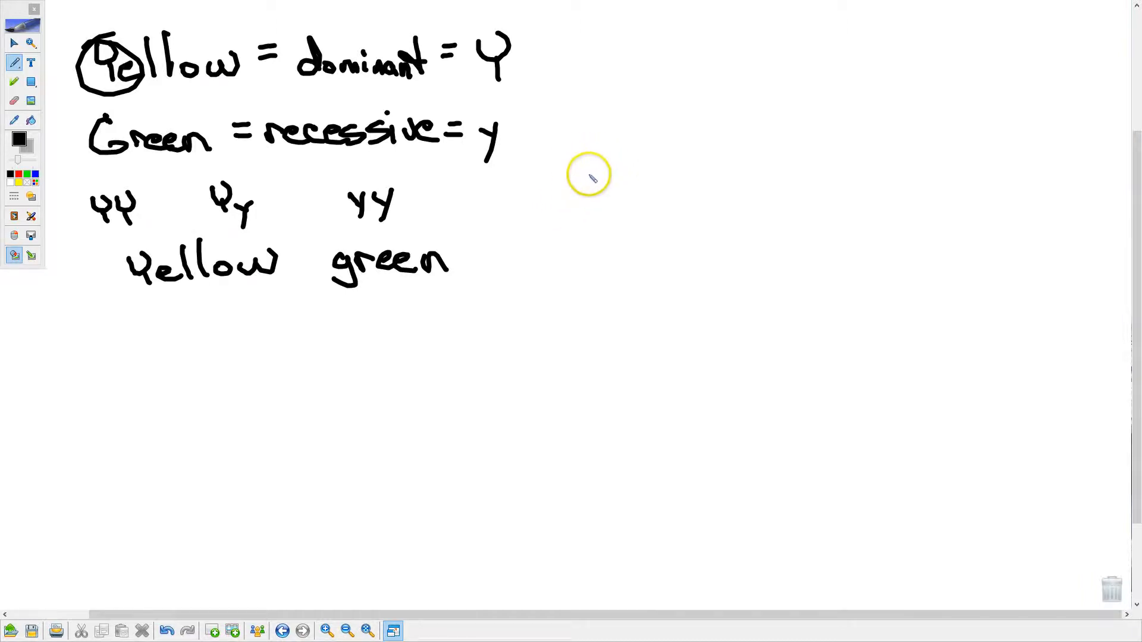
Write the YY × yy parent cross and draw a divider before the green genotype.
{"action": "left_click_drag", "start_coordinate": [590, 182], "coordinate": [604, 211]}
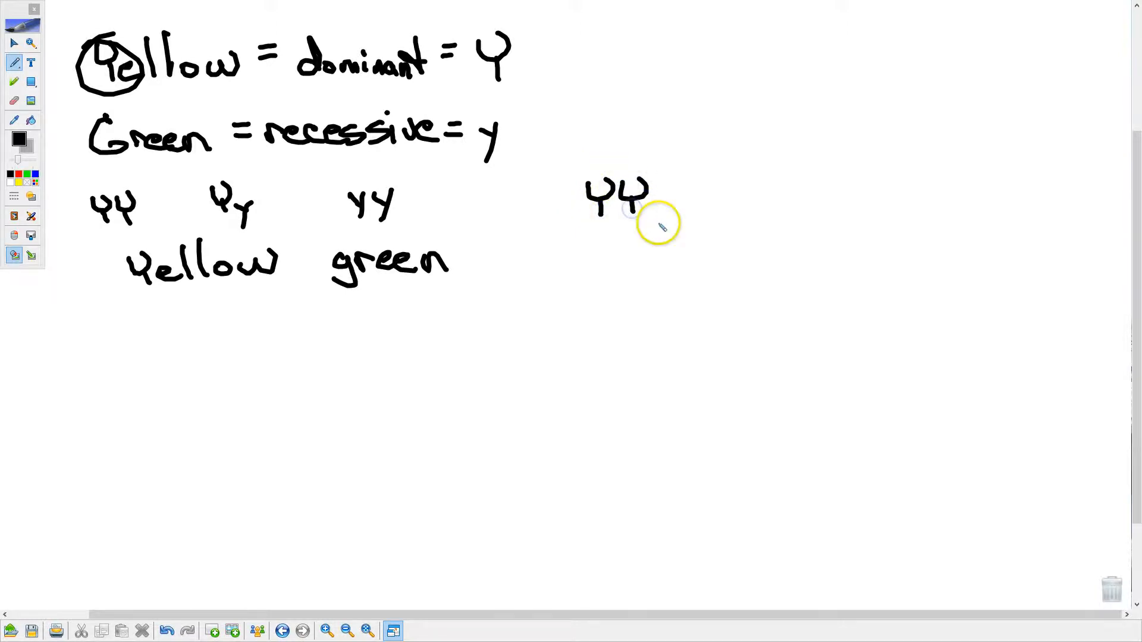
{"action": "mouse_move", "coordinate": [697, 202]}
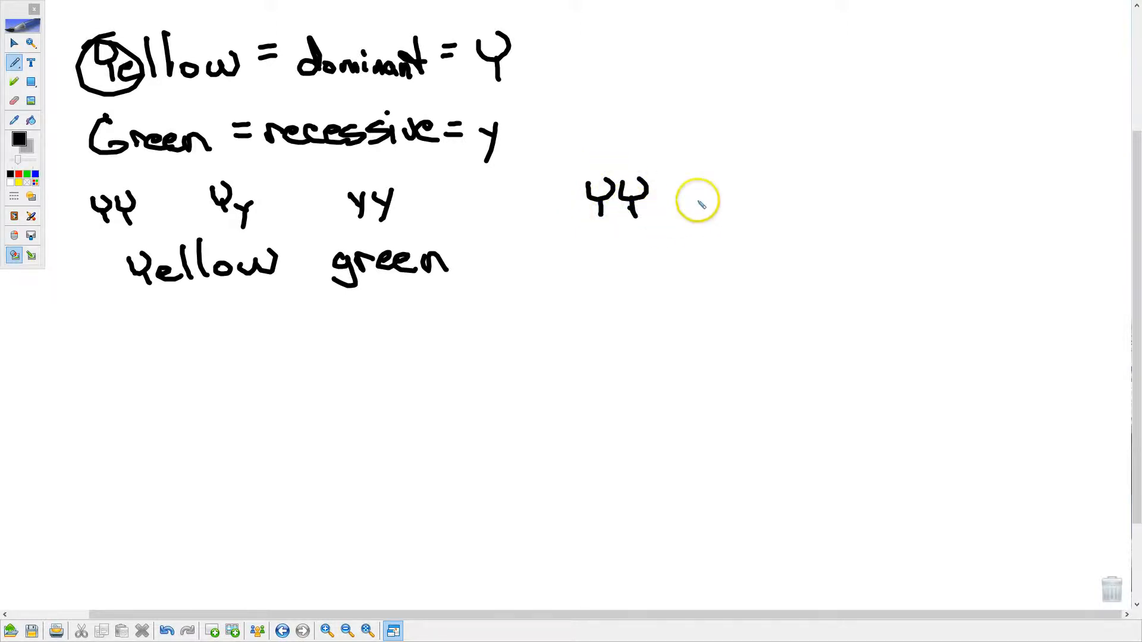
{"action": "mouse_move", "coordinate": [540, 409]}
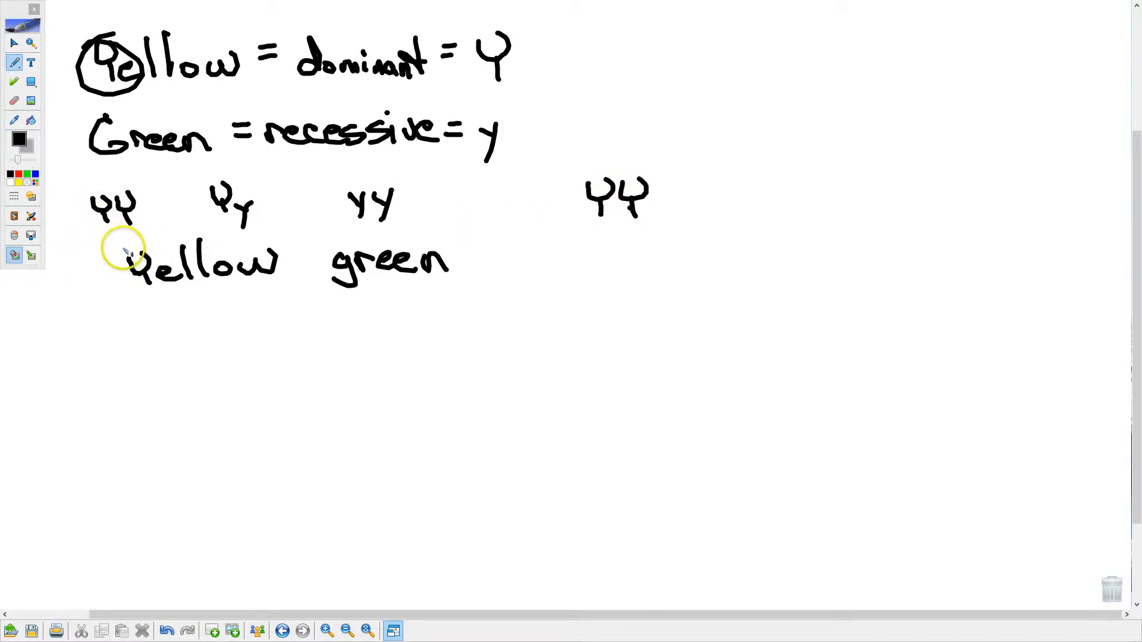
{"action": "left_click_drag", "start_coordinate": [666, 195], "coordinate": [739, 197]}
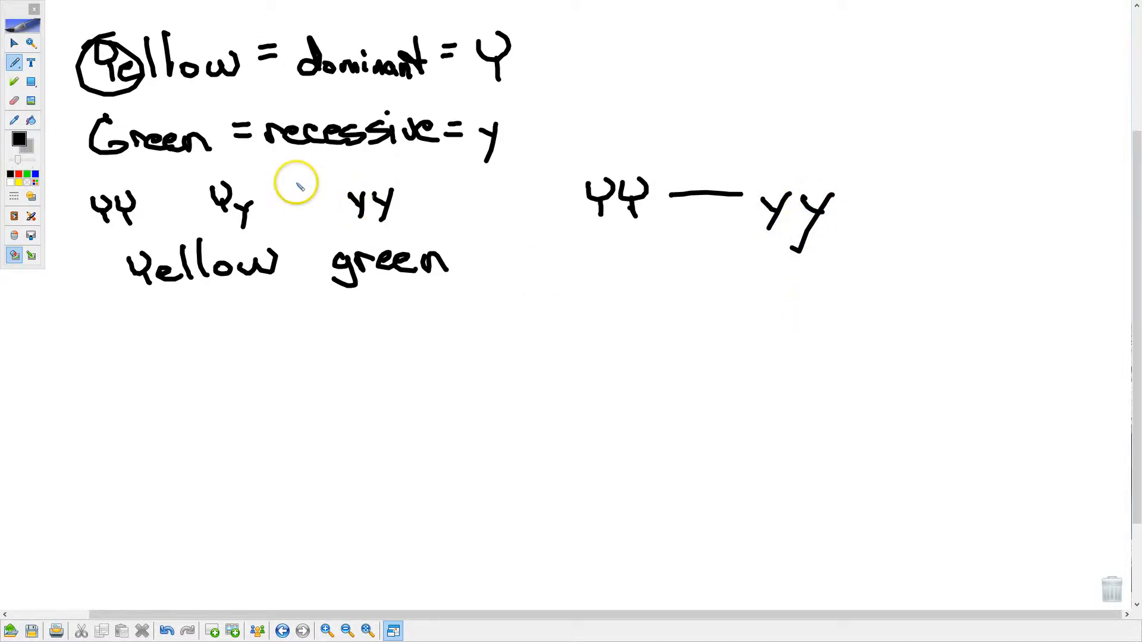
{"action": "left_click_drag", "start_coordinate": [298, 149], "coordinate": [313, 284]}
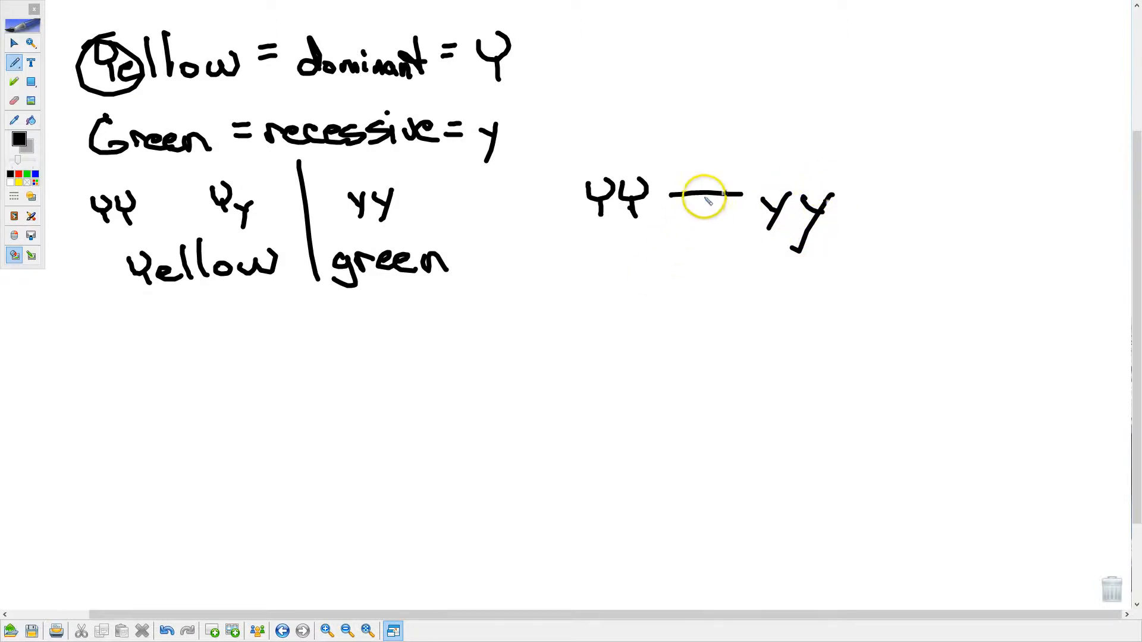
Draw four offspring branches from the cross, each labelled Yy.
{"action": "left_click_drag", "start_coordinate": [704, 200], "coordinate": [705, 262]}
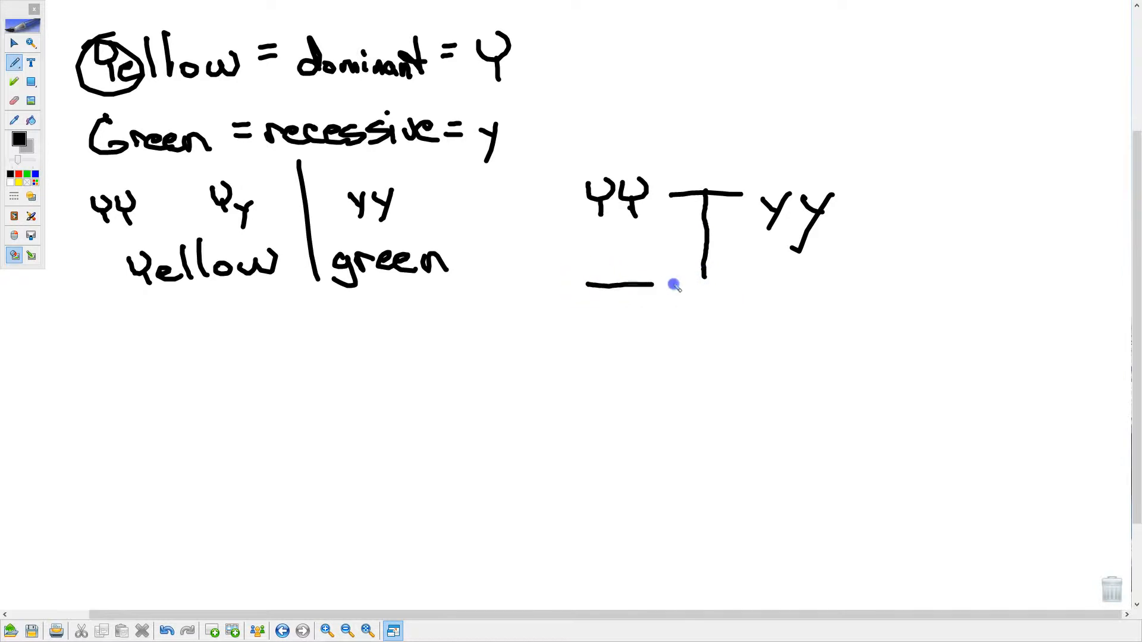
{"action": "left_click_drag", "start_coordinate": [594, 284], "coordinate": [845, 280]}
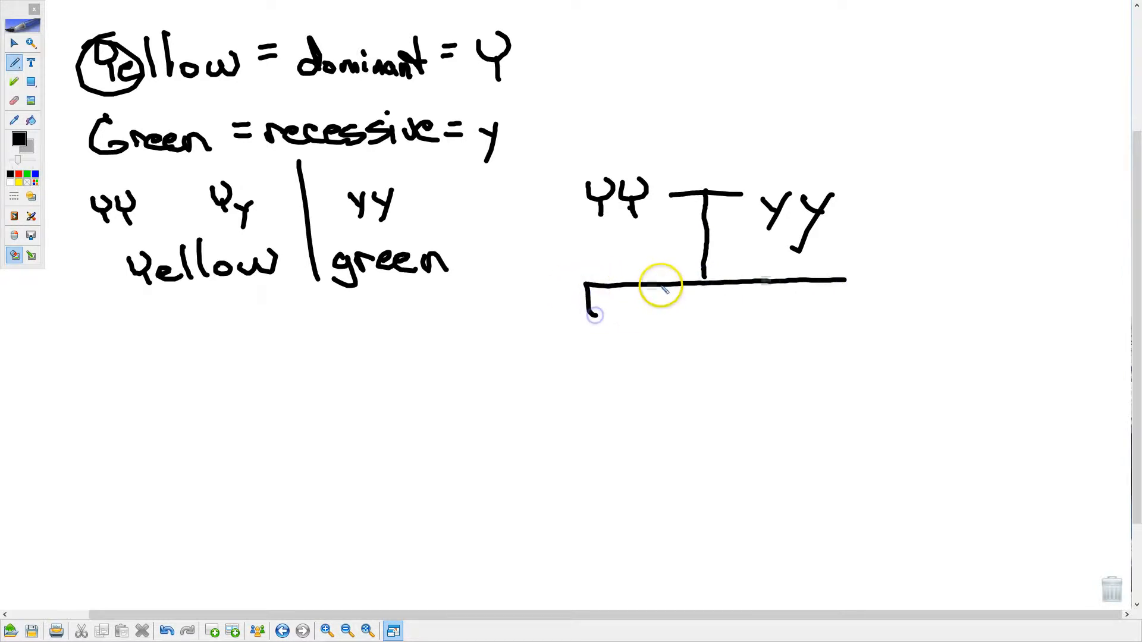
{"action": "left_click_drag", "start_coordinate": [659, 277], "coordinate": [837, 306]}
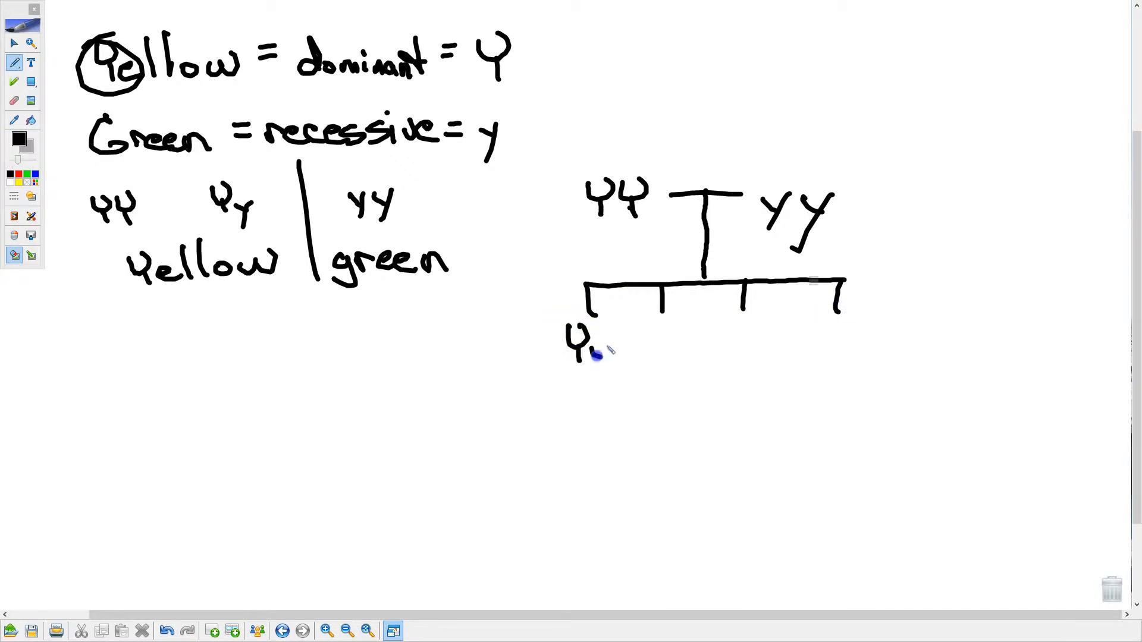
{"action": "left_click_drag", "start_coordinate": [597, 350], "coordinate": [666, 375]}
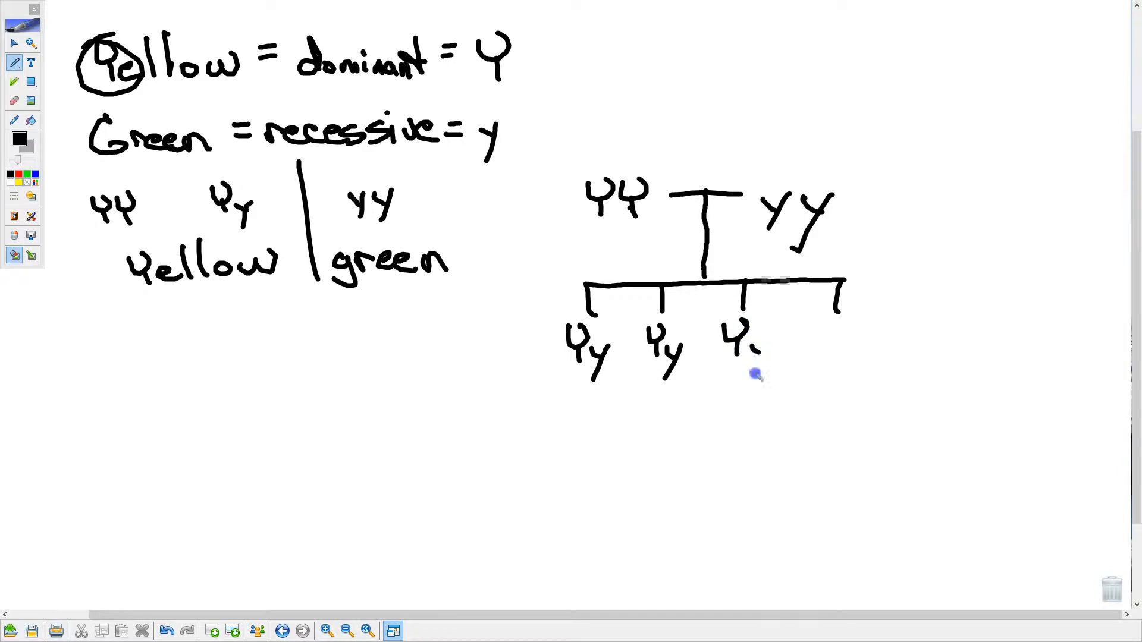
{"action": "left_click_drag", "start_coordinate": [743, 342], "coordinate": [845, 357]}
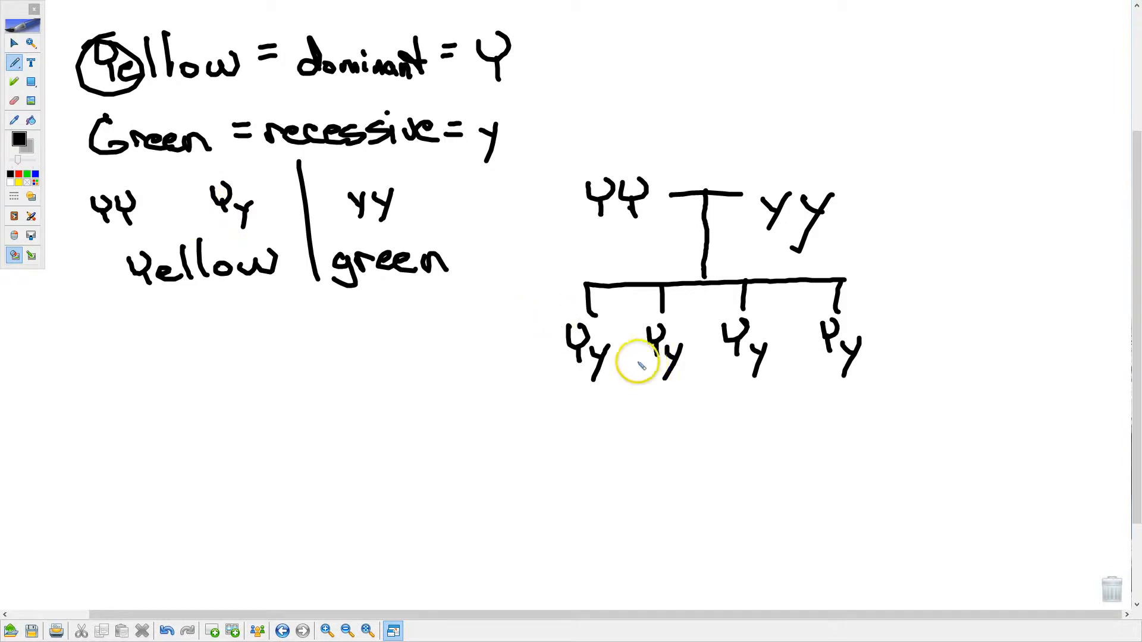
Branch the second Yy into YY, Yy, Yy, yy with 3:1, then begin branches under YY.
{"action": "left_click_drag", "start_coordinate": [652, 376], "coordinate": [597, 405]}
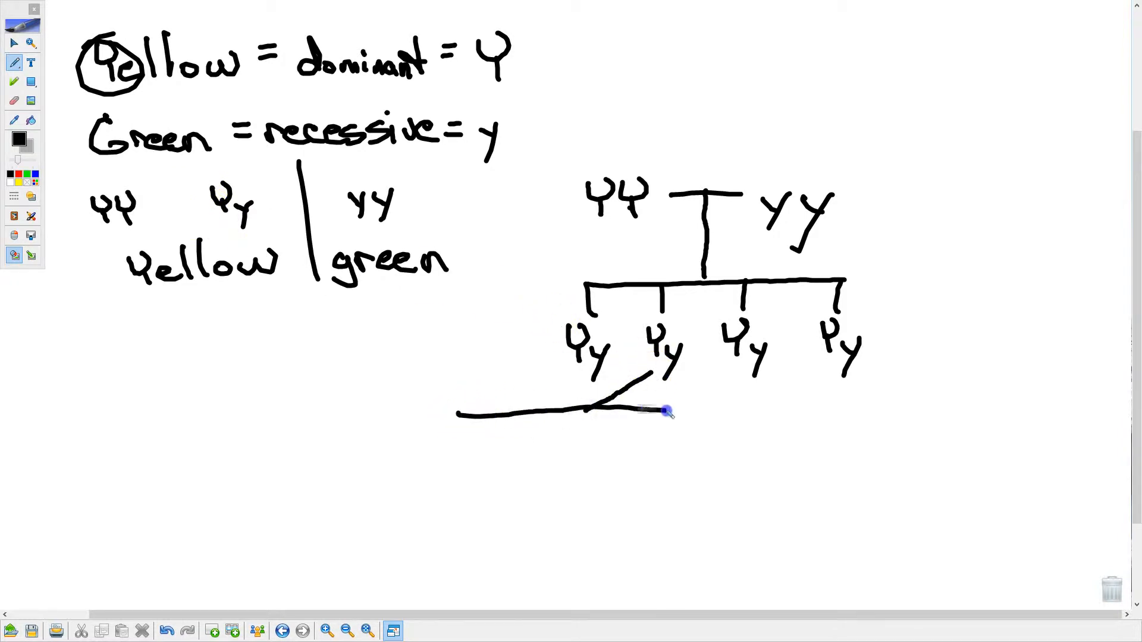
{"action": "left_click_drag", "start_coordinate": [666, 411], "coordinate": [510, 437]}
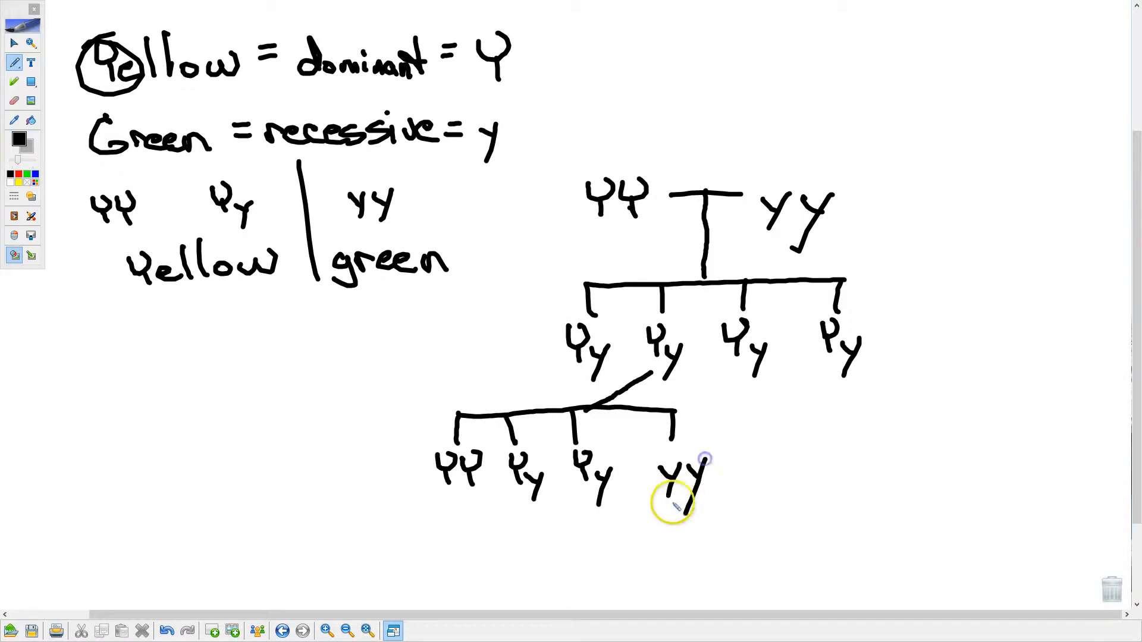
{"action": "mouse_move", "coordinate": [212, 281]}
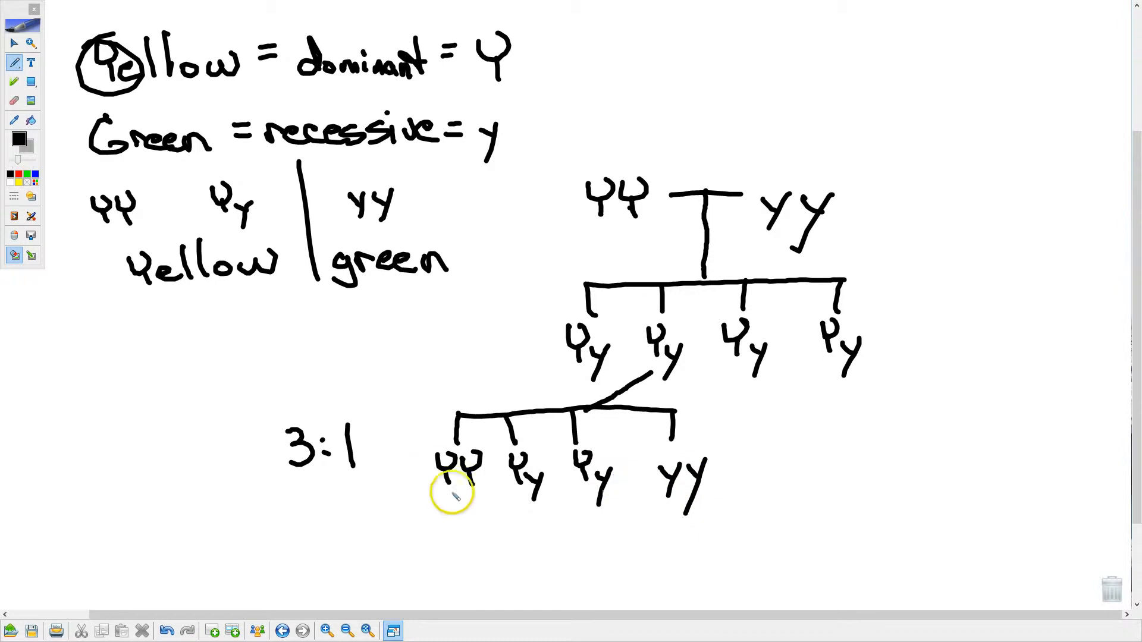
{"action": "left_click_drag", "start_coordinate": [458, 495], "coordinate": [262, 539]}
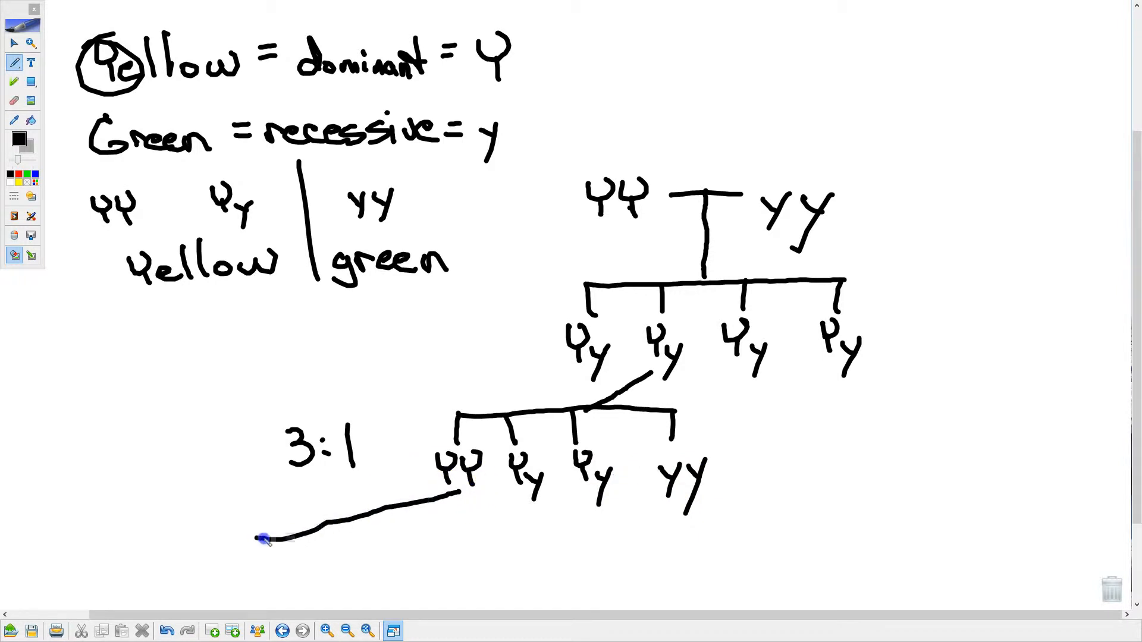
{"action": "left_click_drag", "start_coordinate": [266, 539], "coordinate": [248, 572]}
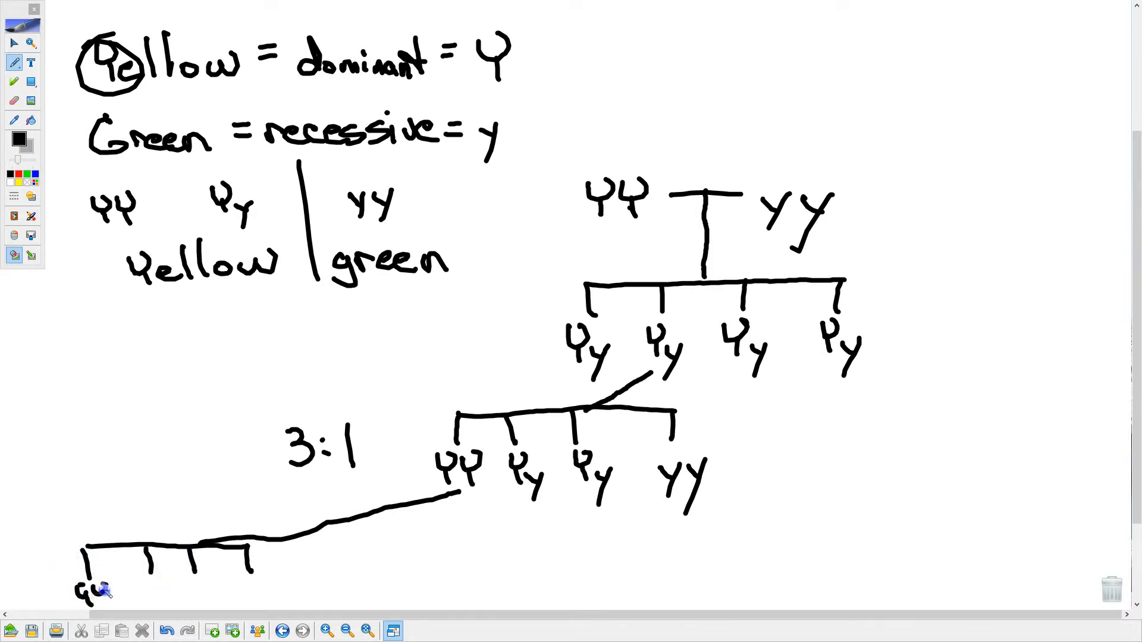
Write four YY under YY, YY/Yy/Yy/yy under each Yy, and four yy under yy.
{"action": "left_click_drag", "start_coordinate": [95, 590], "coordinate": [153, 583]}
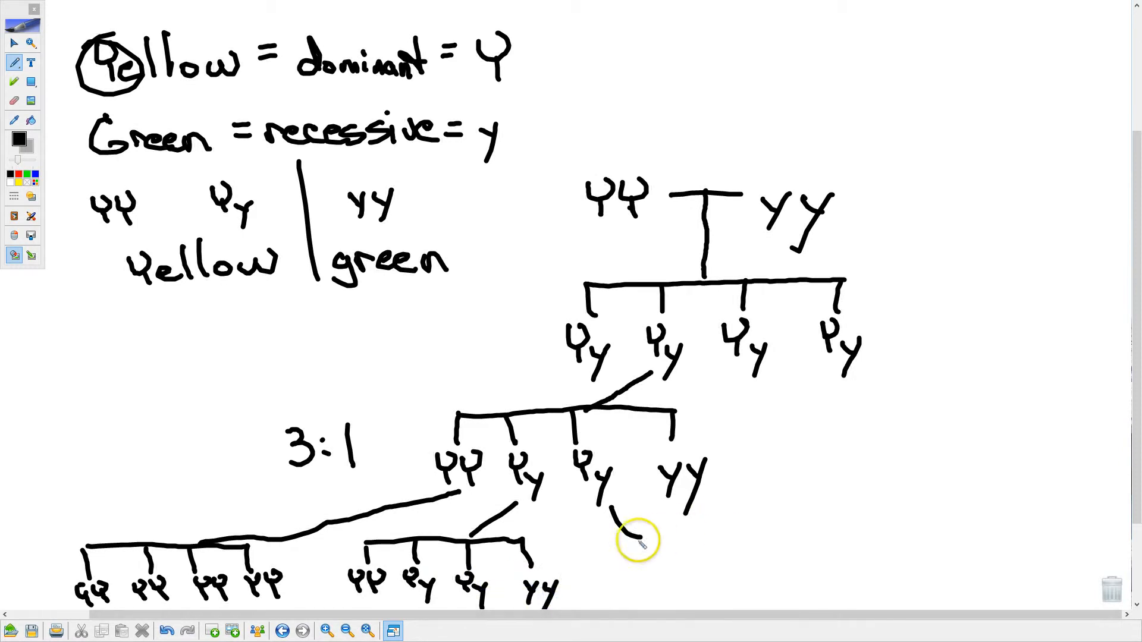
{"action": "left_click_drag", "start_coordinate": [608, 542], "coordinate": [823, 526]}
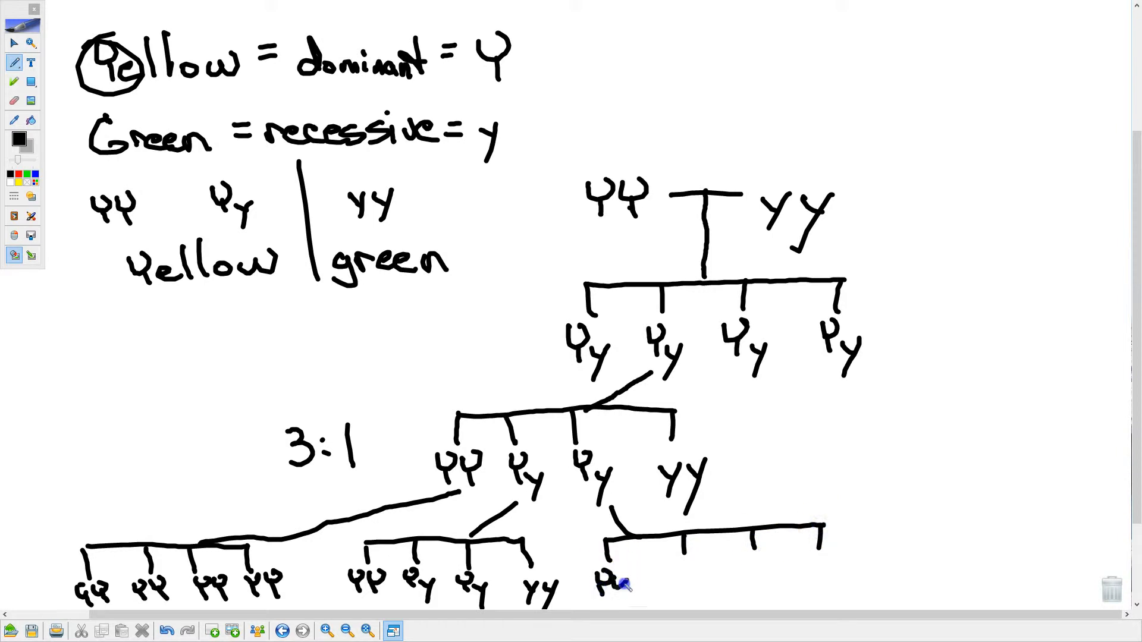
{"action": "left_click_drag", "start_coordinate": [619, 583], "coordinate": [692, 583]}
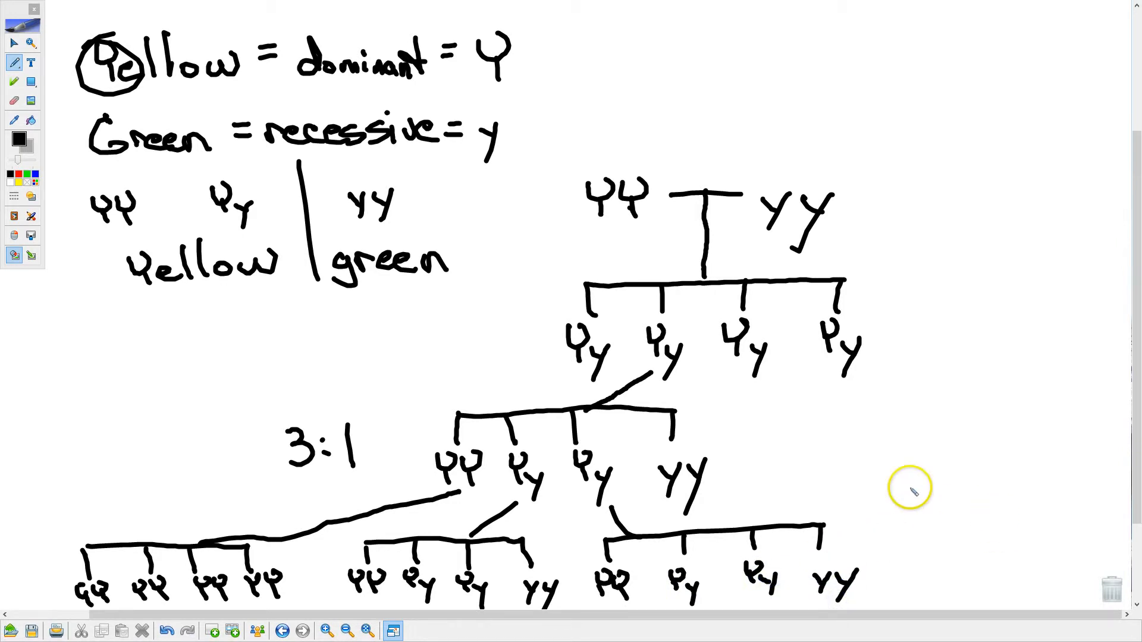
{"action": "left_click_drag", "start_coordinate": [717, 470], "coordinate": [969, 517]}
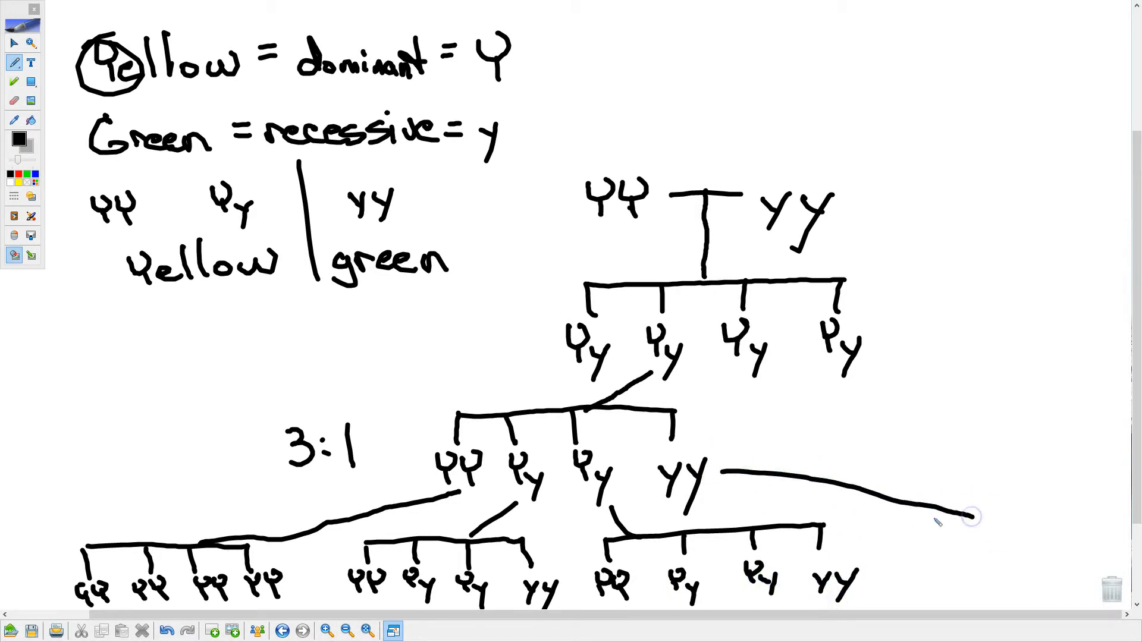
{"action": "left_click_drag", "start_coordinate": [969, 517], "coordinate": [1085, 513]}
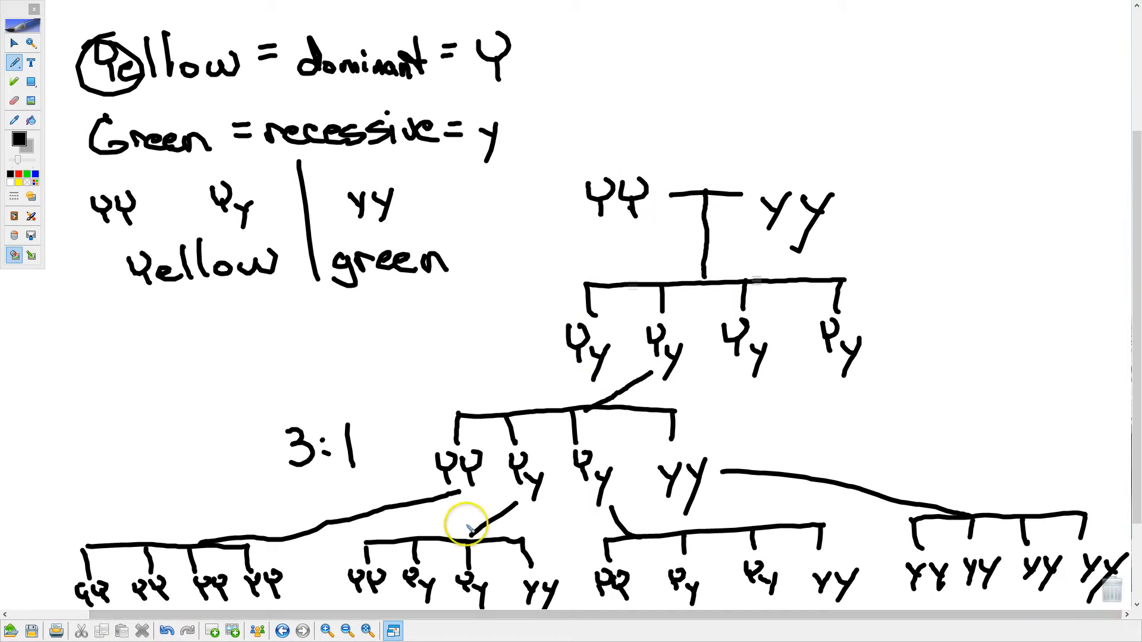
{"action": "mouse_move", "coordinate": [208, 185]}
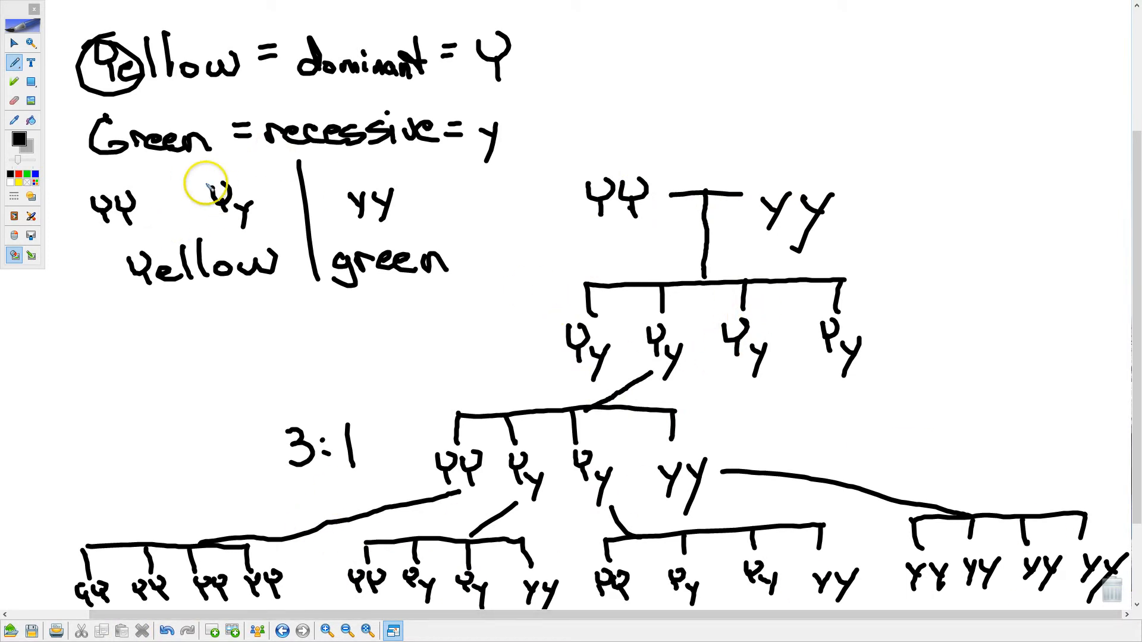